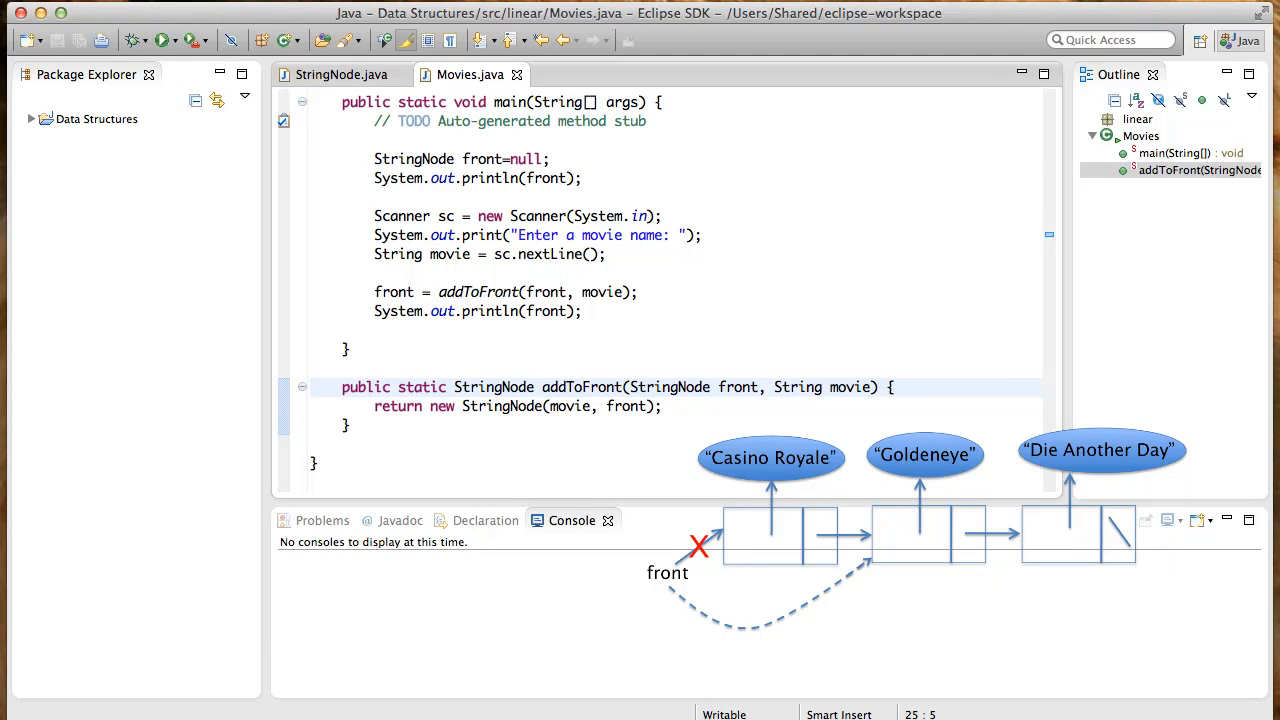
Write public static StringNode deleteFront(StringNode front) { return front.next; } below addToFront
click(344, 388)
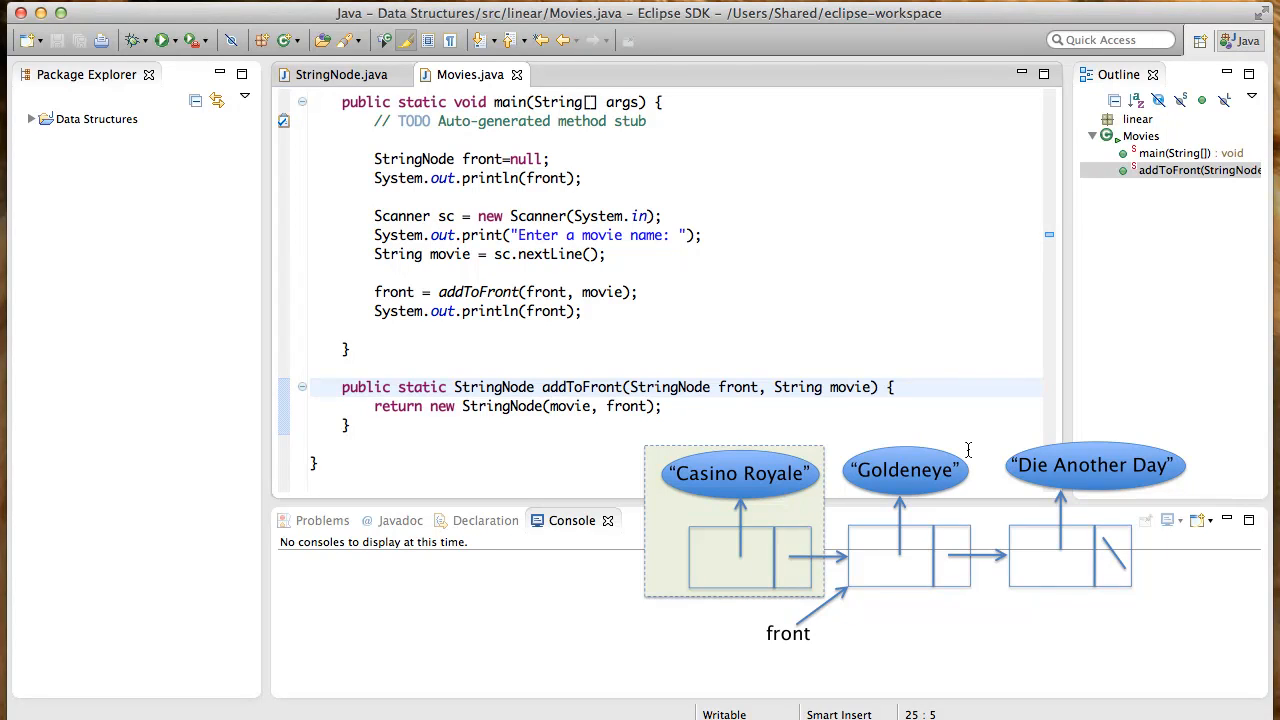
click(344, 388)
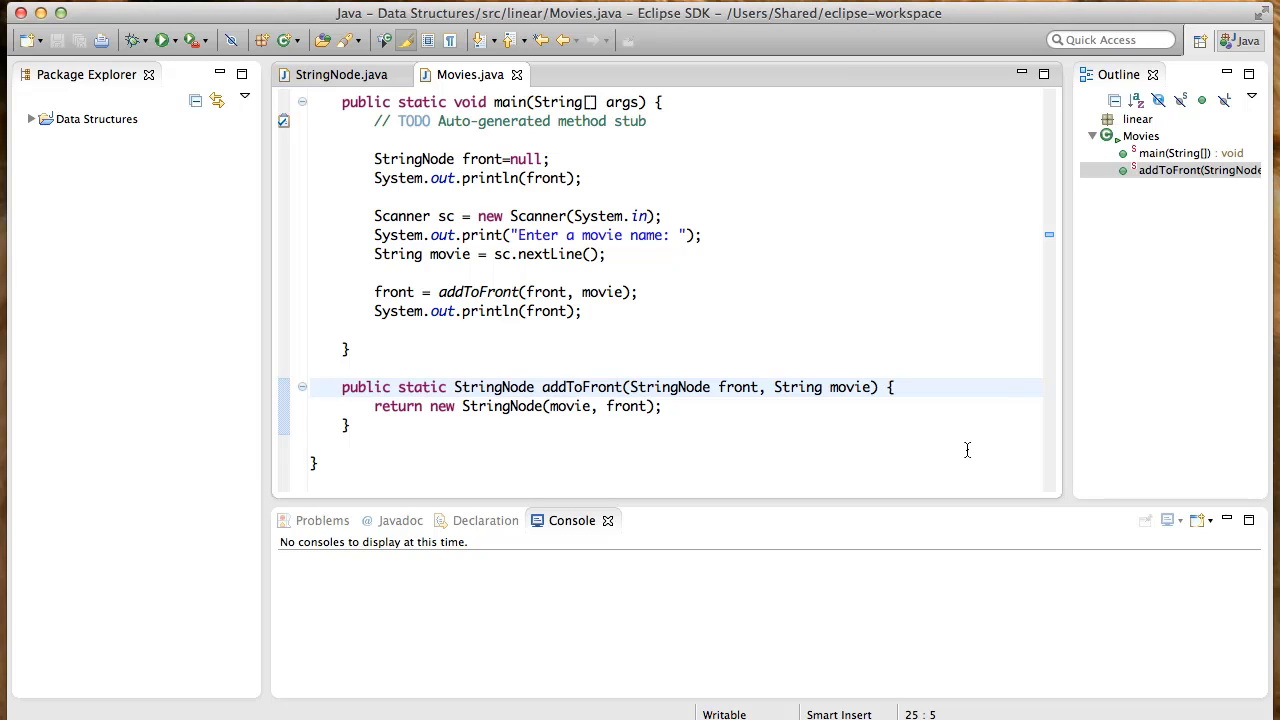
click(344, 388)
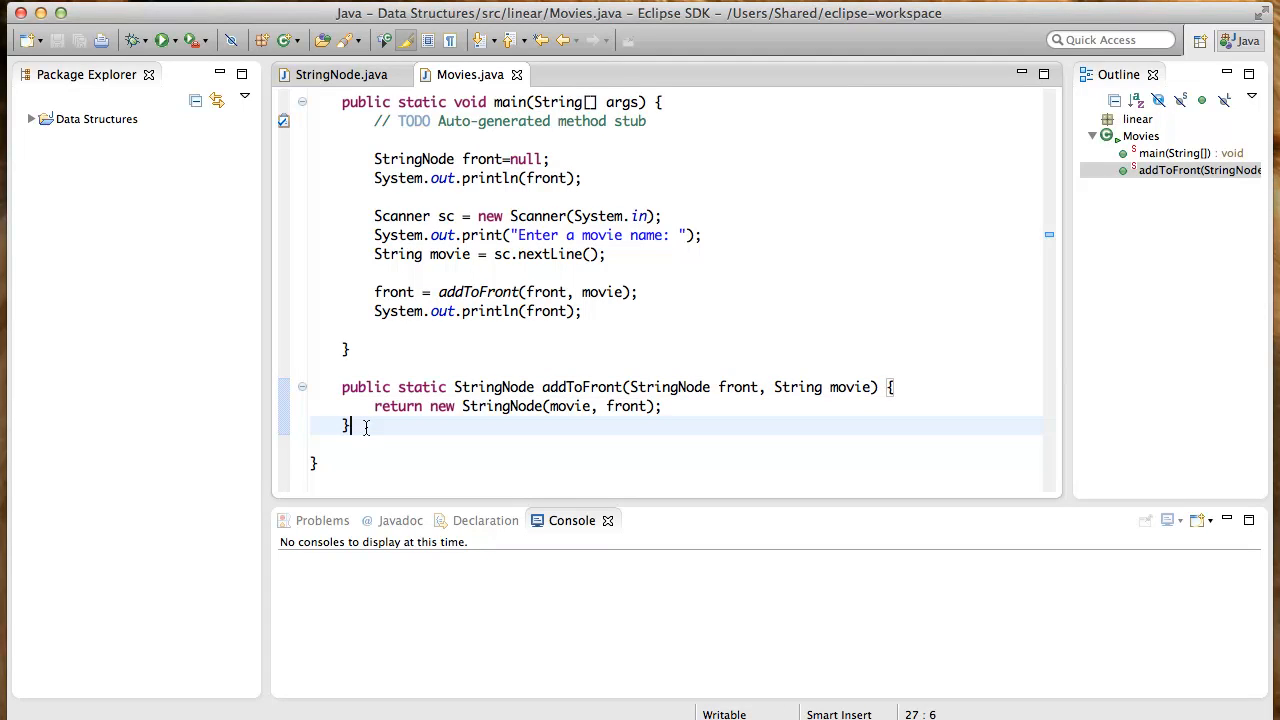
text(p)
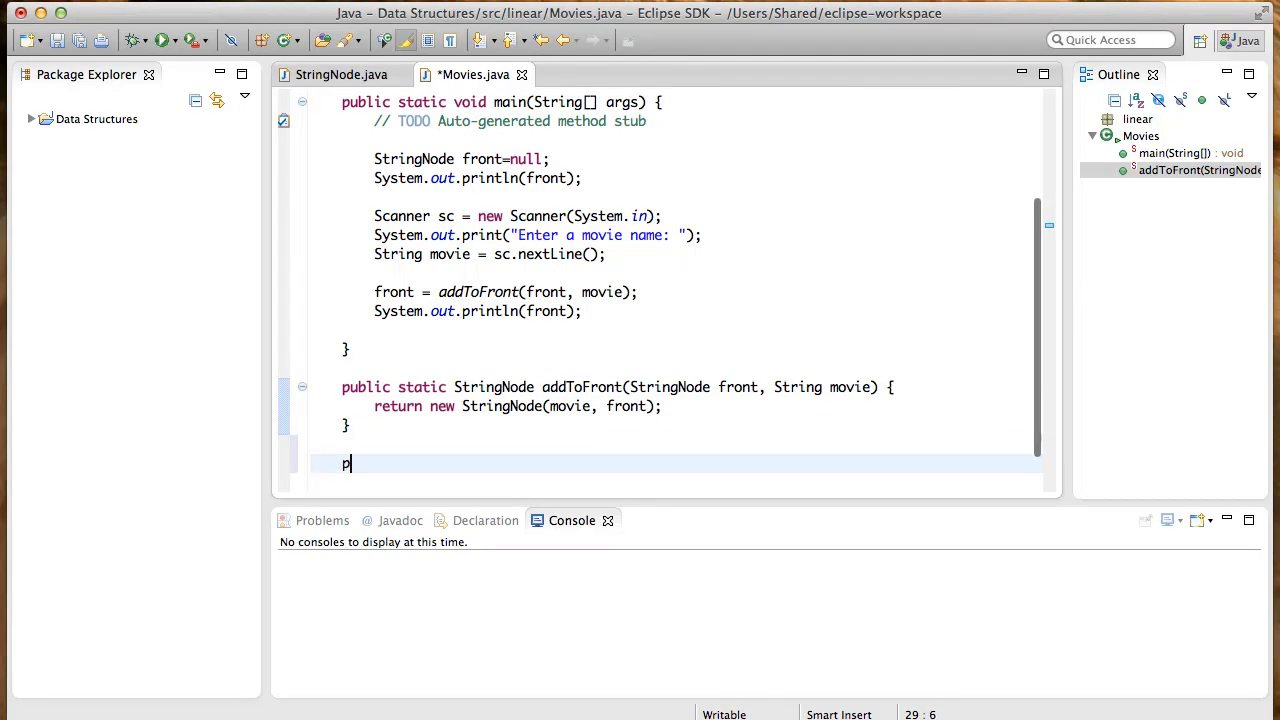
text(ublic static Strin)
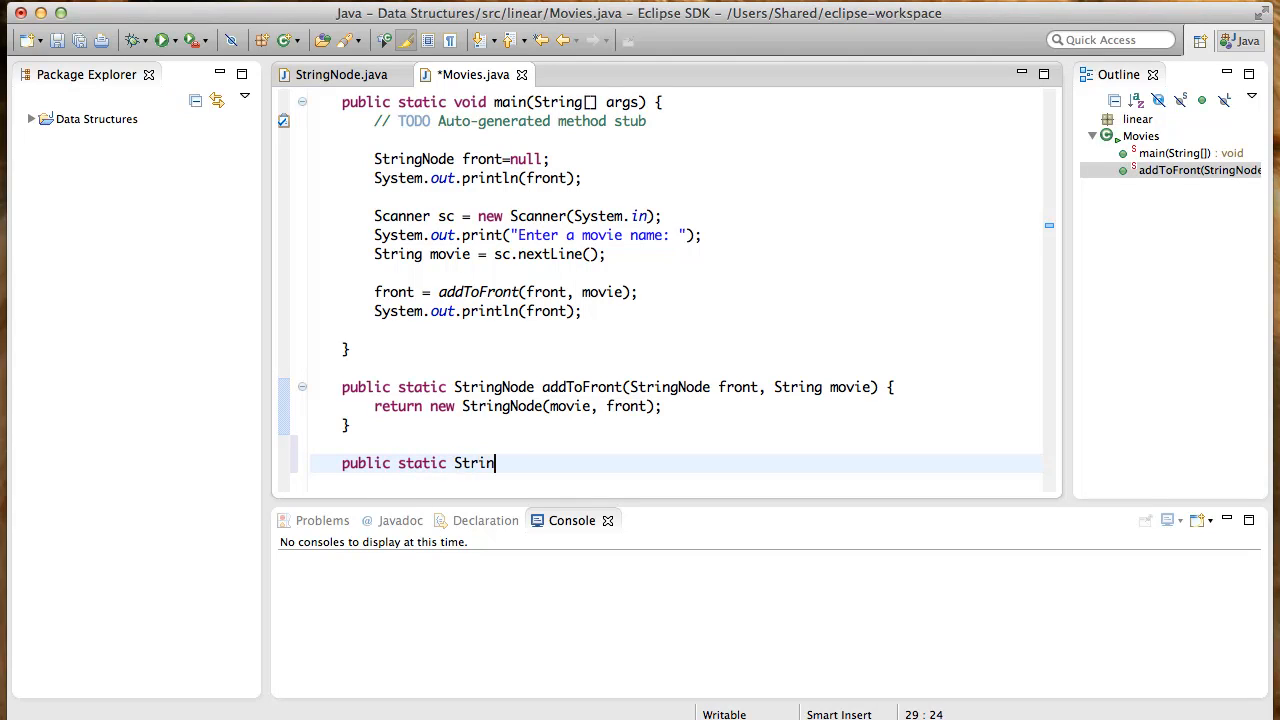
text(gNode del)
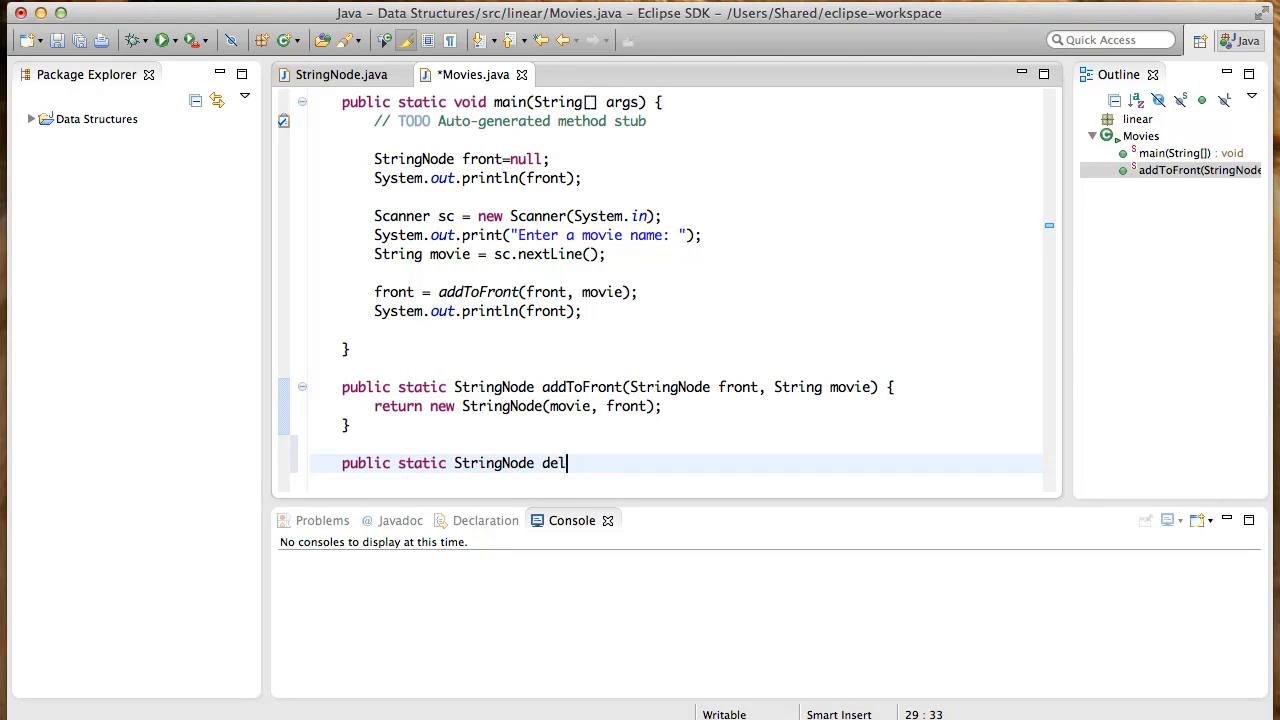
text(eteFront)
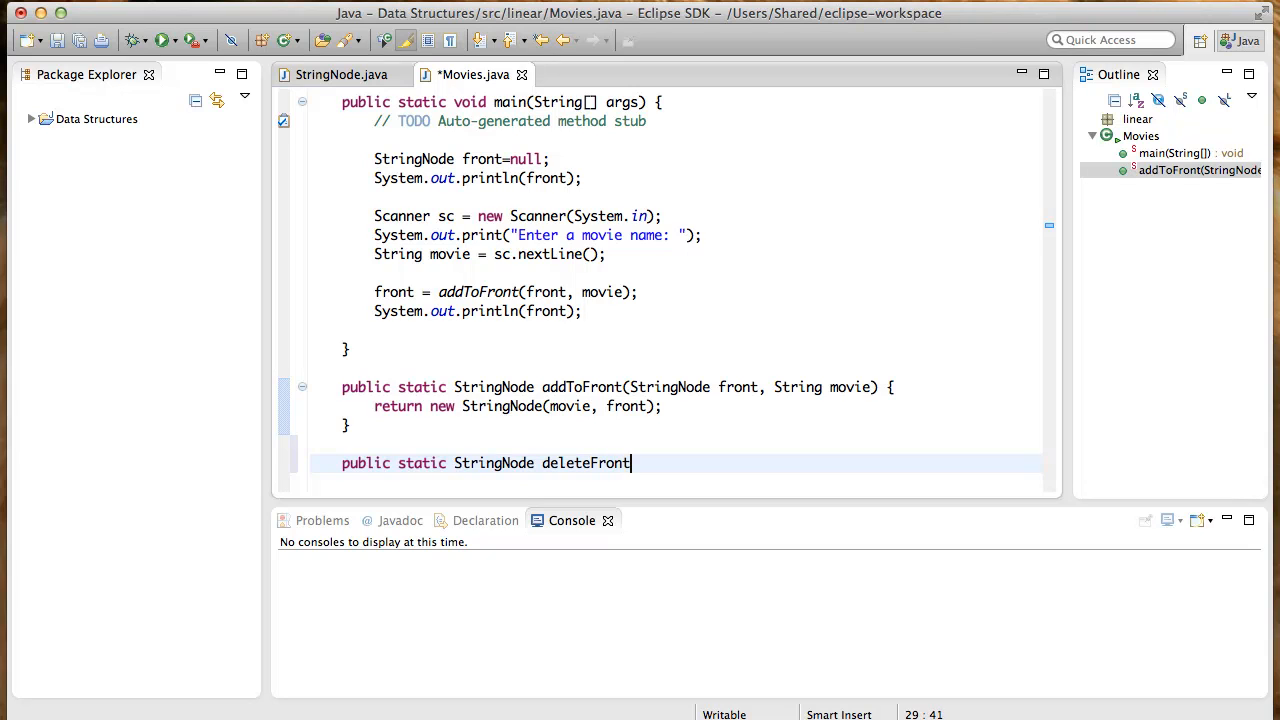
text((S)
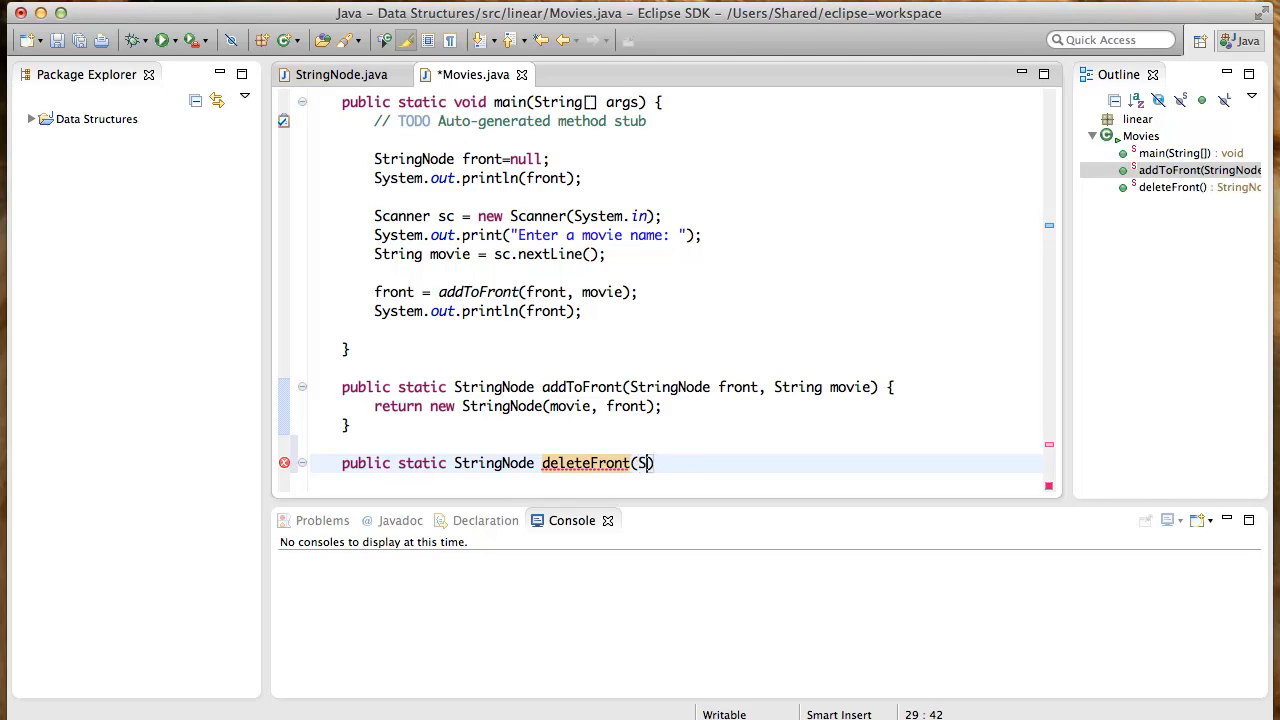
text(tringNode fro)
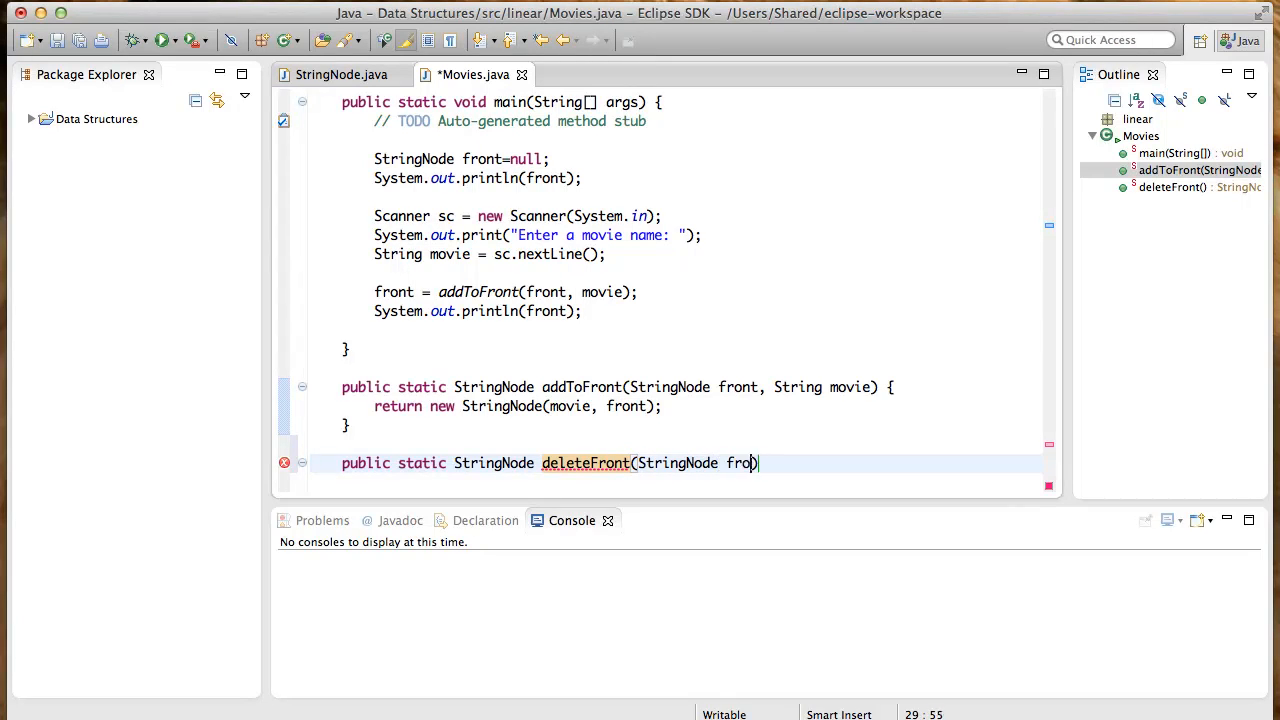
text(nt)
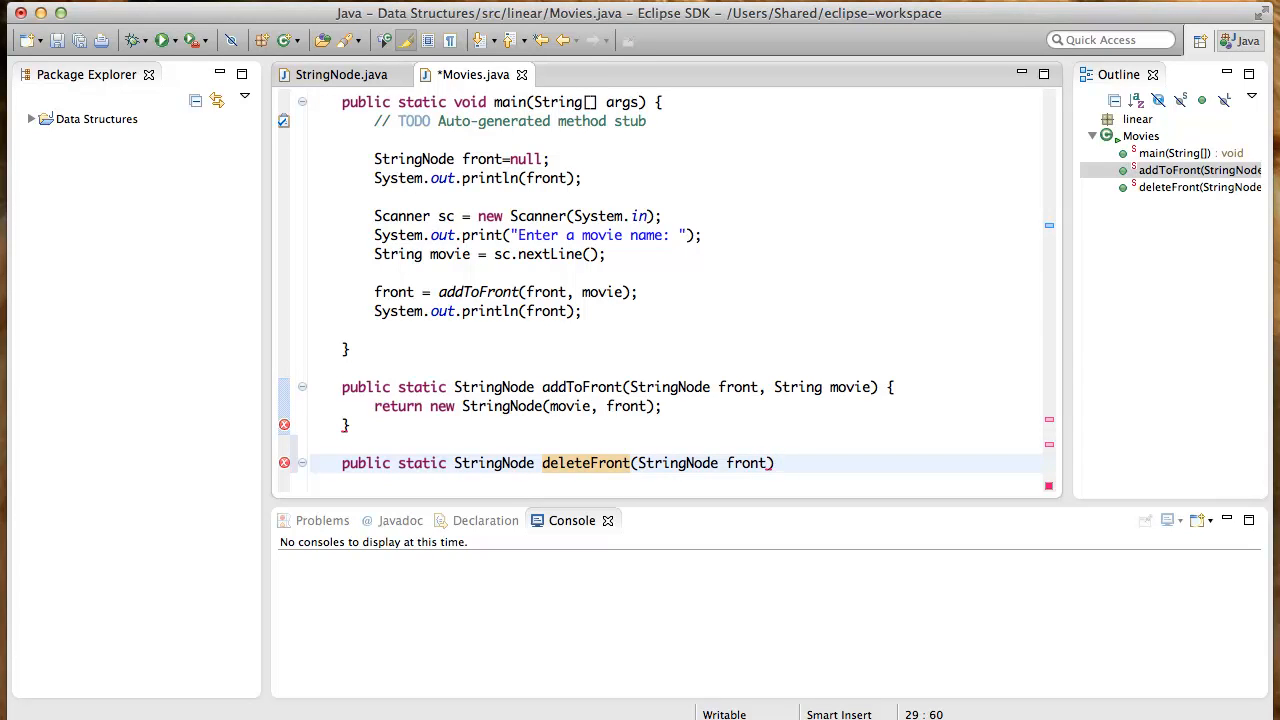
text({)
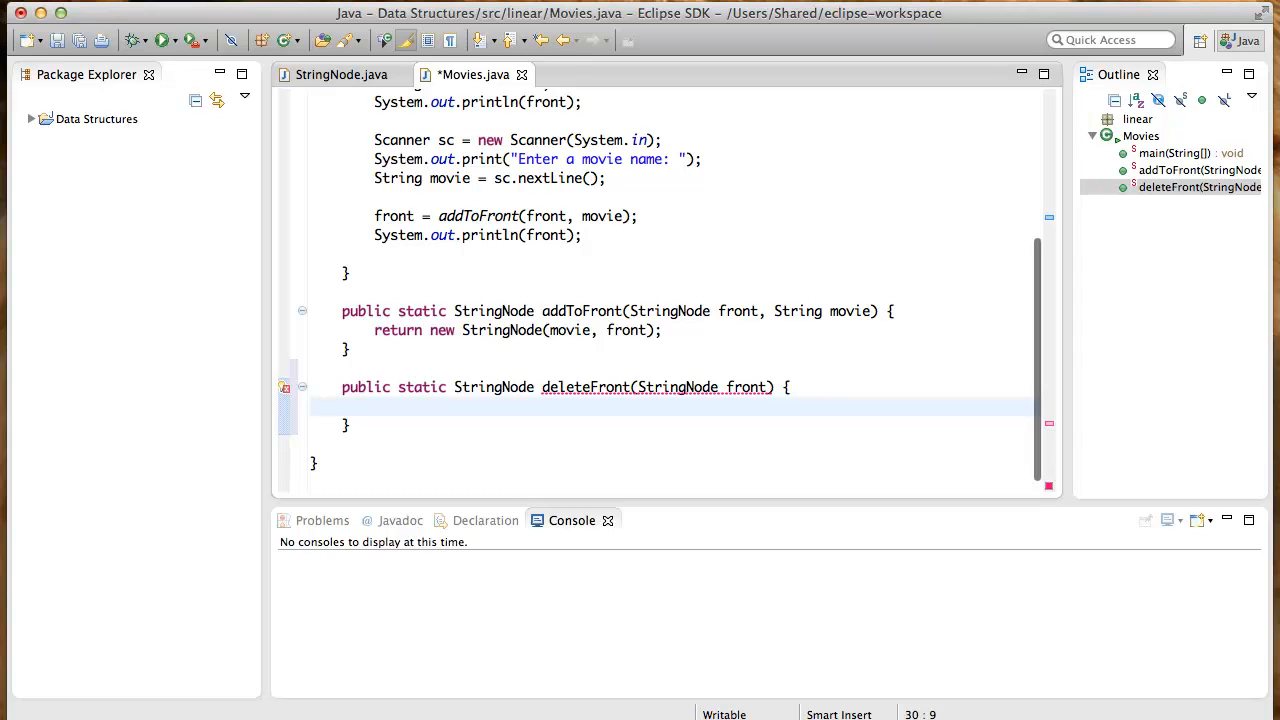
text(return f)
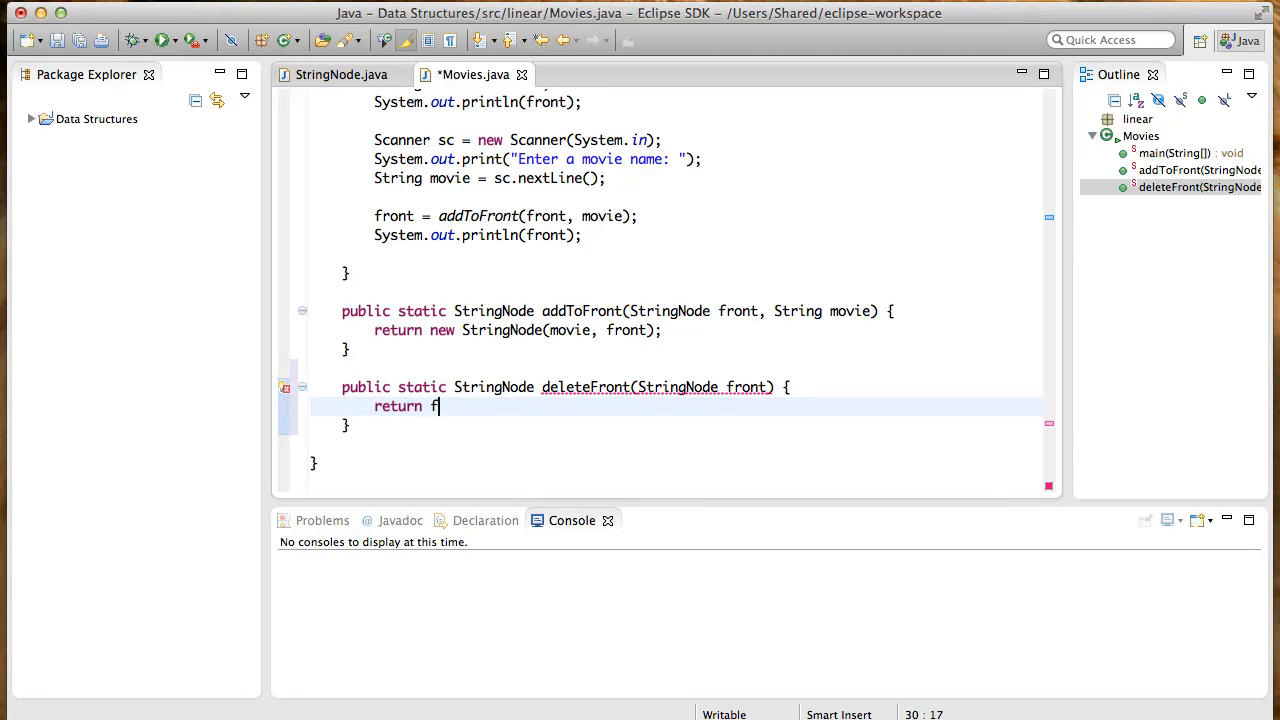
text(ront.)
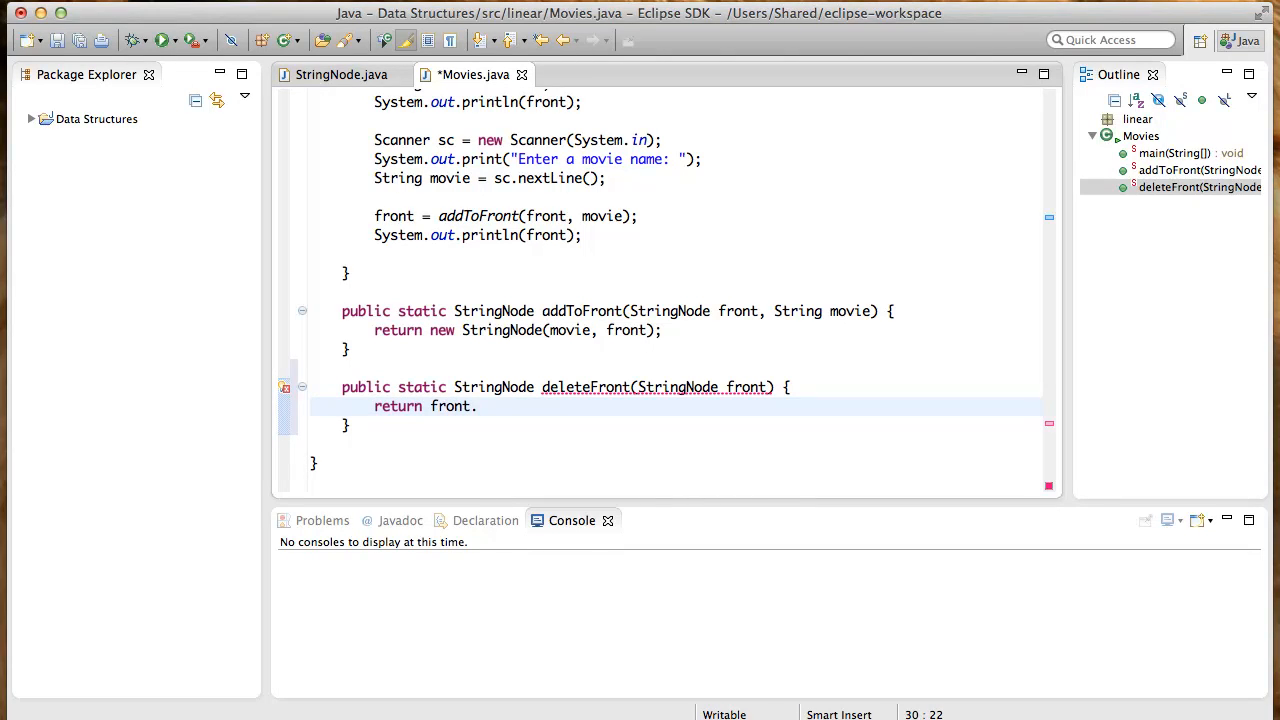
text(next;)
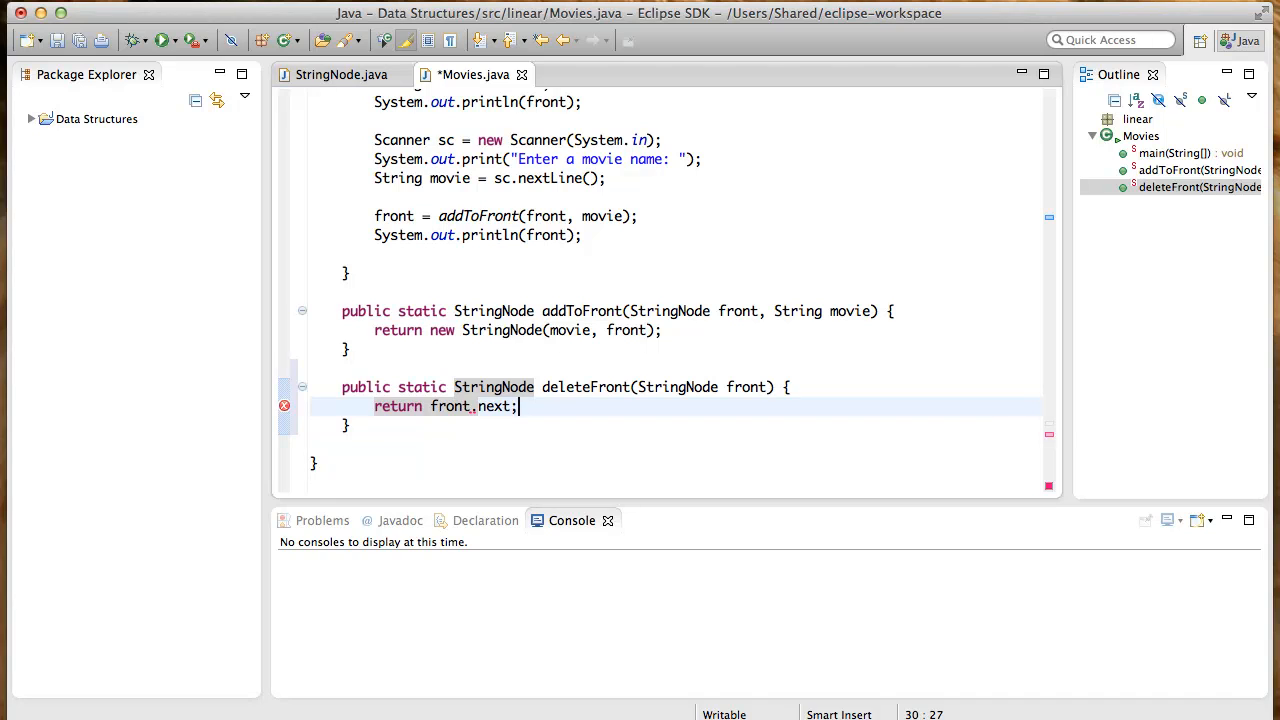
double_click(494, 406)
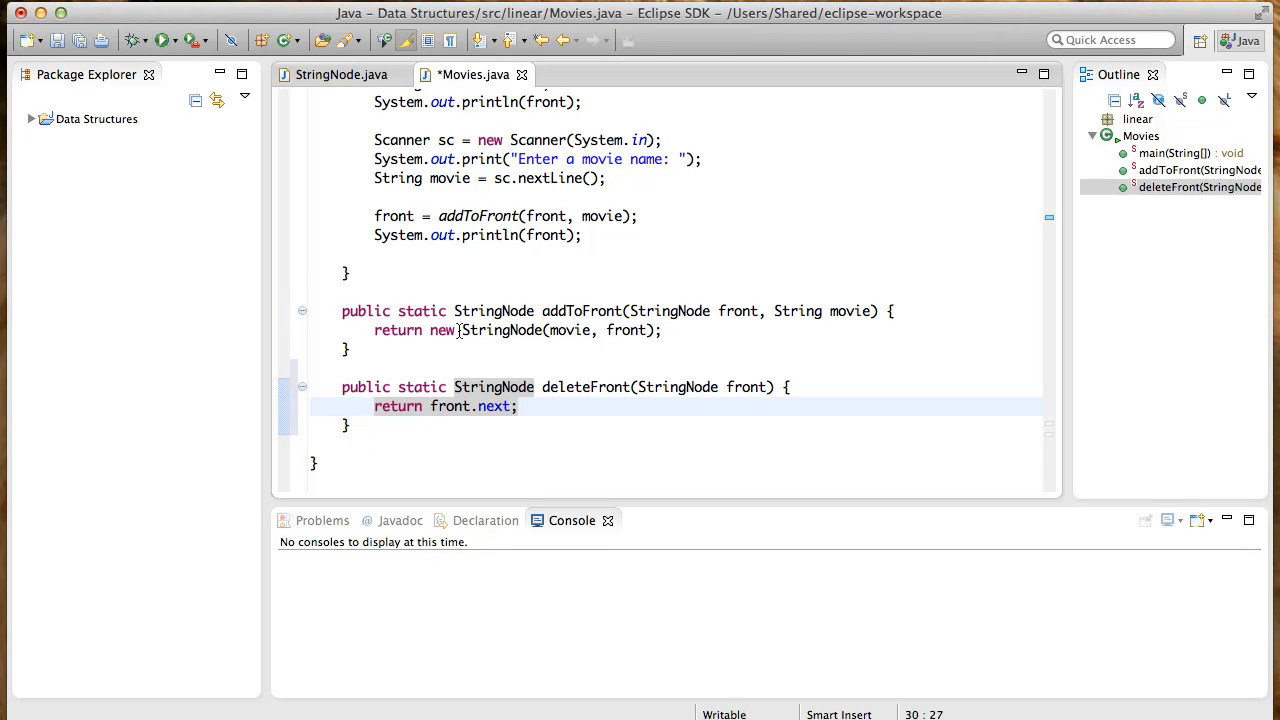
scroll(up, 3)
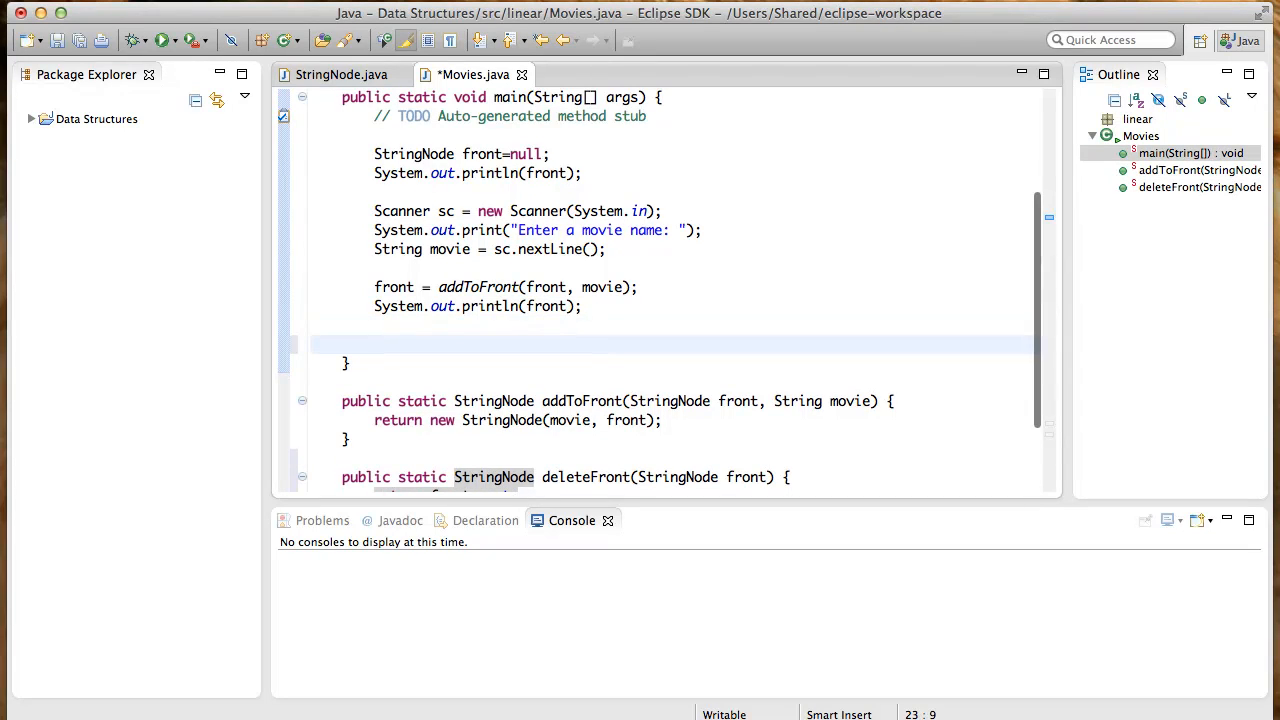
In main, add front = deleteFront(front); followed by System.out.println(front); and save
text(f)
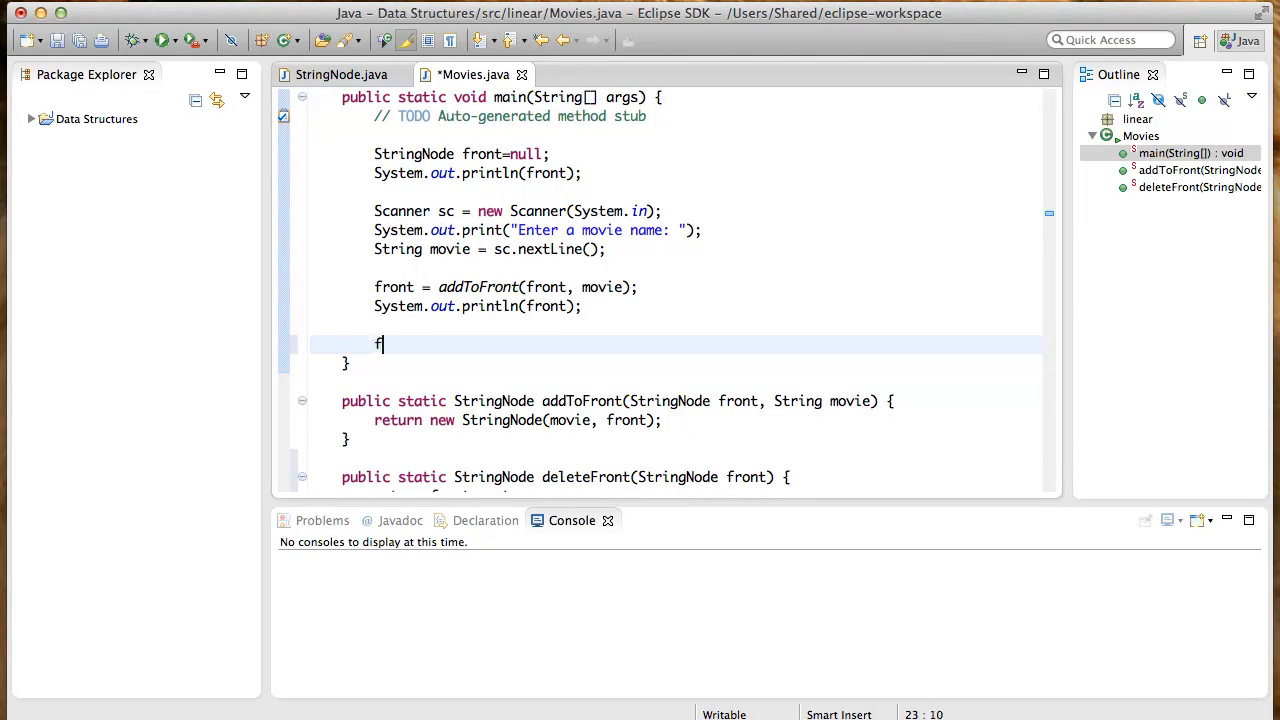
text(ront = dele)
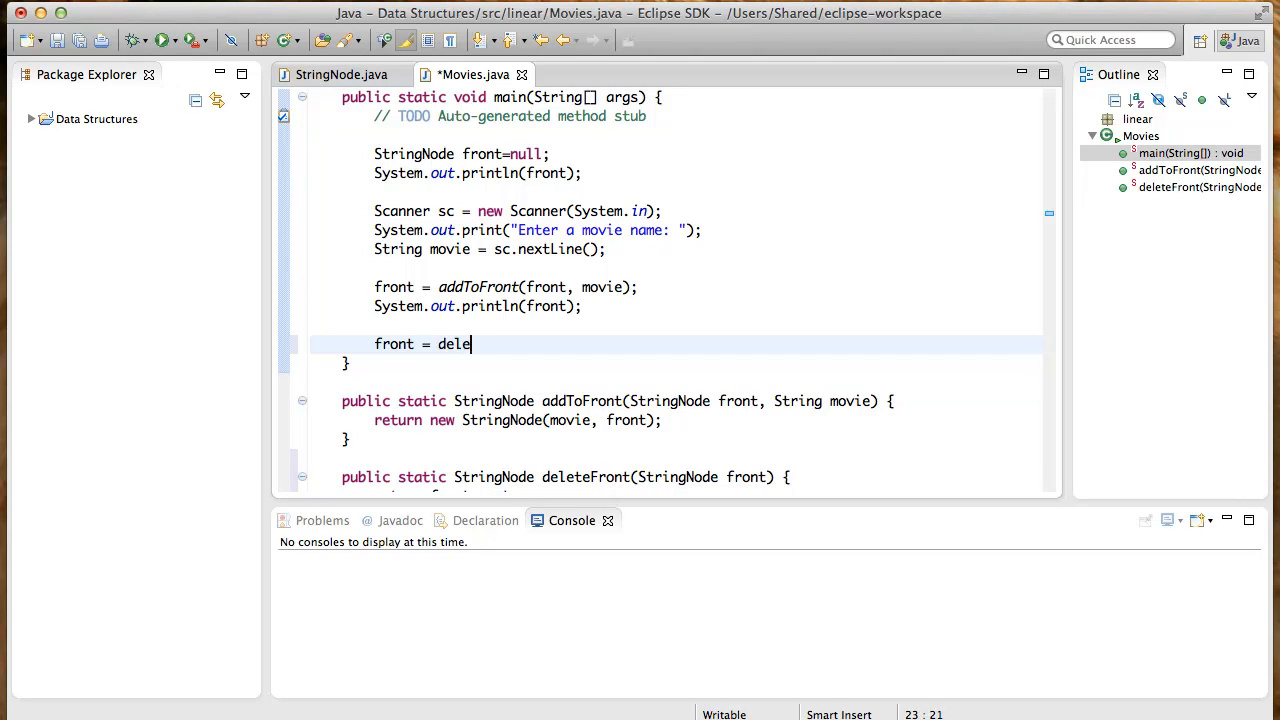
text(teFront(front)
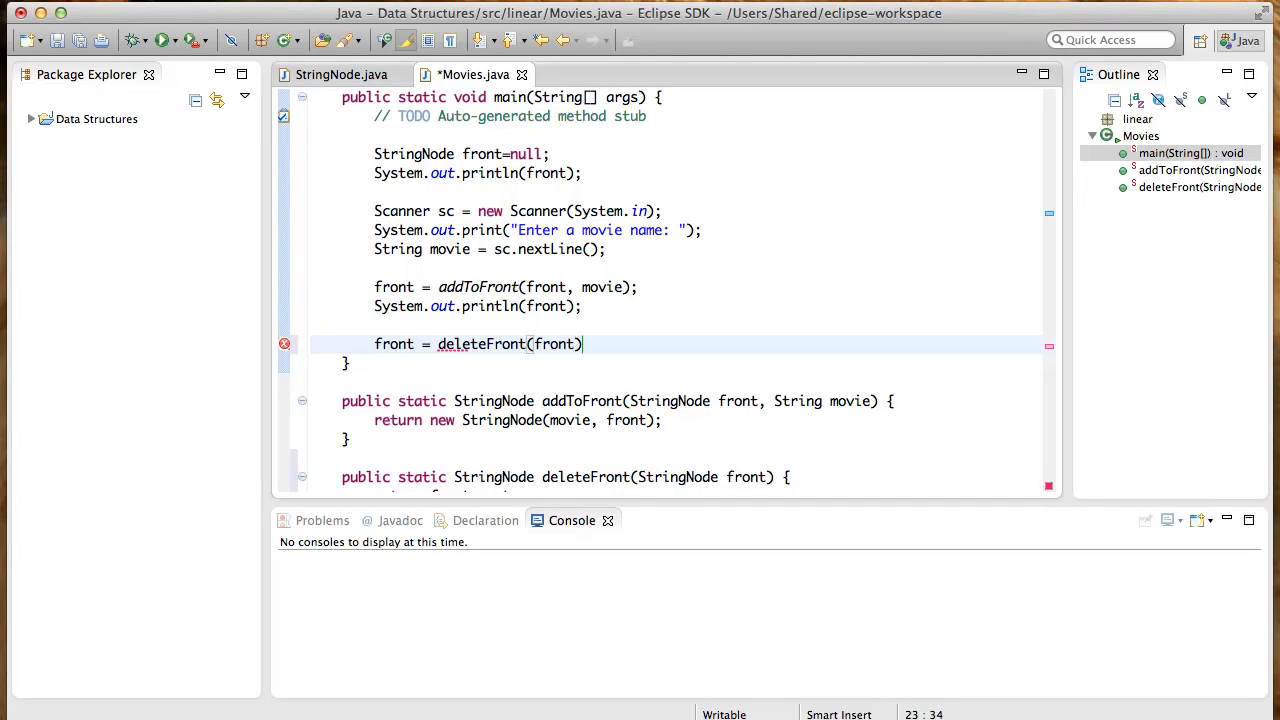
text(;)
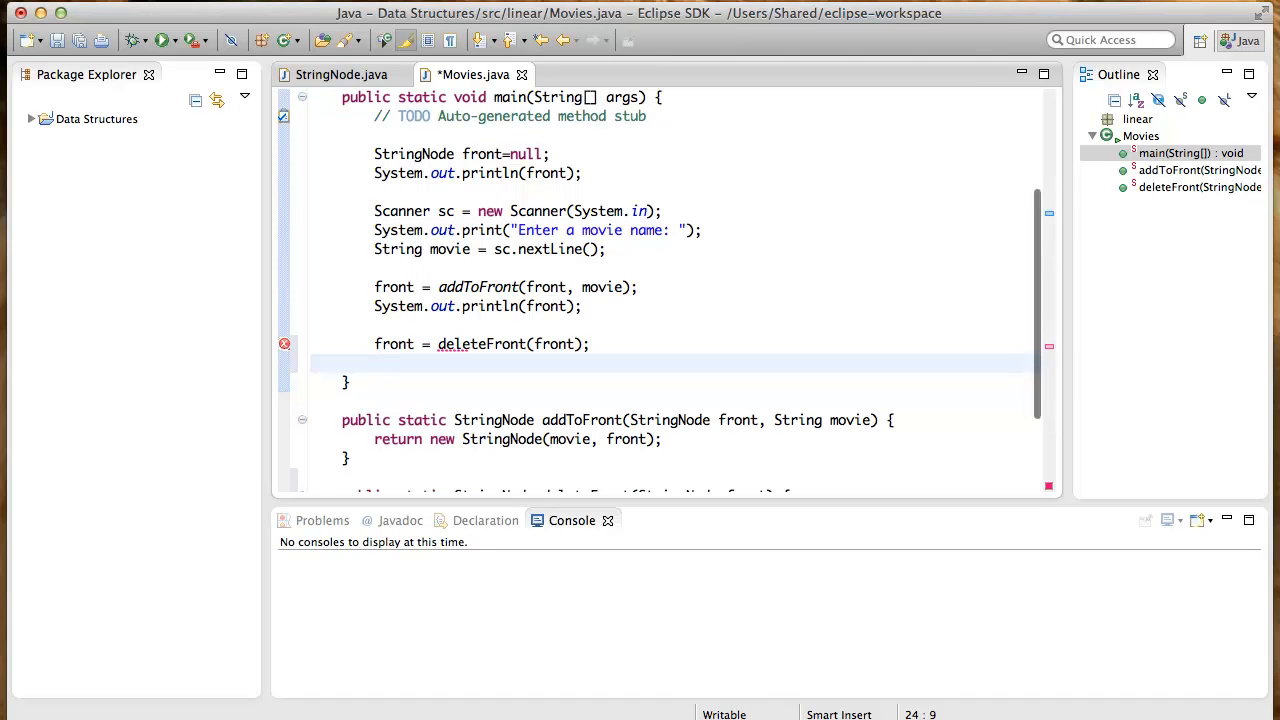
text(System.out.print)
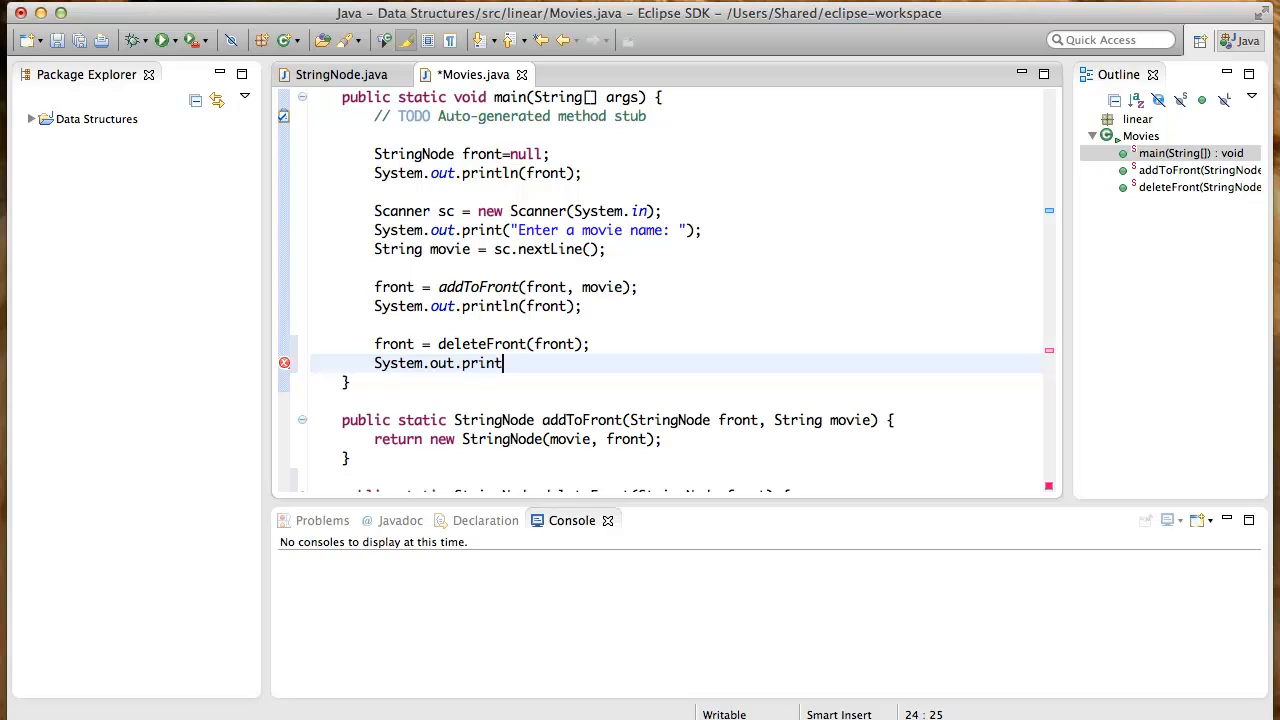
text(ln(front))
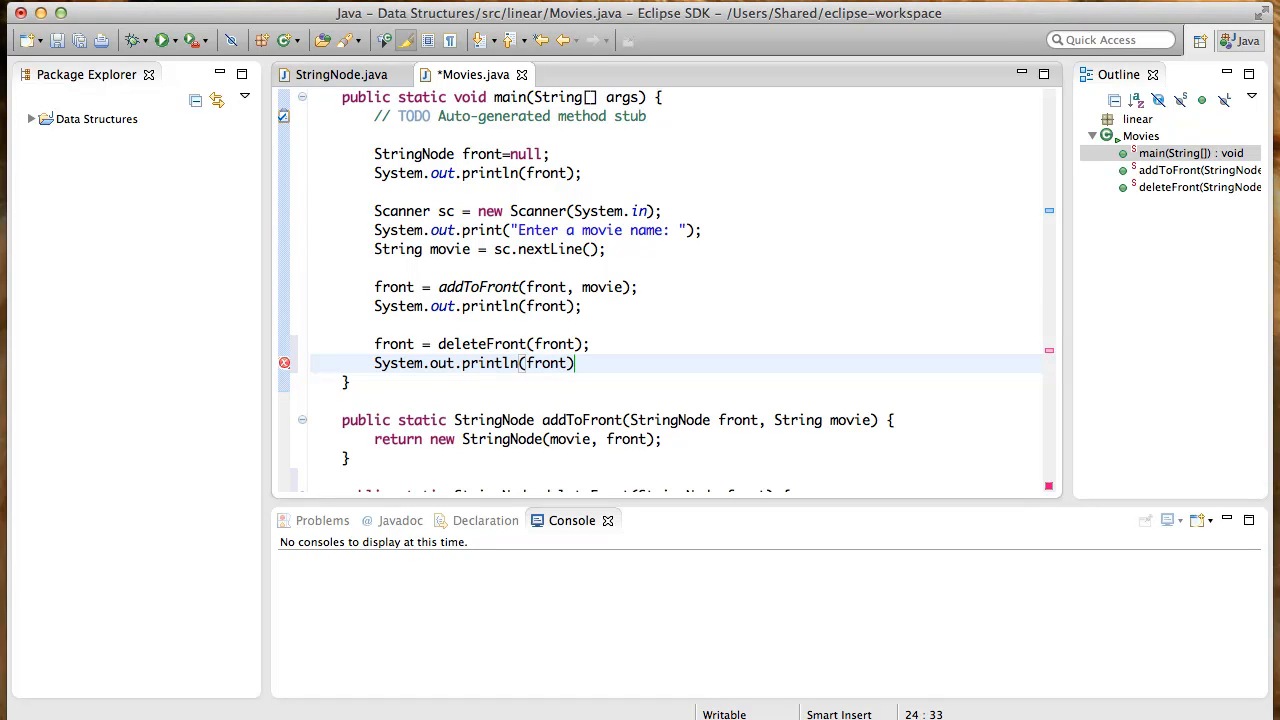
text(;)
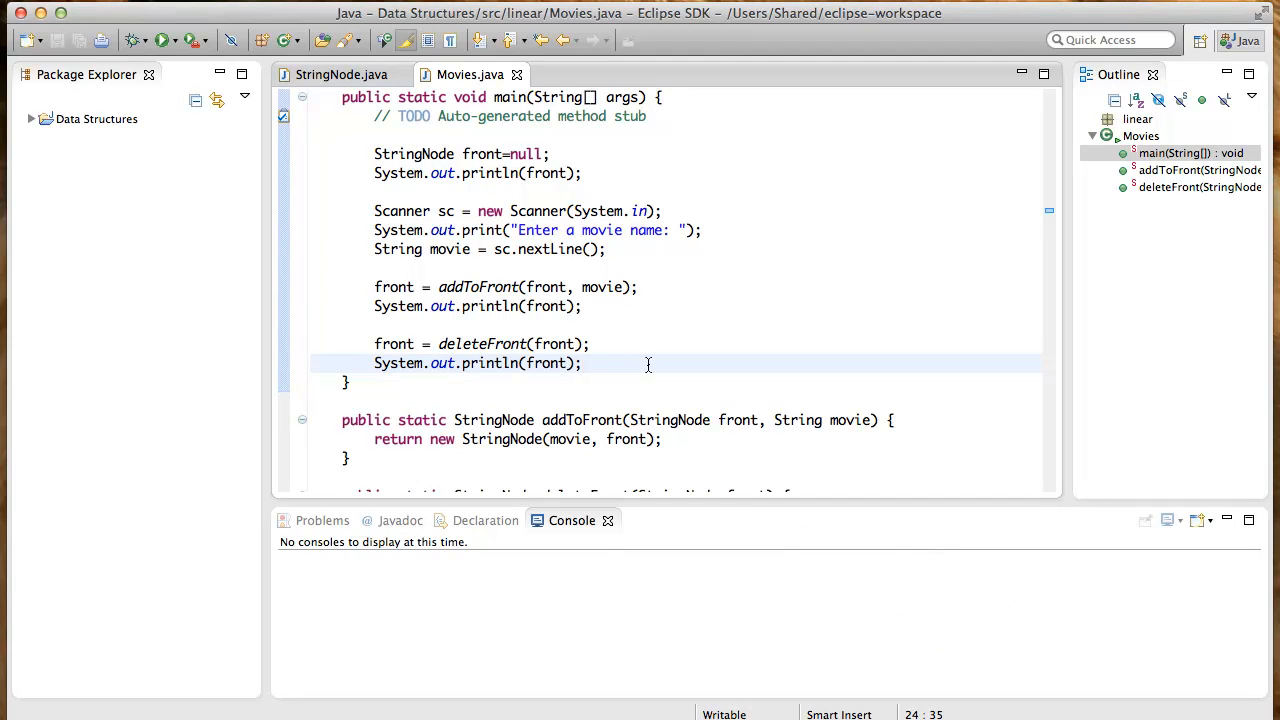
scroll(down, 3)
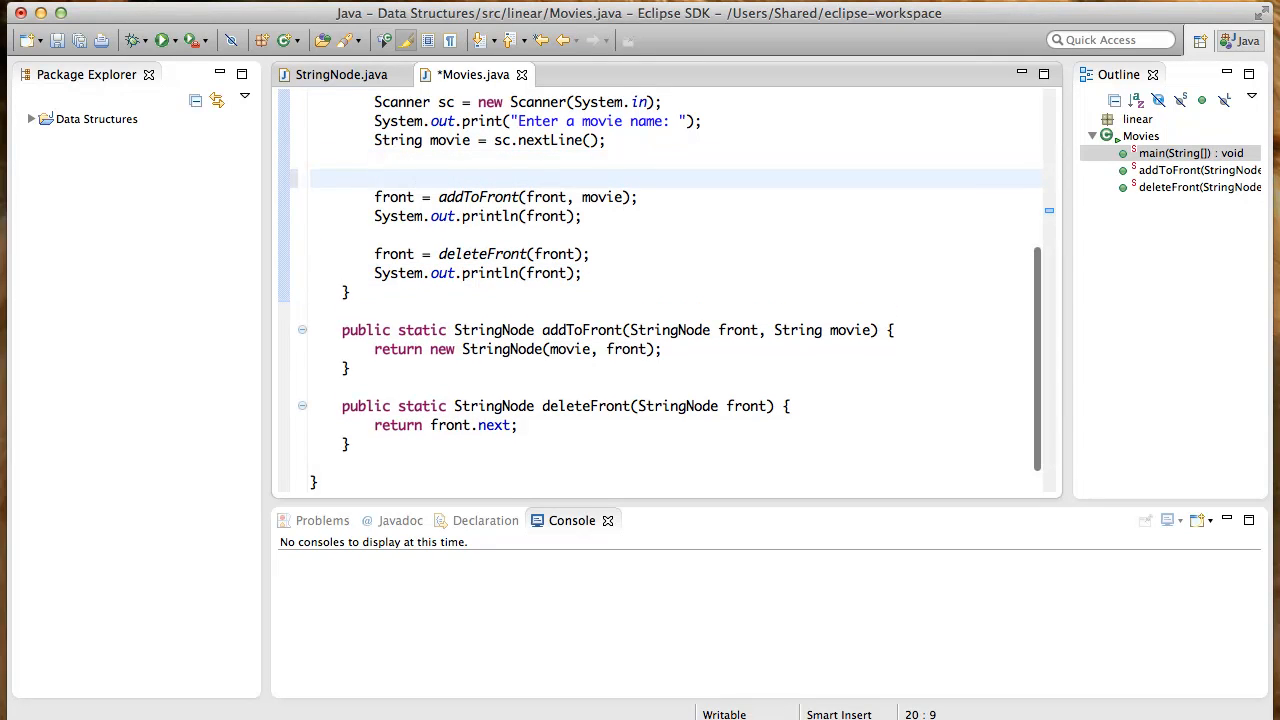
Duplicate the prompt/read/addToFront block for a second movie without redeclaring movie, add a second deleteFront with println, and save
key(Backspace)
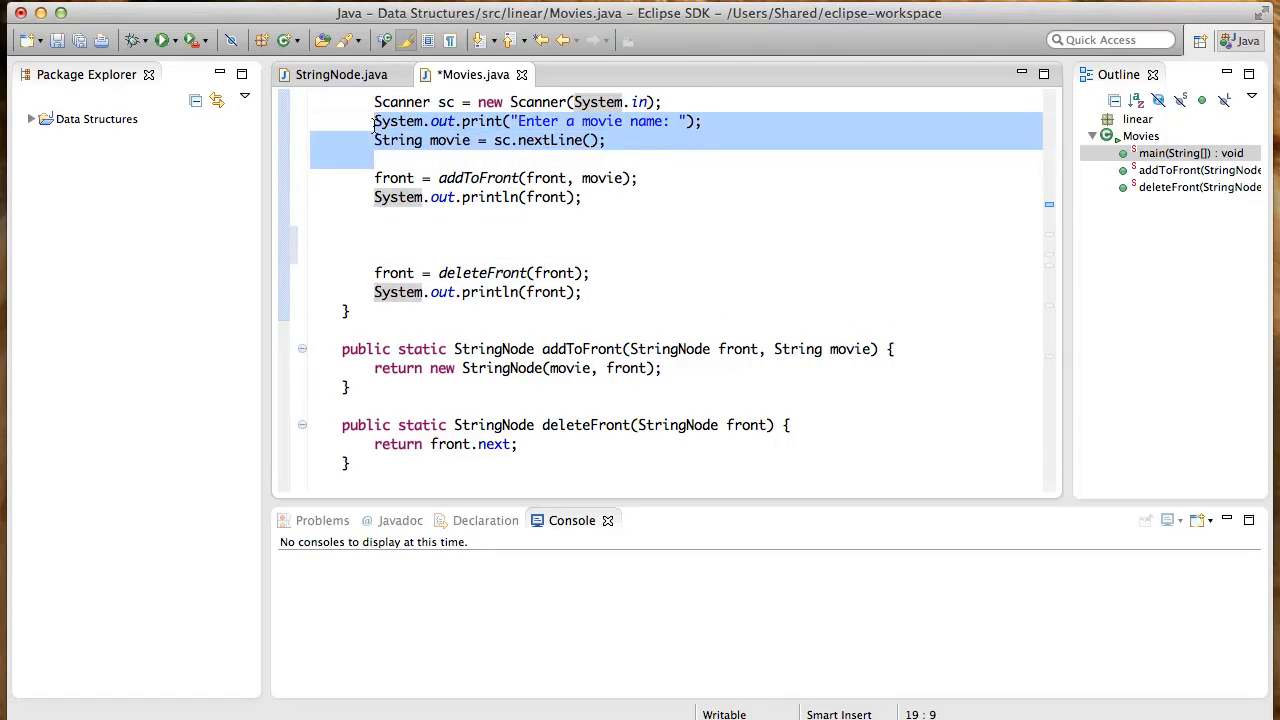
drag(374, 122, 584, 198)
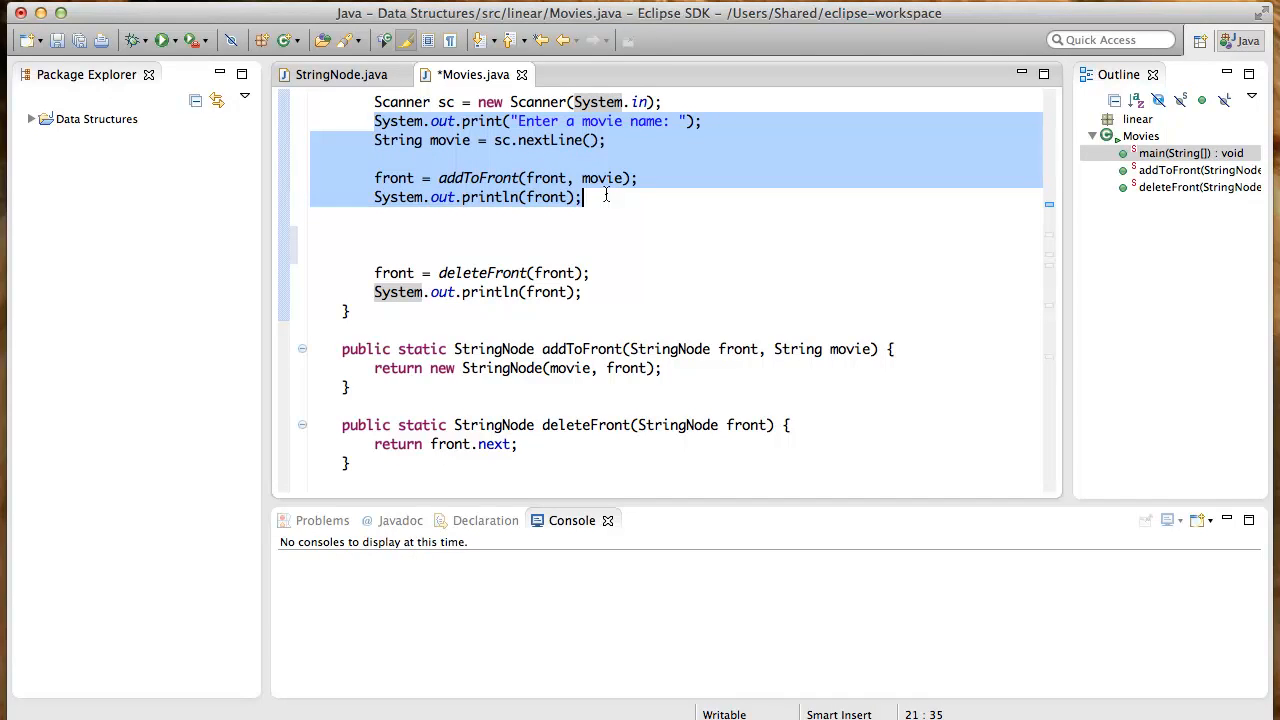
click(380, 230)
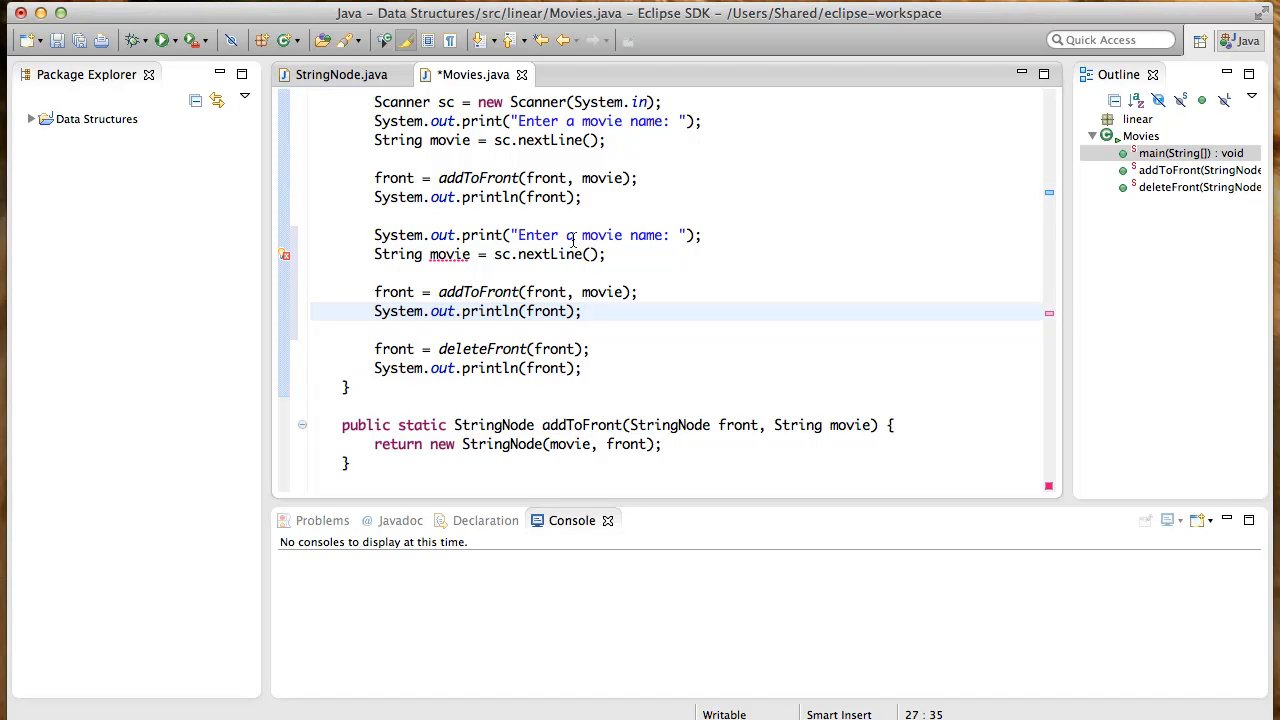
click(450, 254)
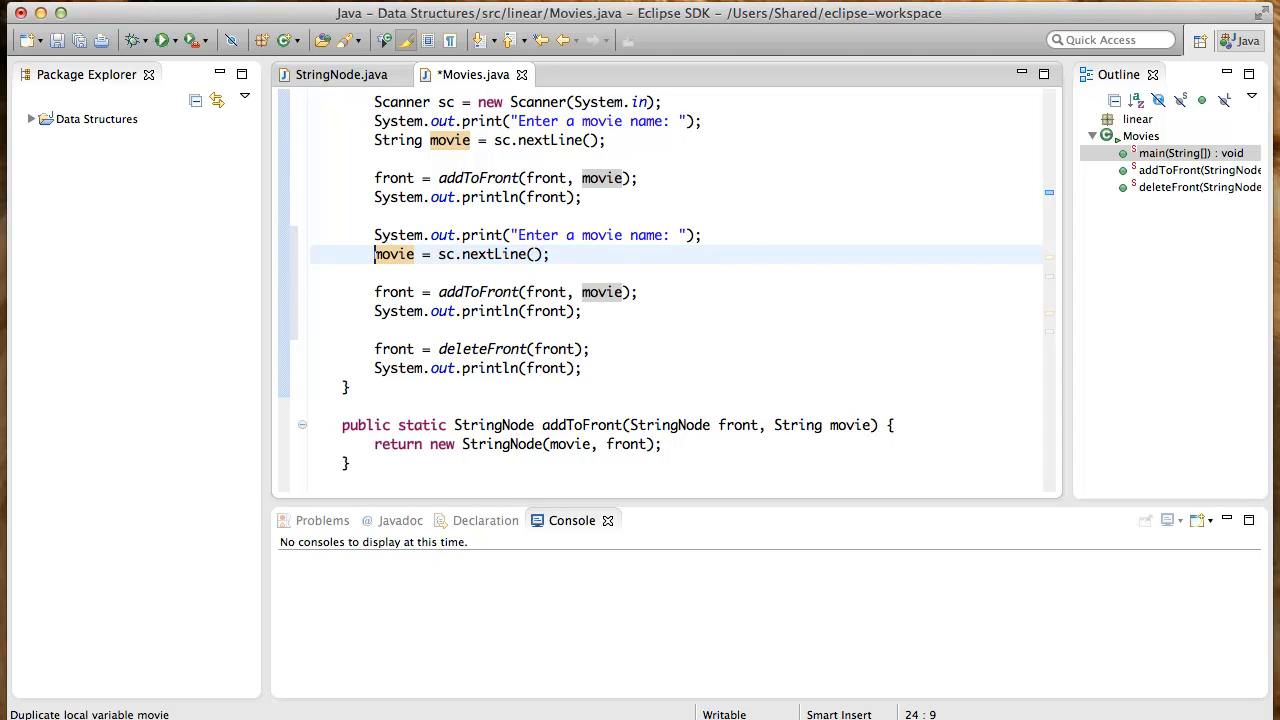
key(cmd+s)
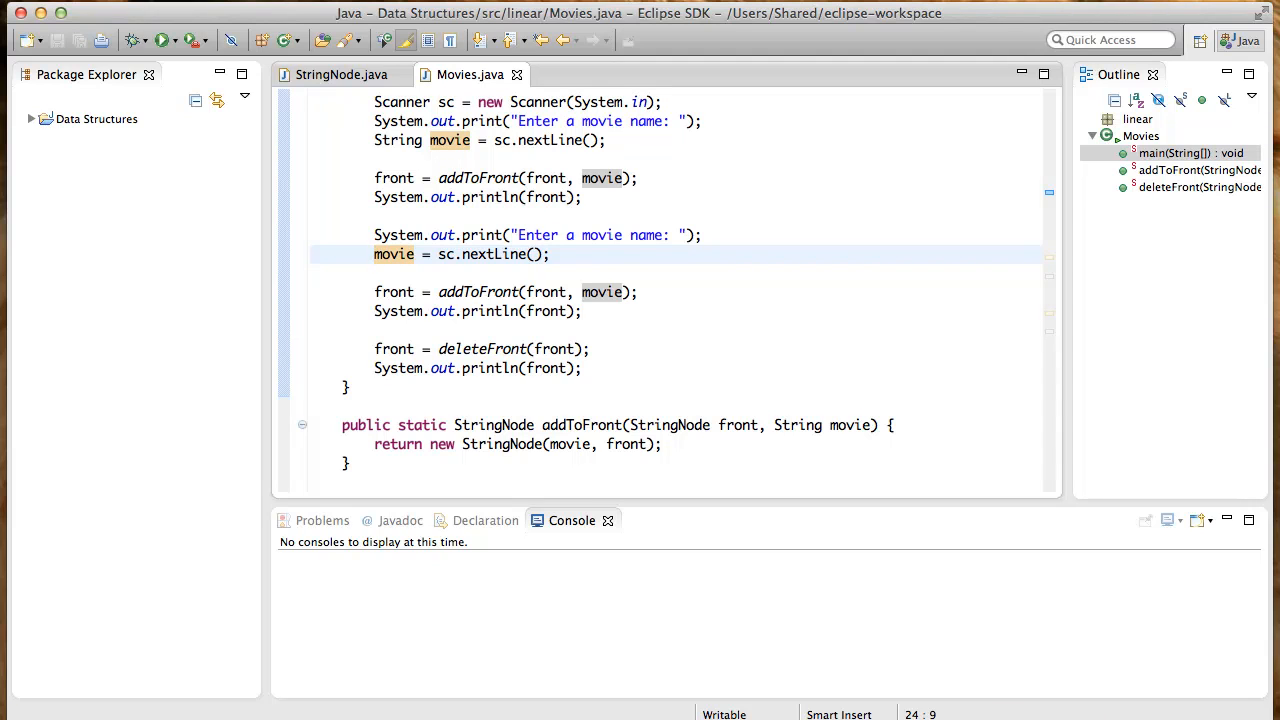
mouse_move(548, 312)
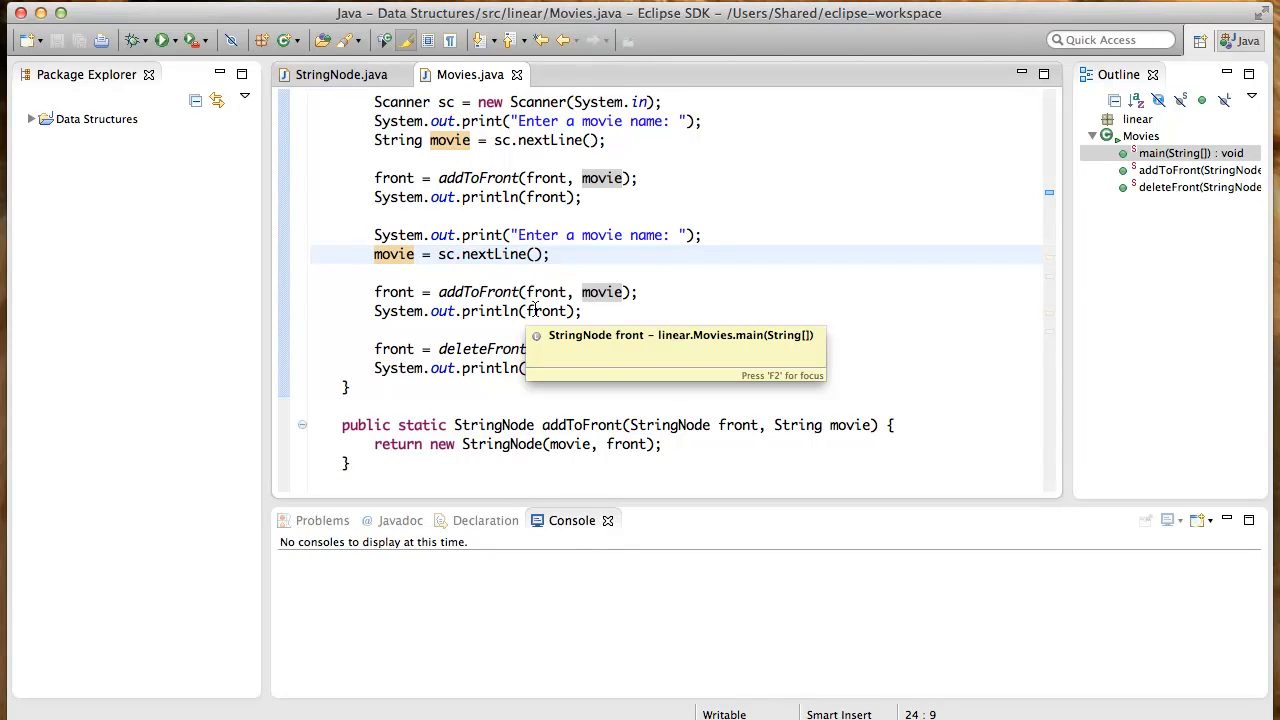
mouse_move(596, 378)
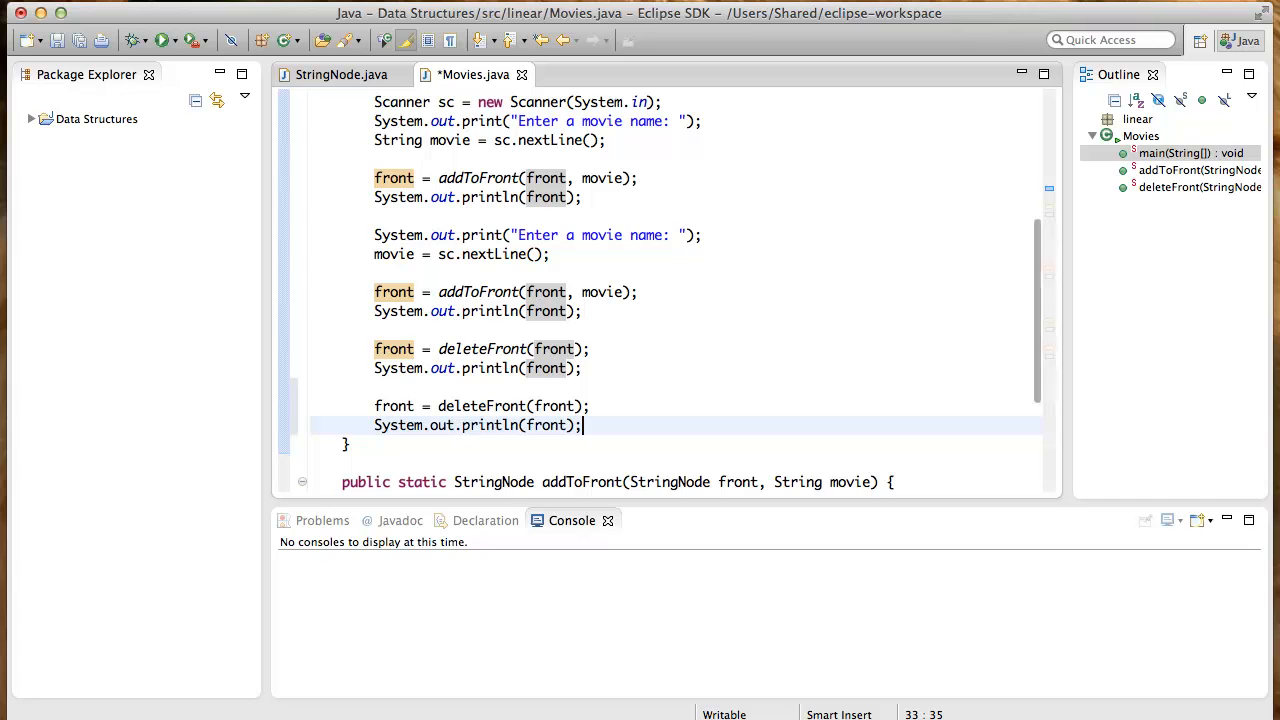
key(cmd+s)
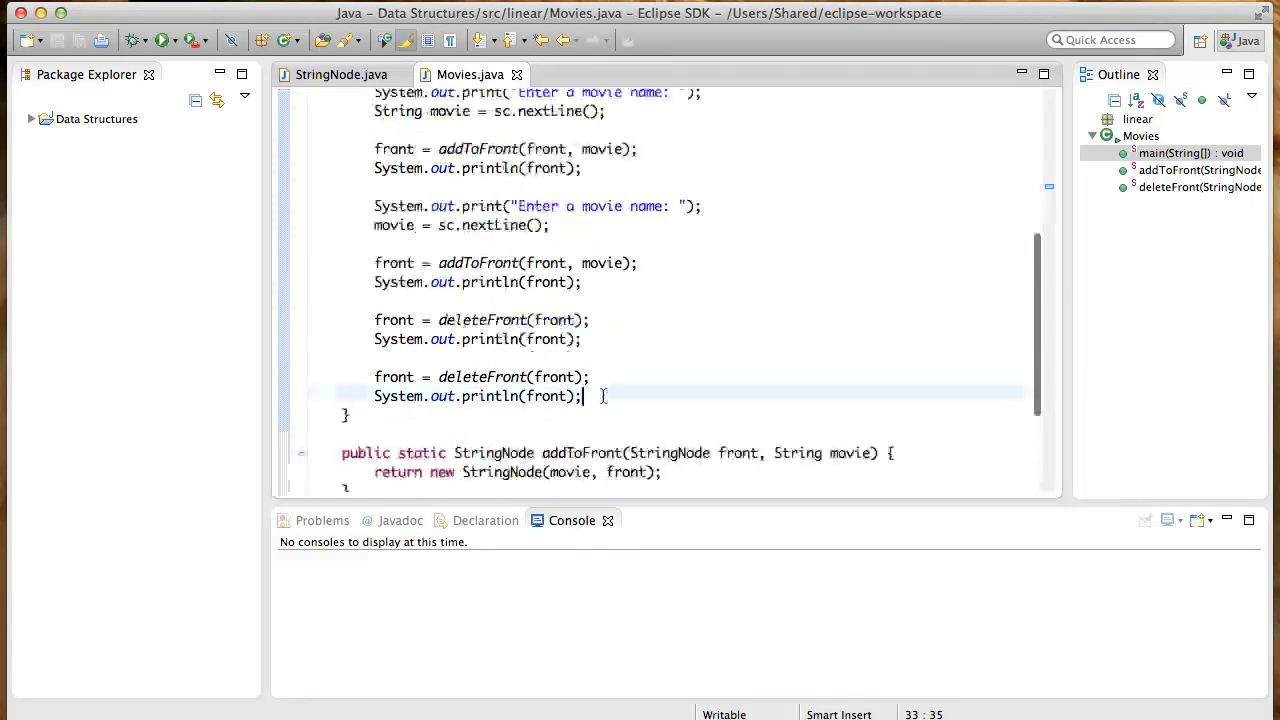
Run Movies and enter Die Another Day and Goldeneye to watch the list grow then shrink to null
scroll(down, 3)
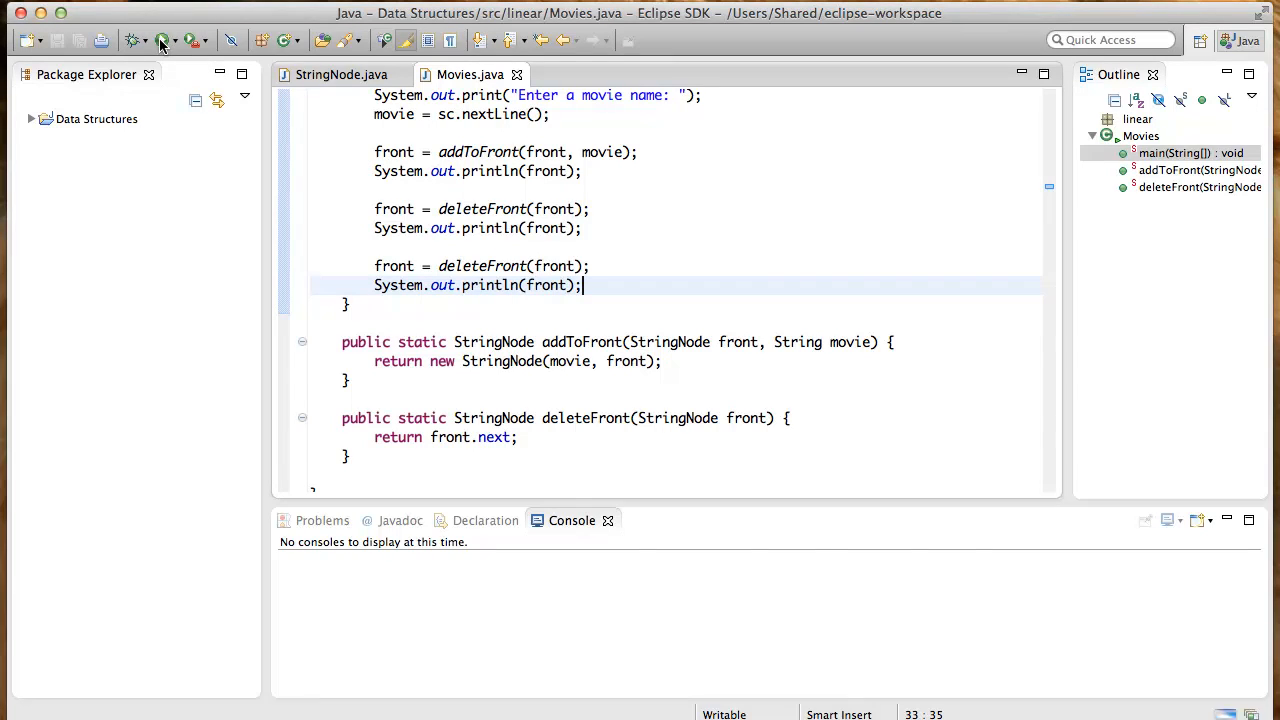
click(162, 40)
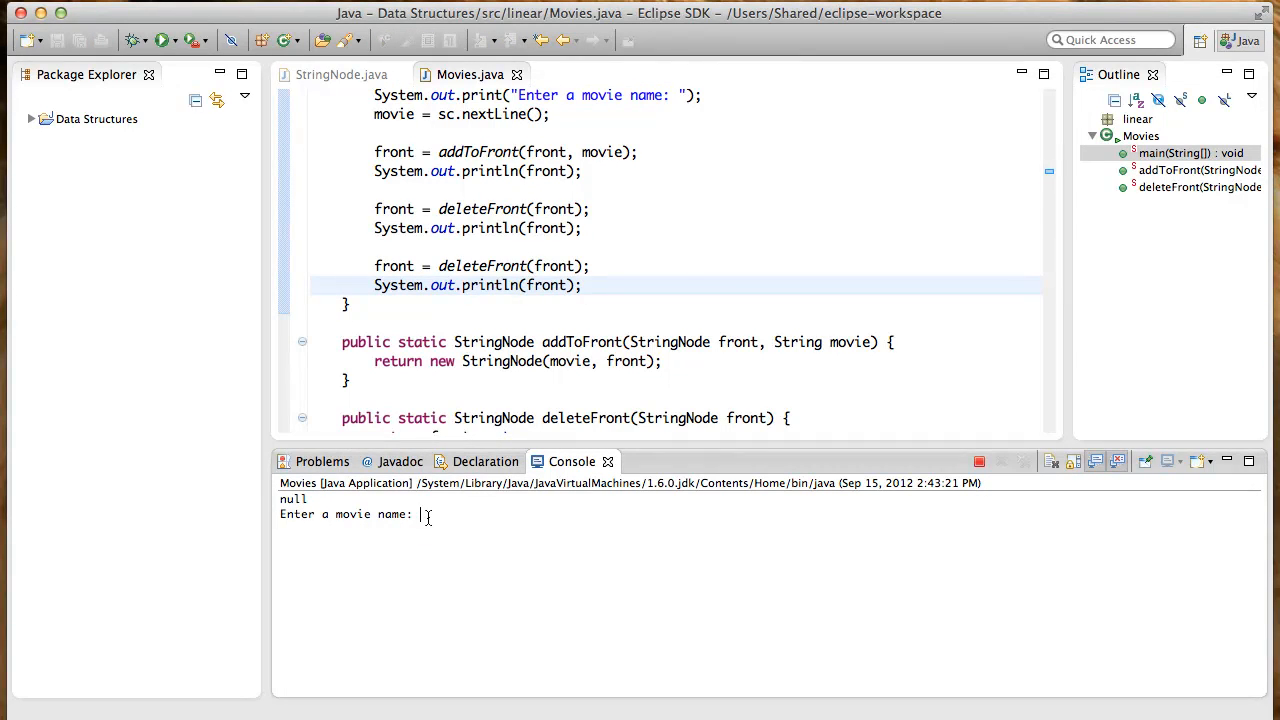
text(Die Another Day)
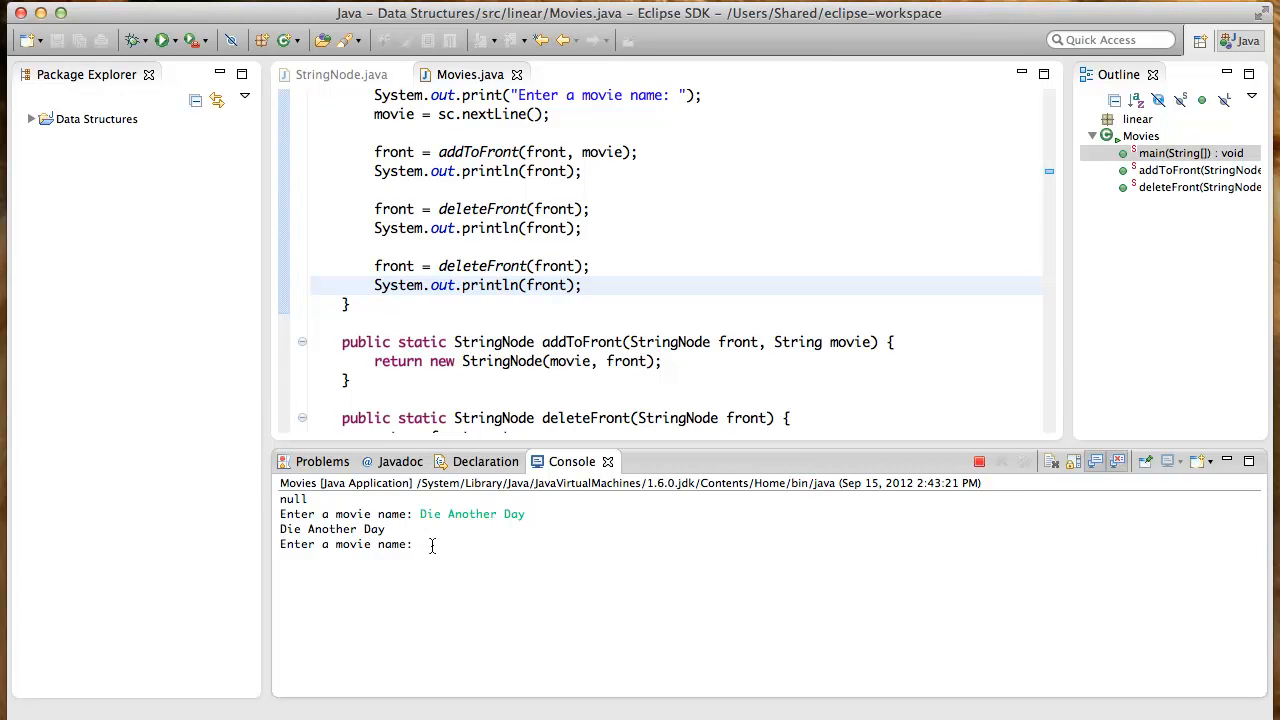
text(Goldeneye)
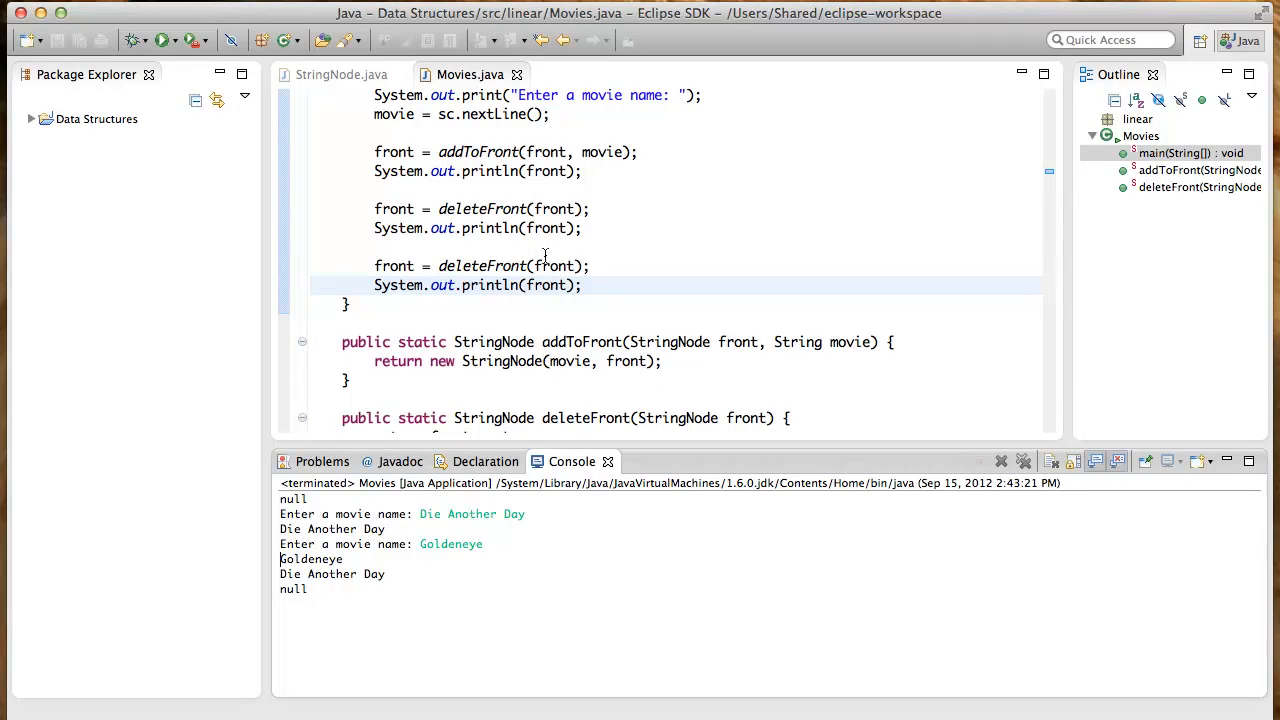
mouse_move(548, 284)
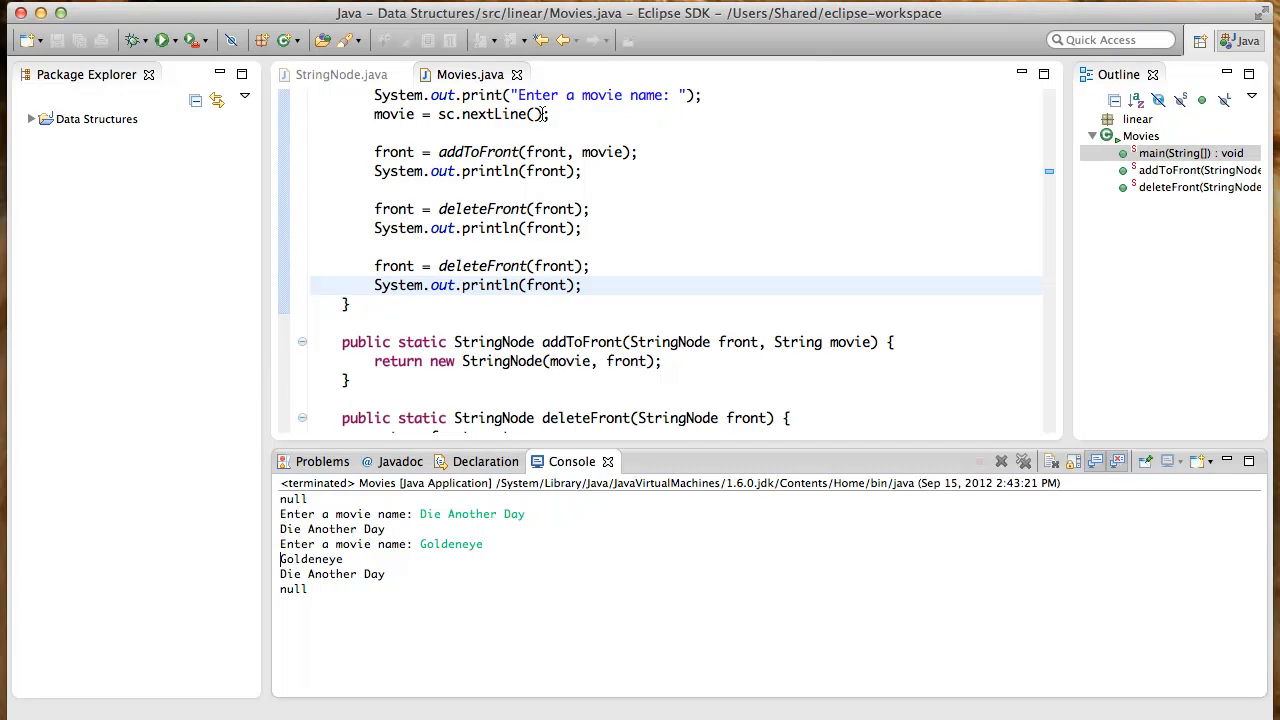
mouse_move(546, 152)
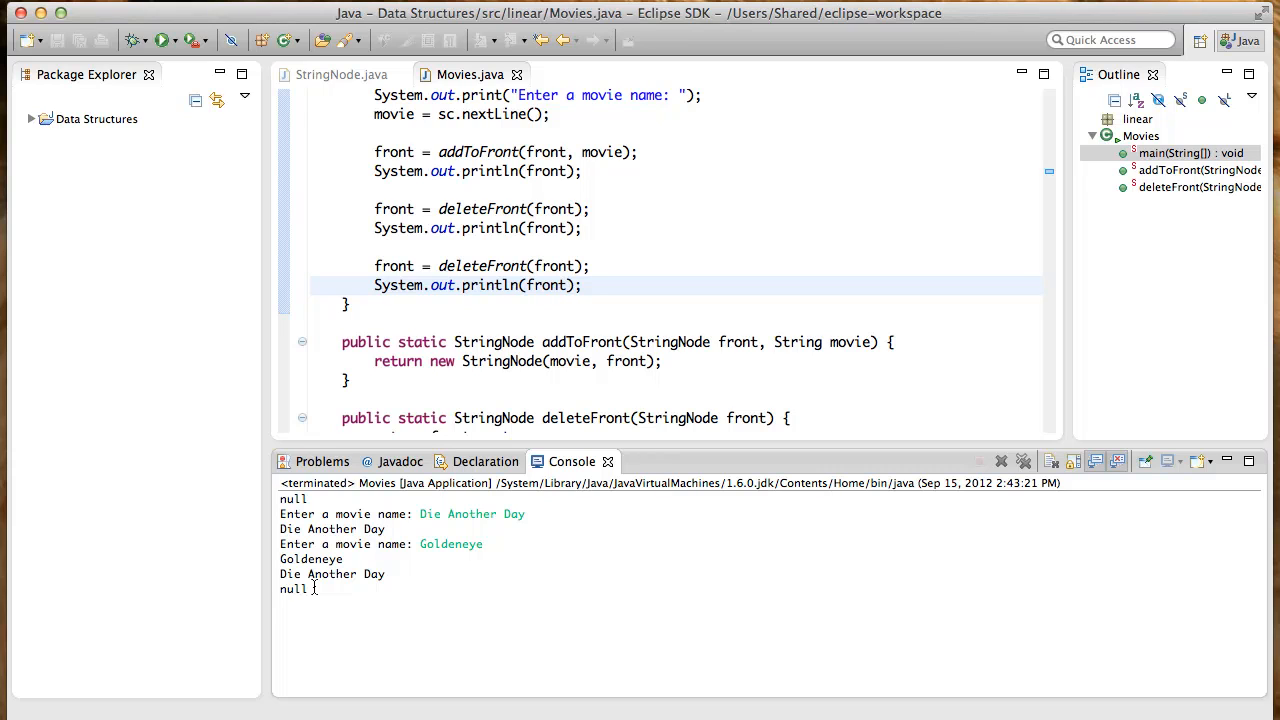
mouse_move(968, 452)
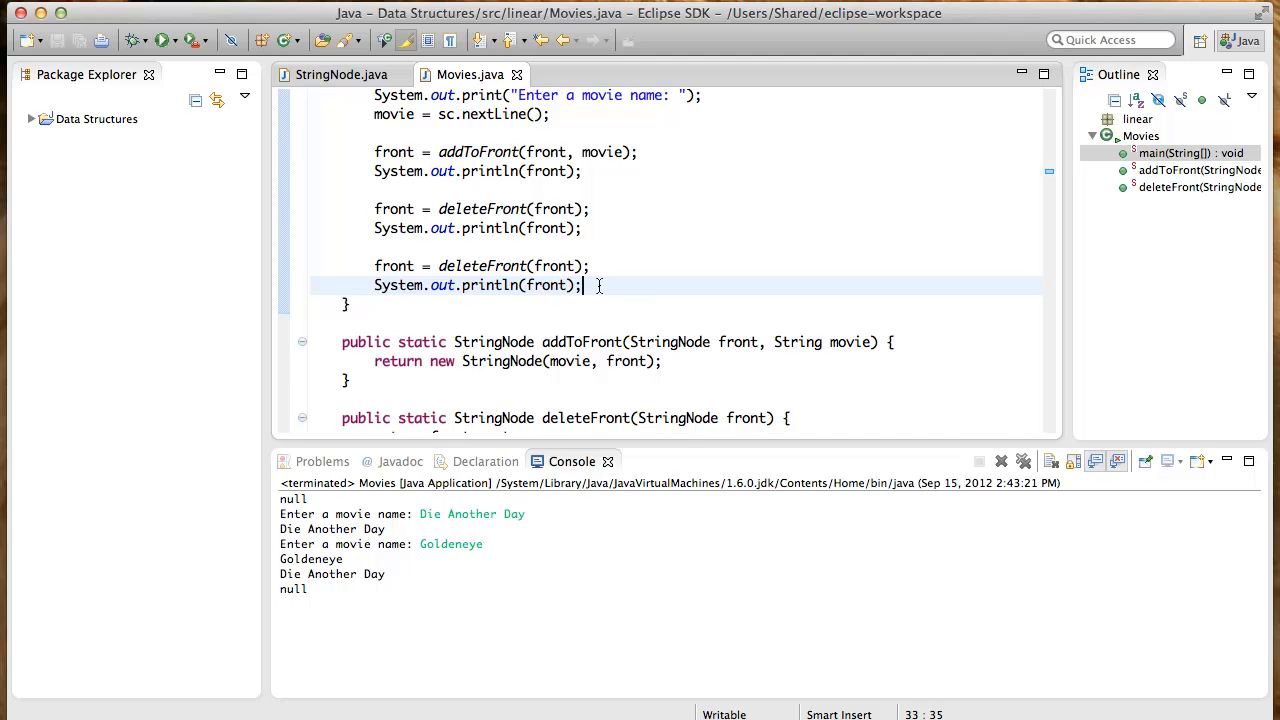
Append a third front = deleteFront(front); and System.out.println(front); to main and save
text(front = deleteFront(front)
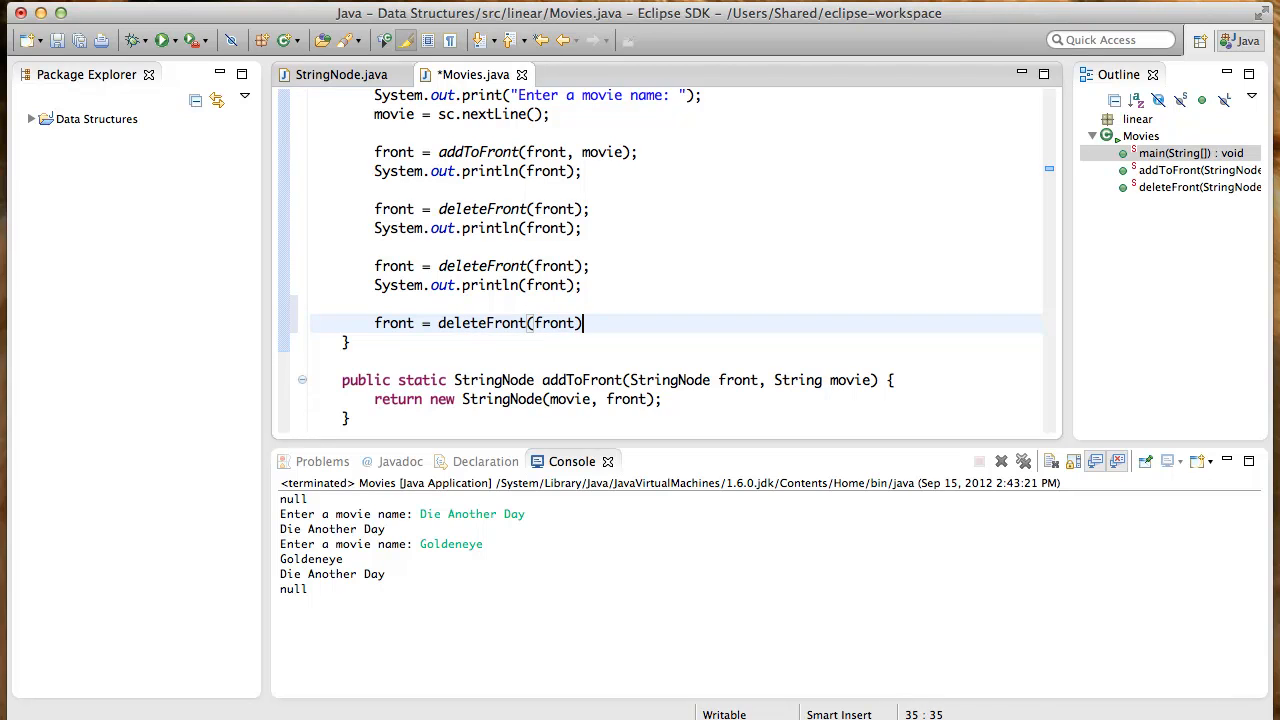
text(;)
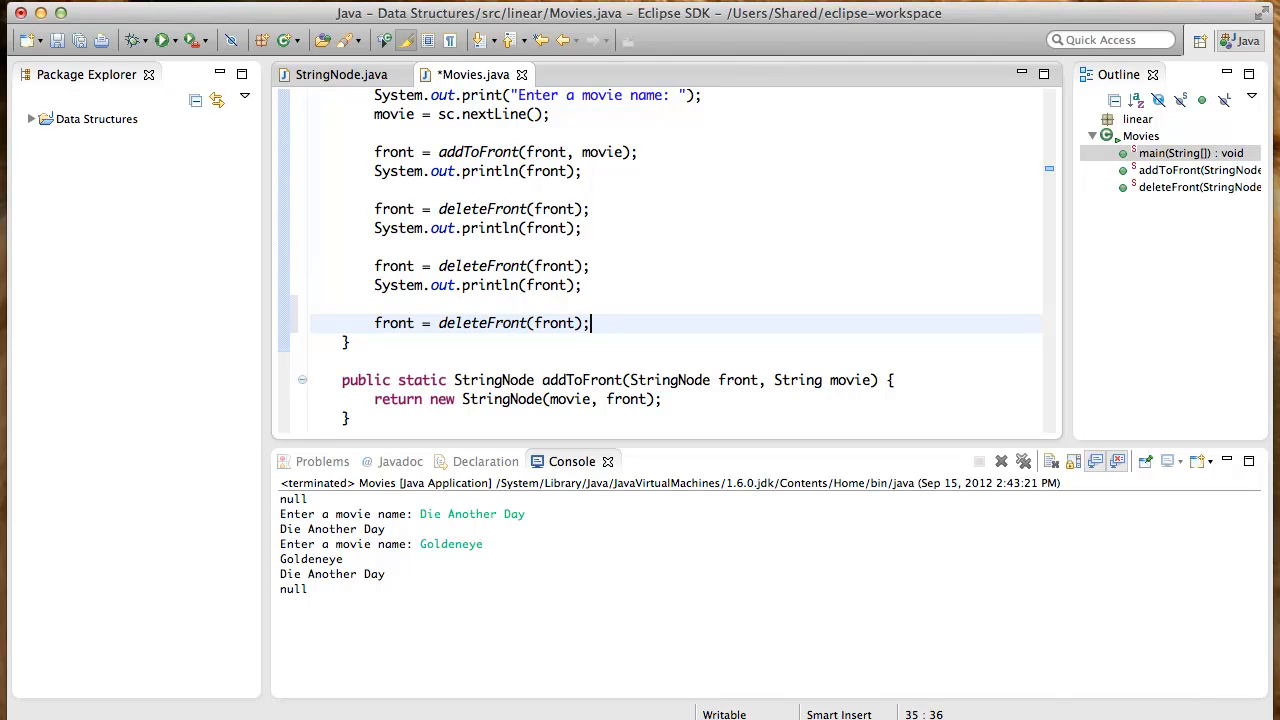
text(System.out.println(front);)
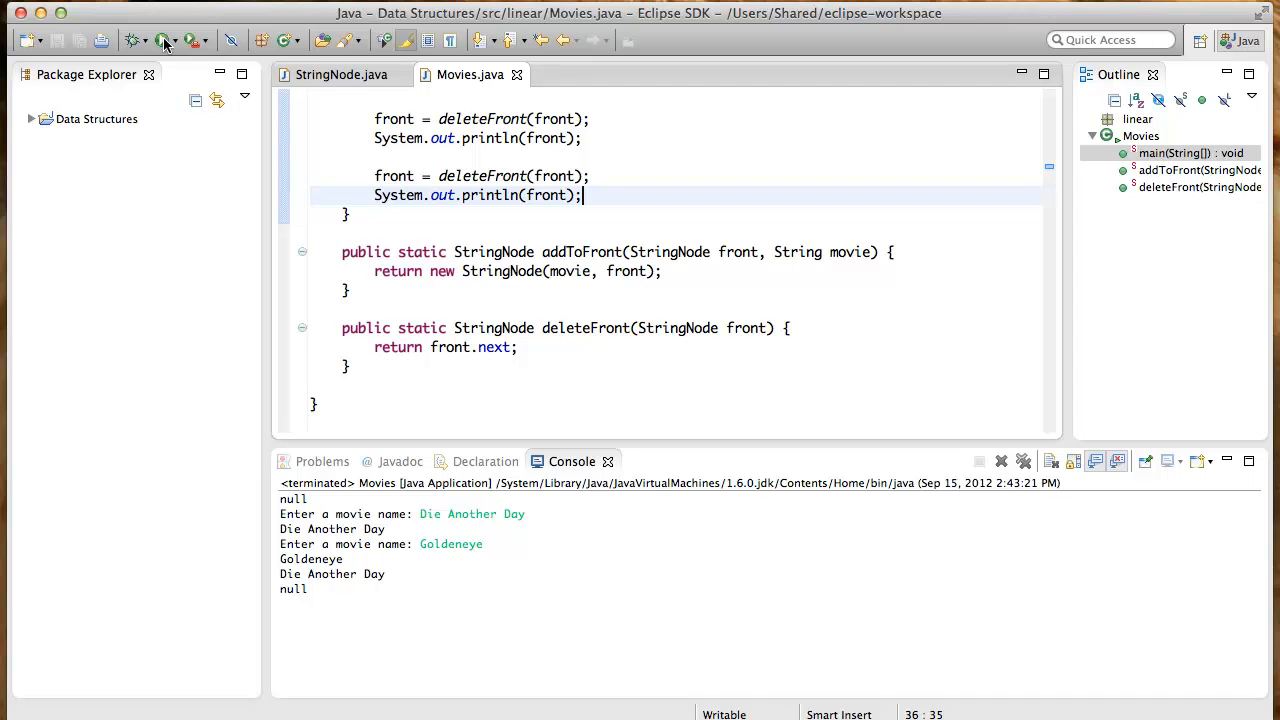
Rerun Movies with Die Another Day and Goldeneye, ending in a NullPointerException from deleteFront
click(166, 40)
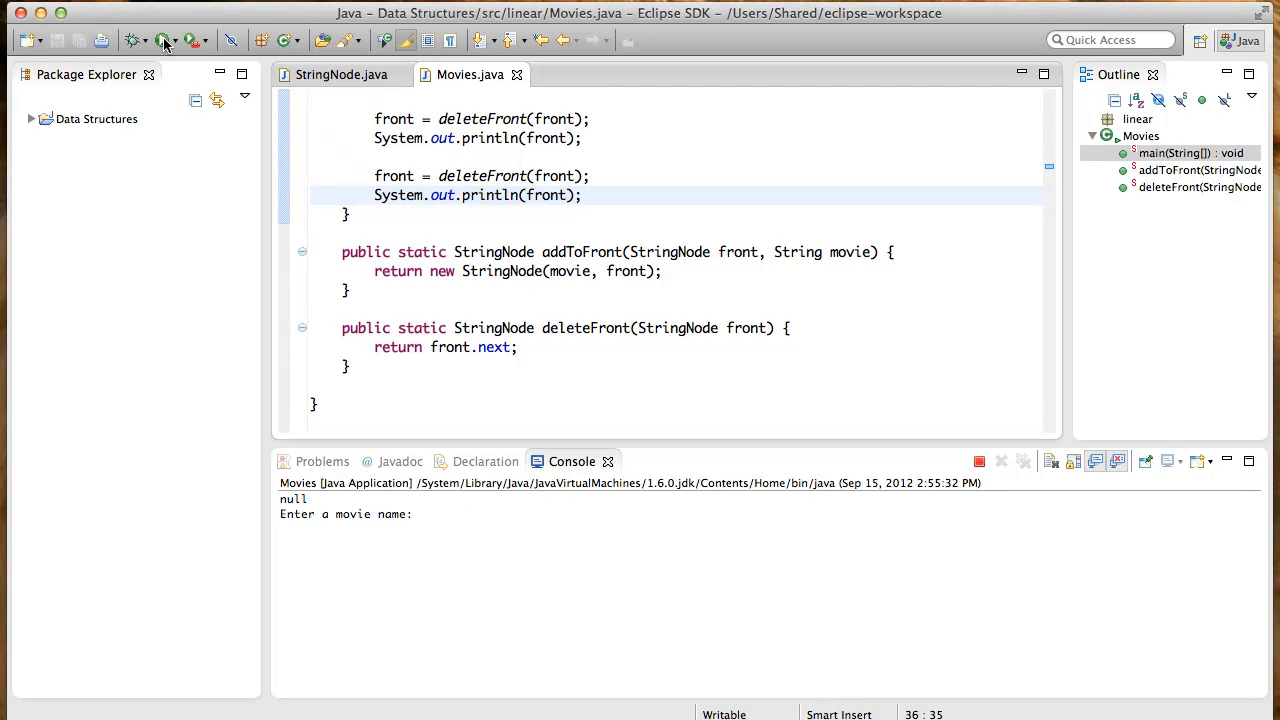
click(420, 514)
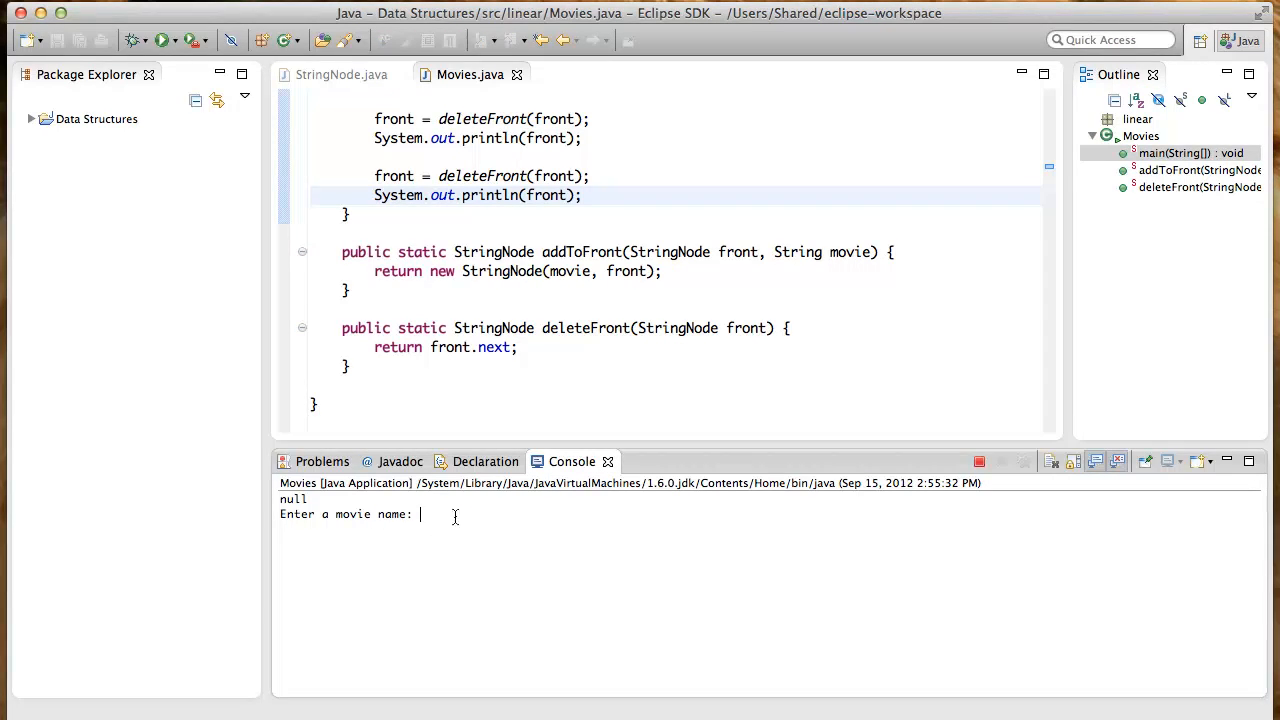
text(Die Another Day)
text(Goldeneye)
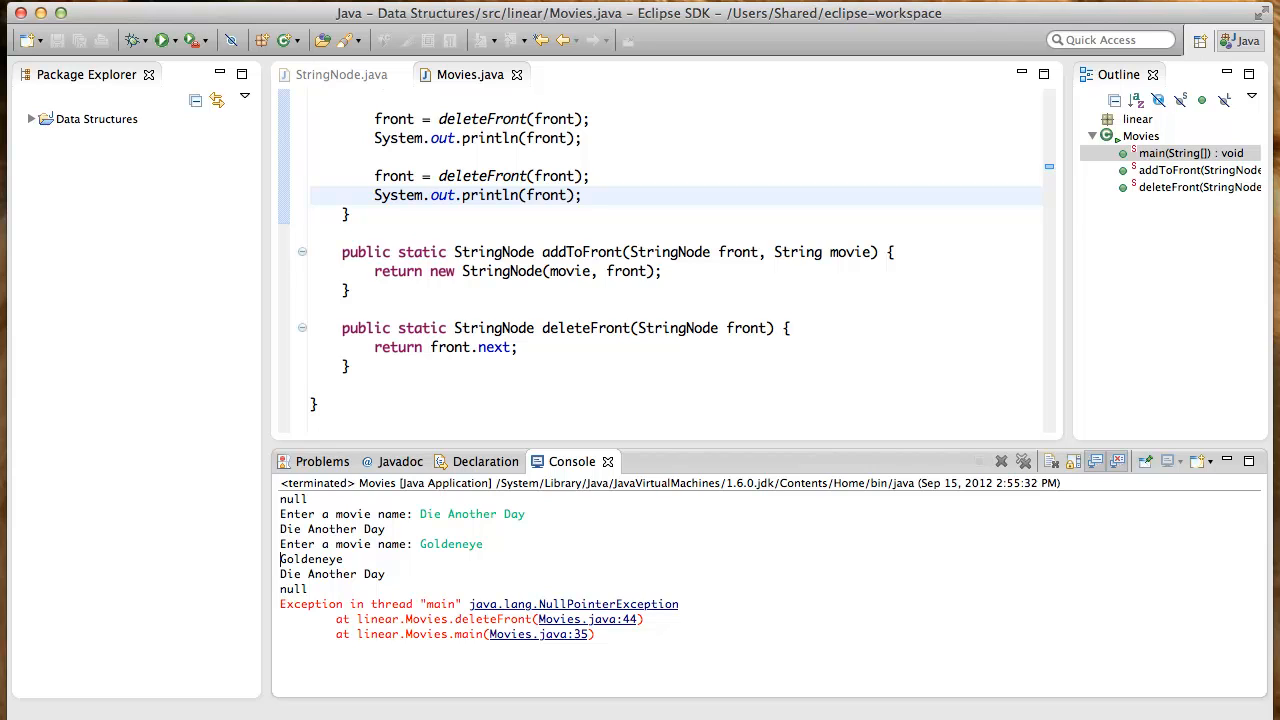
mouse_move(448, 518)
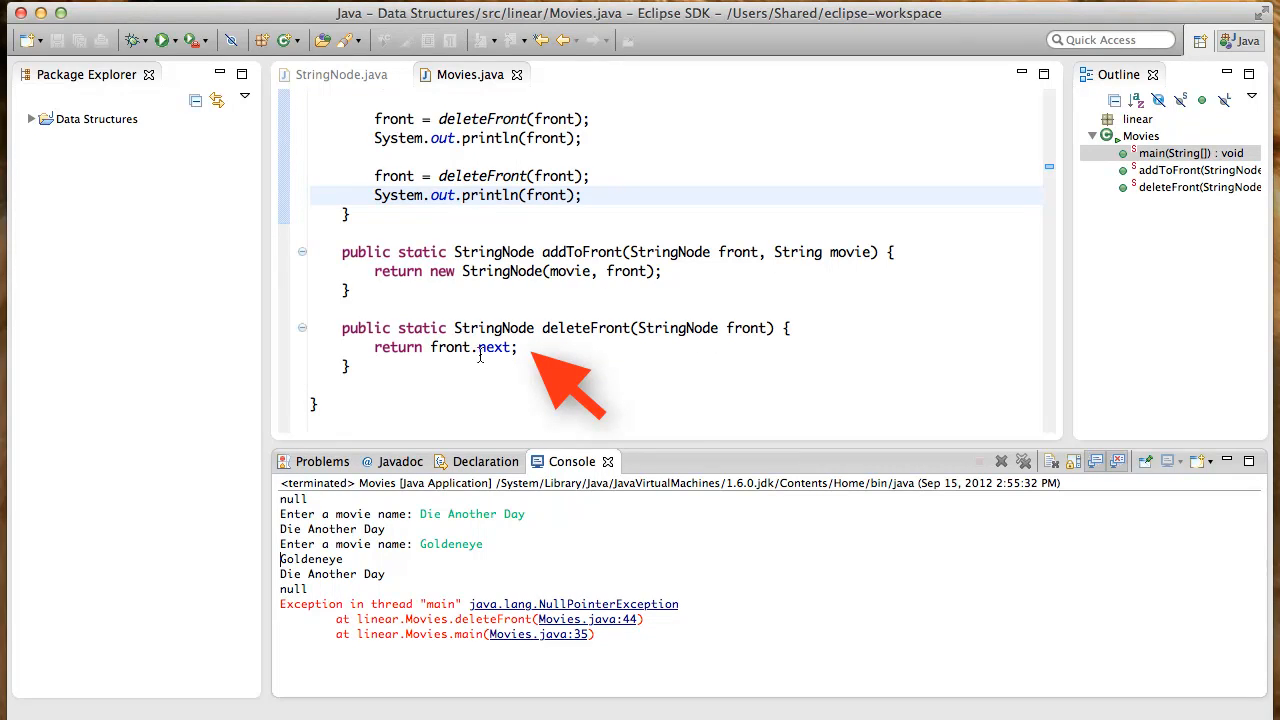
mouse_move(496, 348)
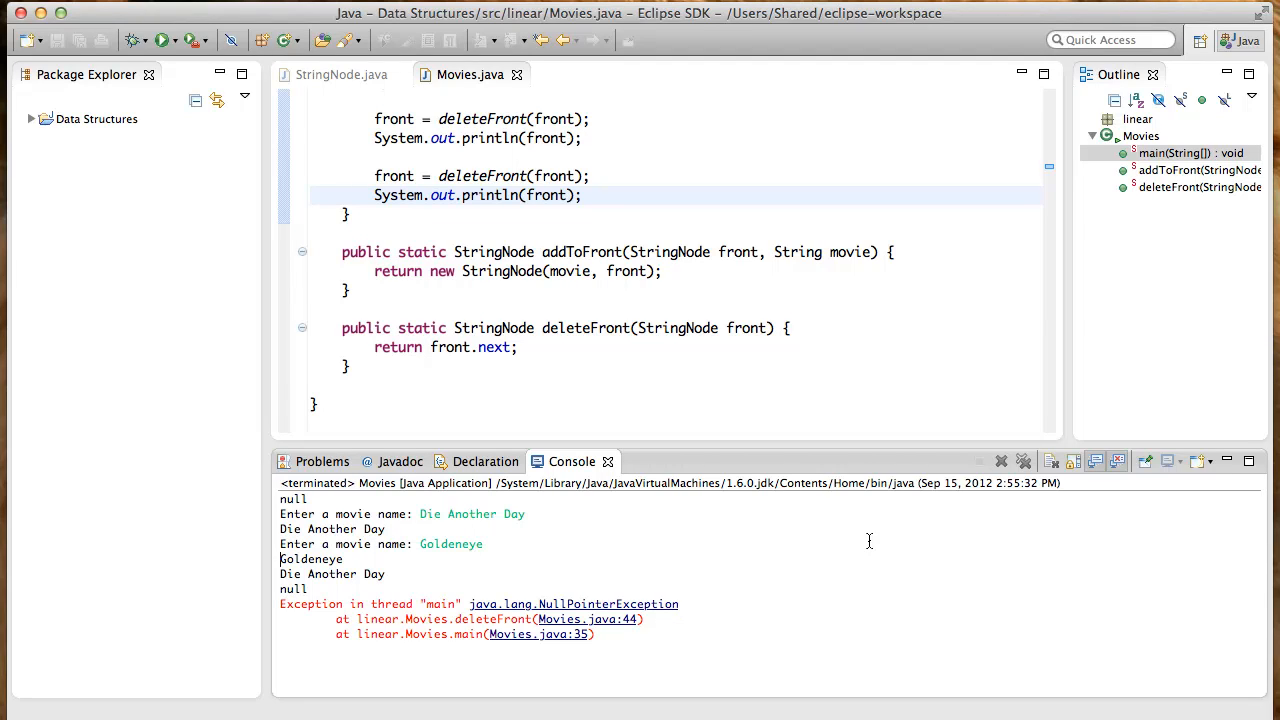
Guard deleteFront with if (front != null) { return front.next; } and otherwise return front
click(788, 328)
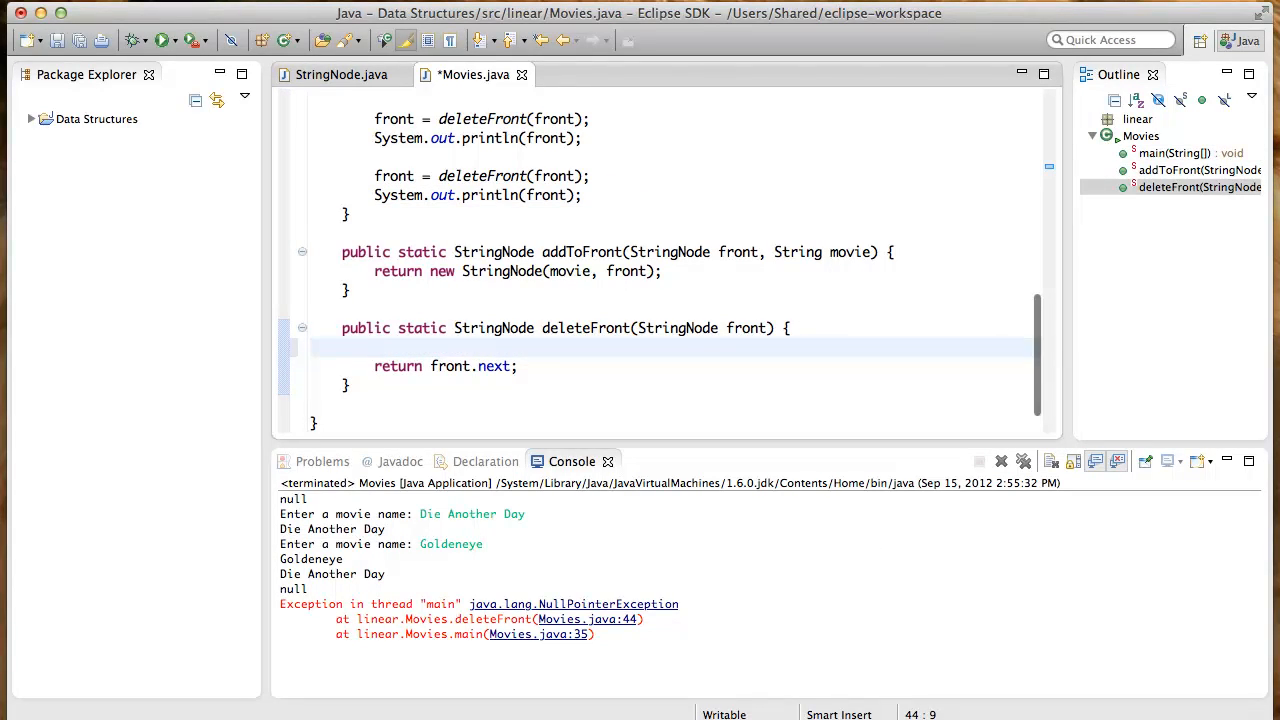
text(if (front))
text(})
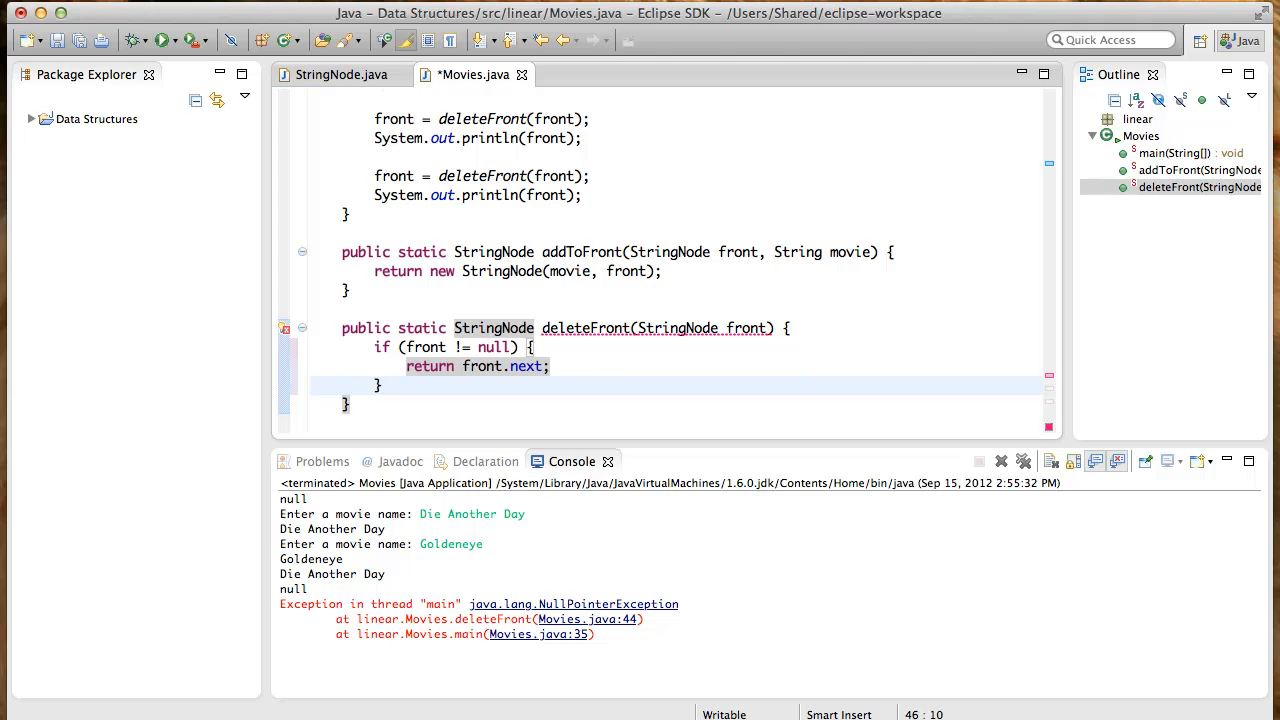
text(return n)
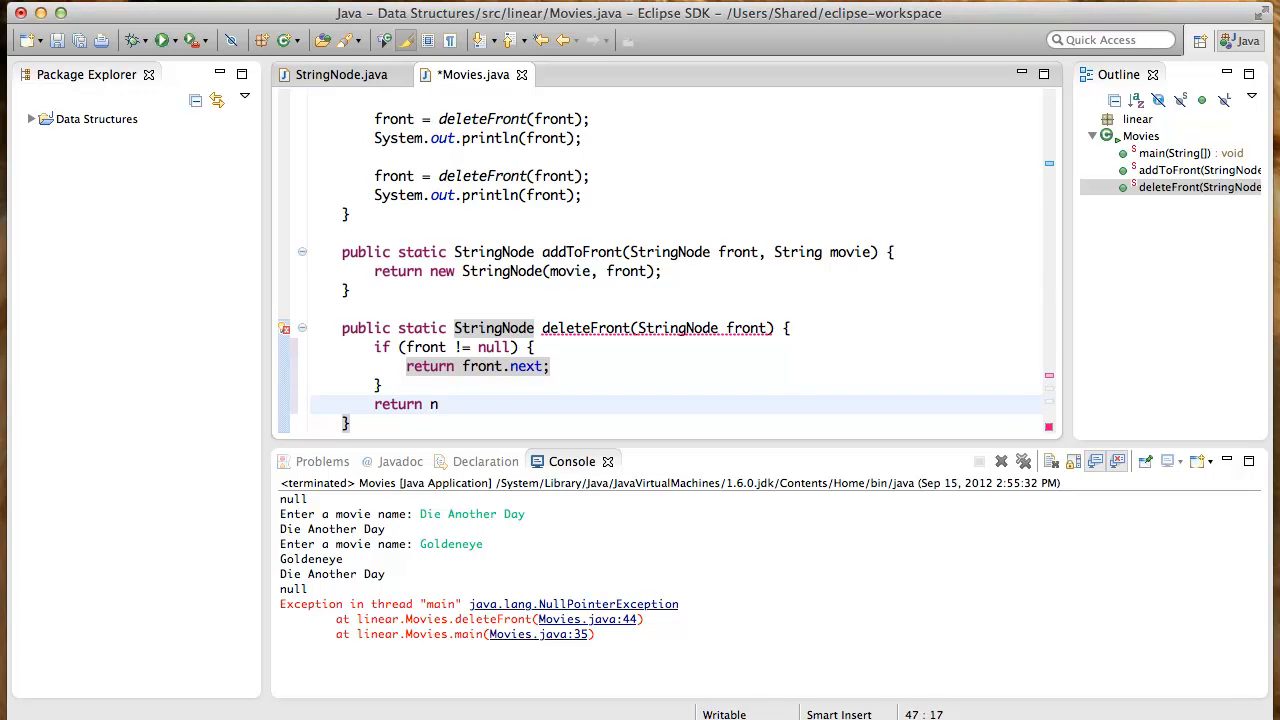
text(ront;)
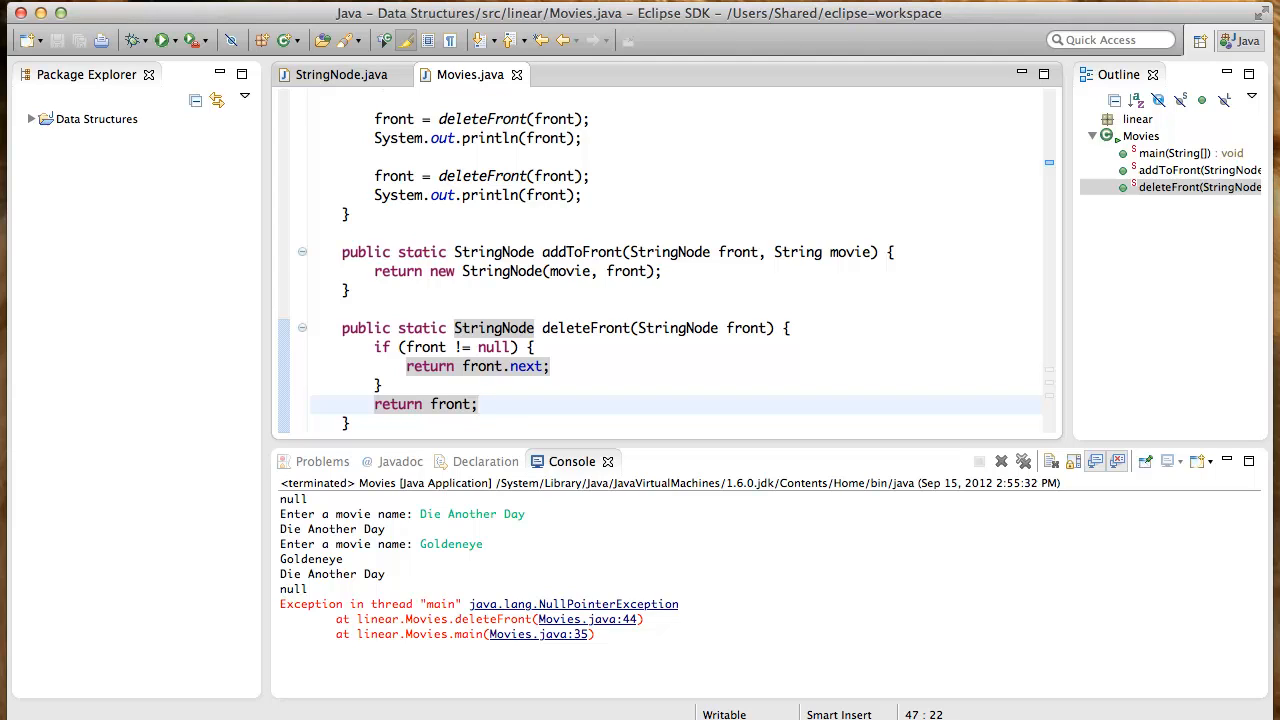
click(480, 404)
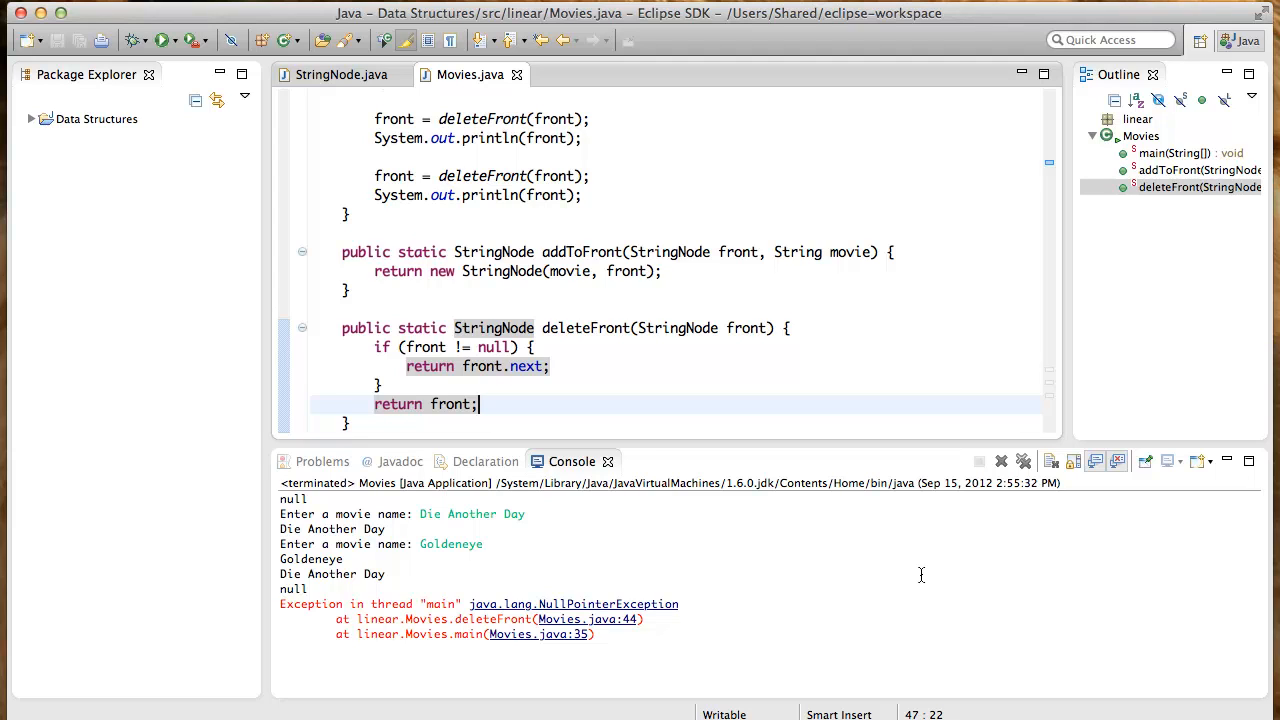
mouse_move(630, 352)
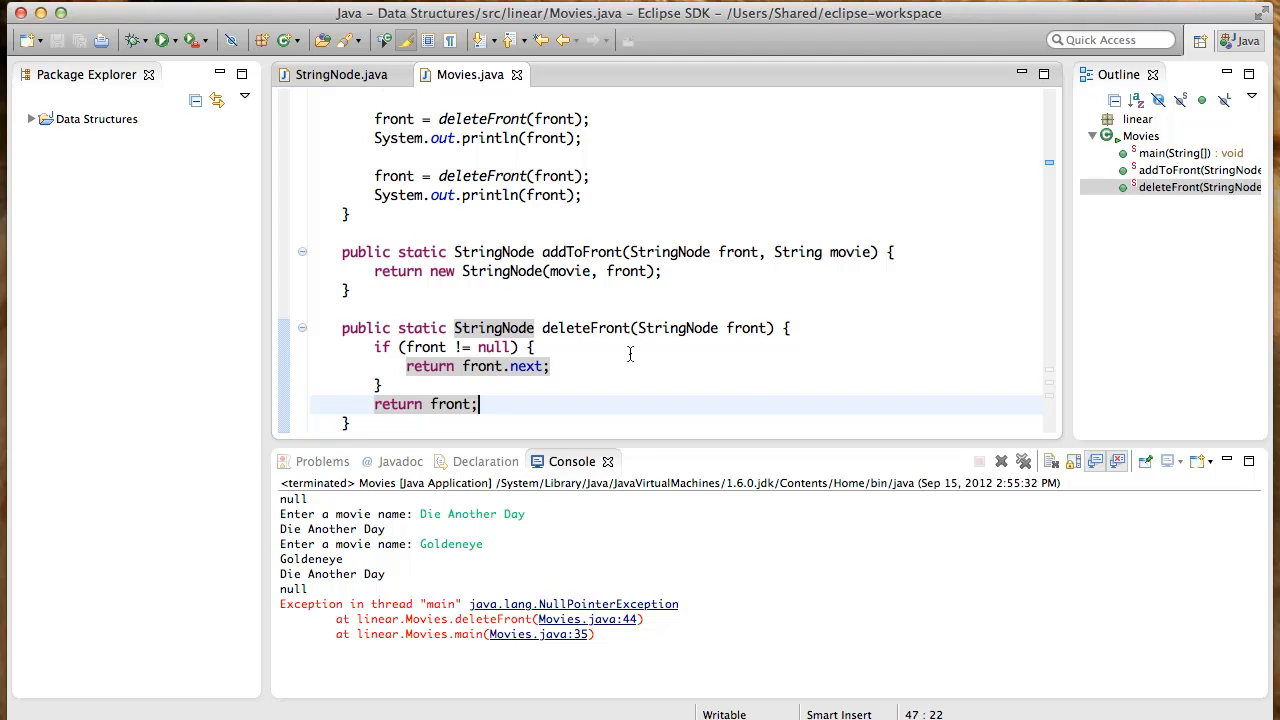
Flip the check to front == null and throw new NoSuchElementException(), accepting the java.util import
click(460, 348)
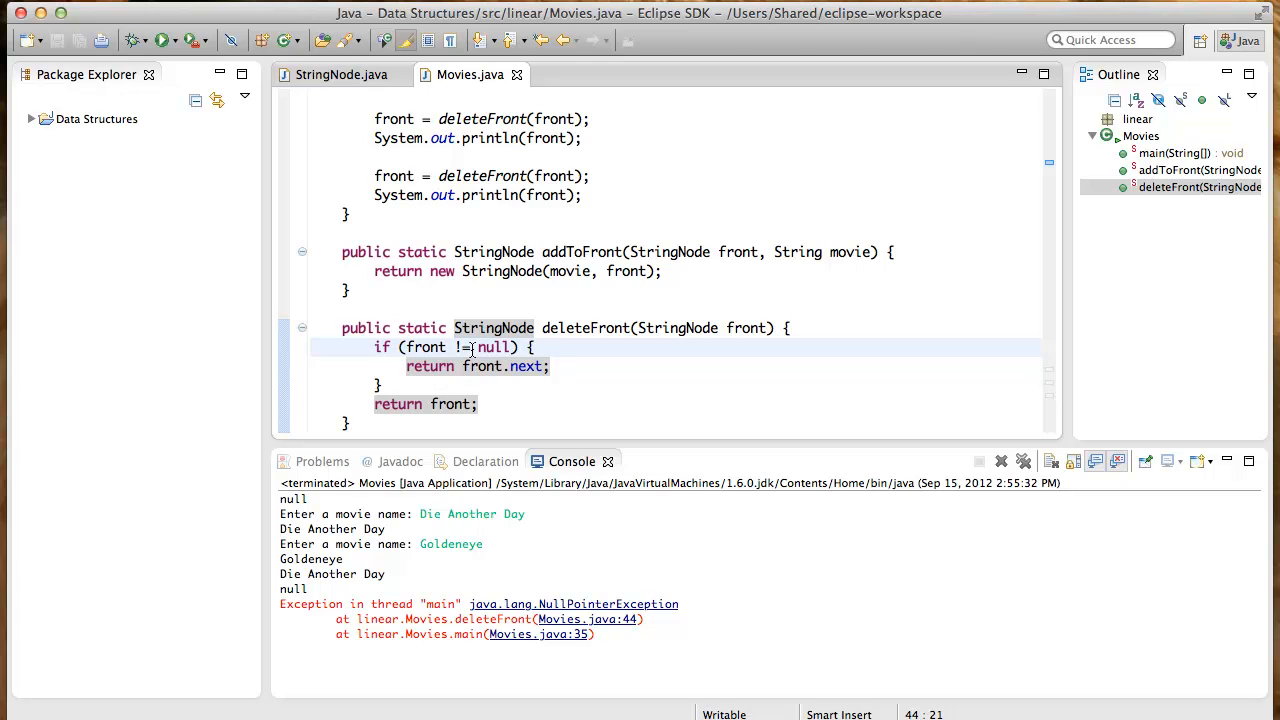
key(BackSpace)
text(=)
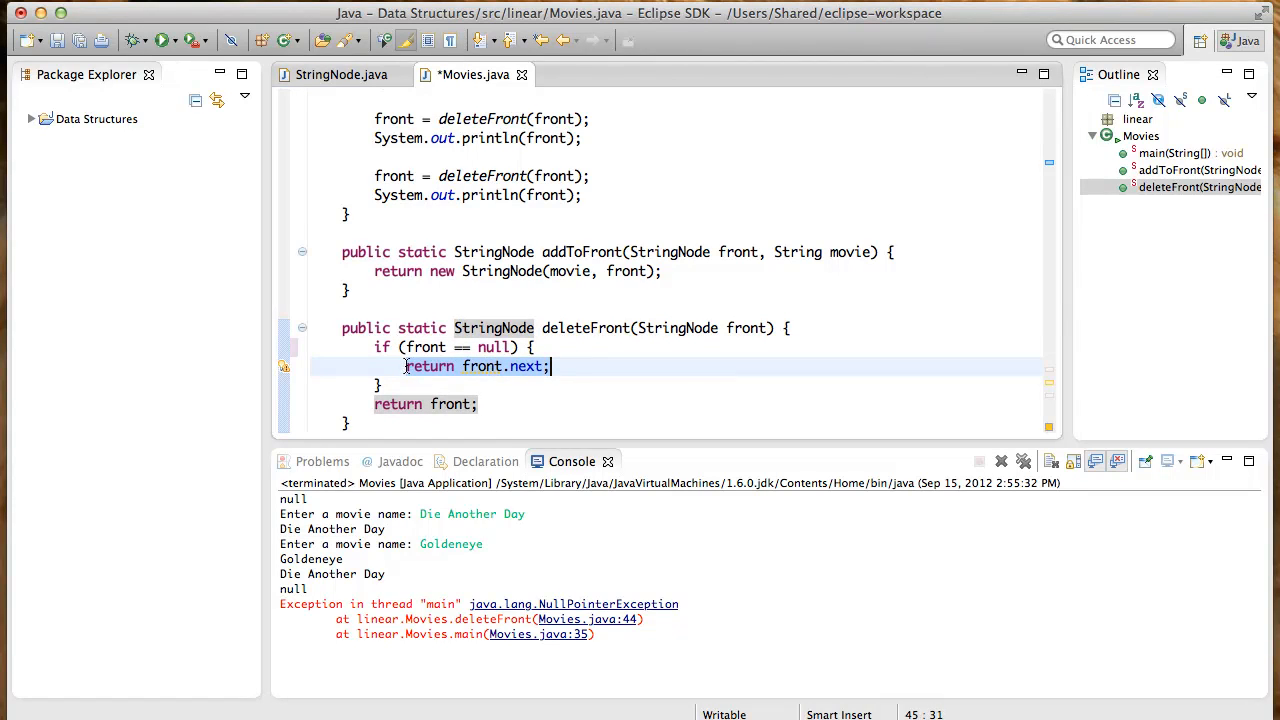
text(throw)
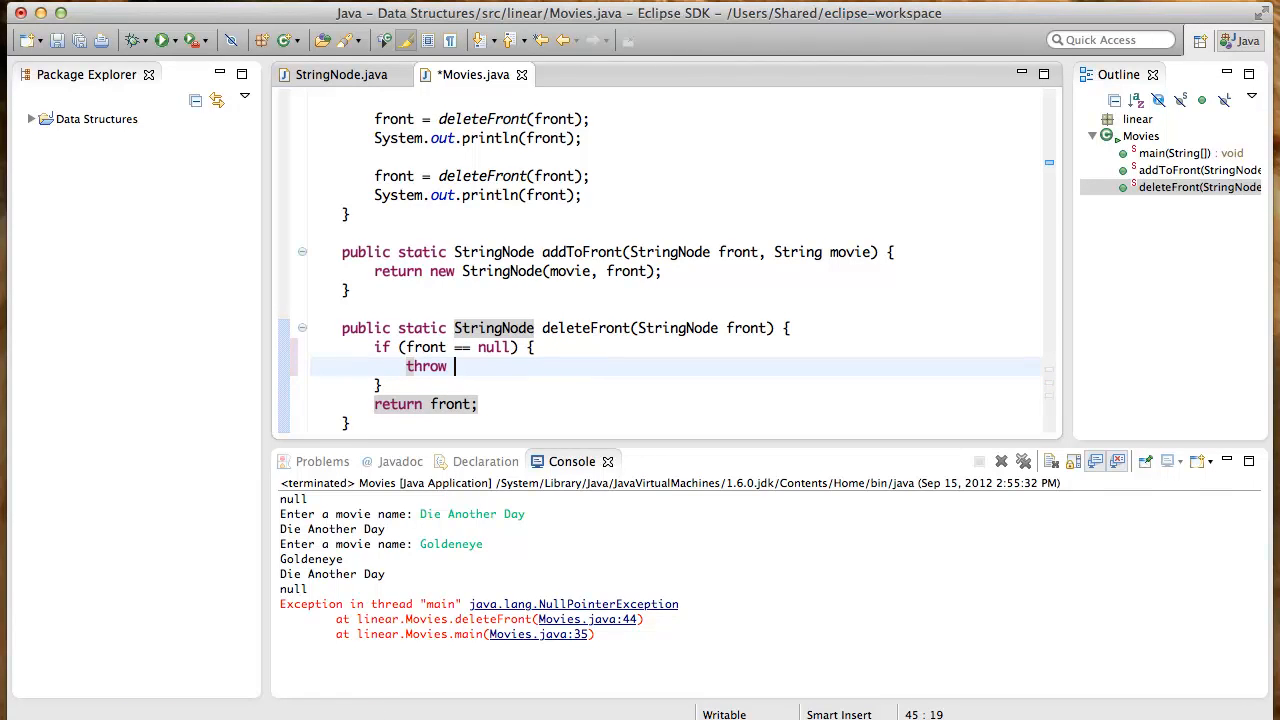
text(new Null)
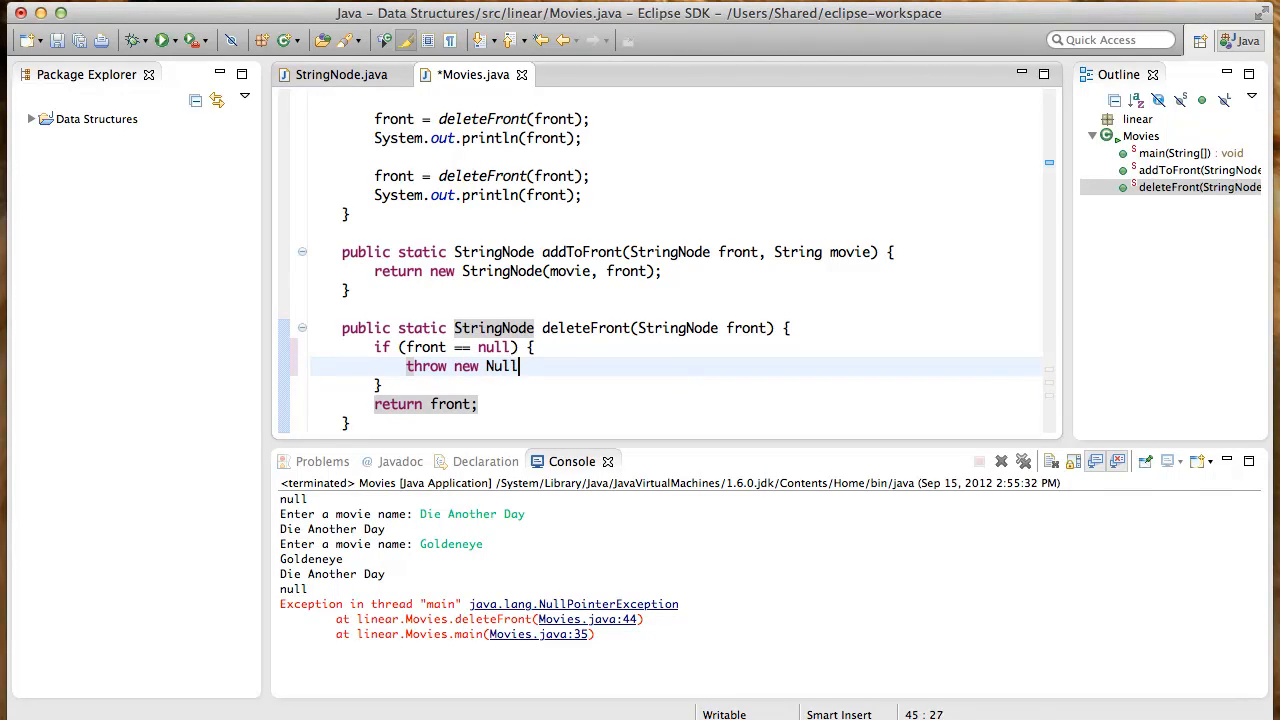
key(BackSpace)
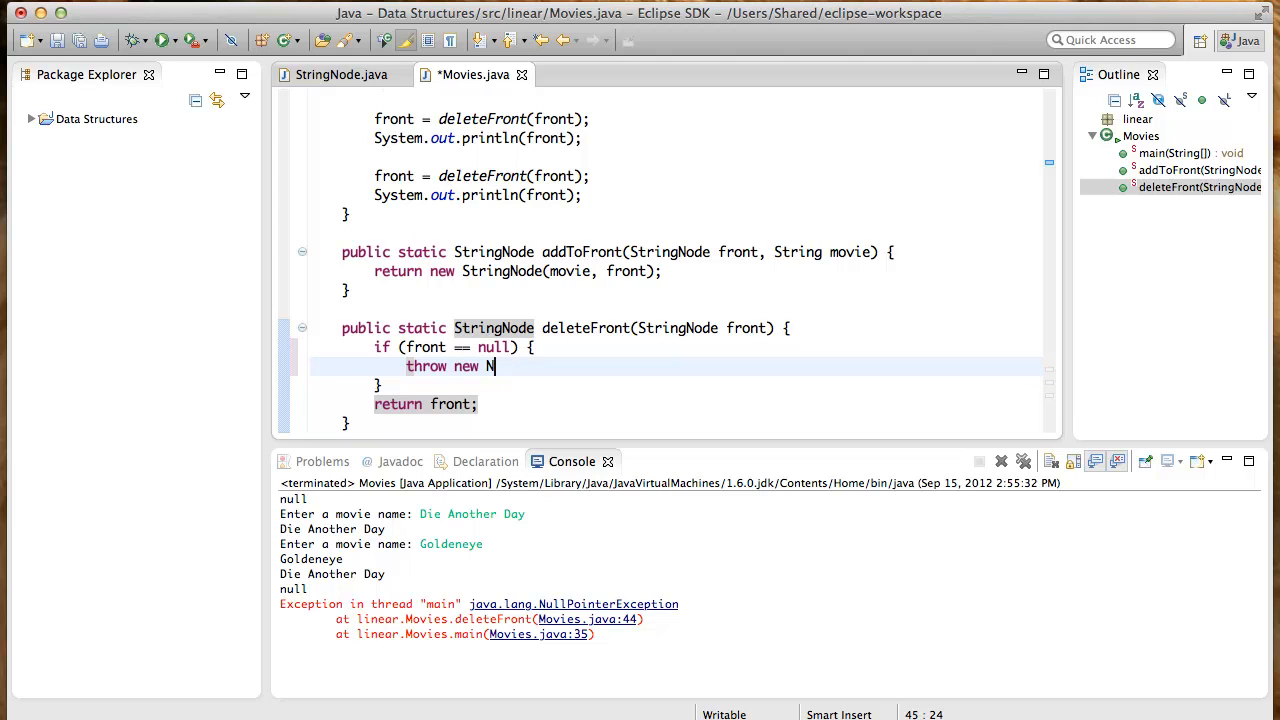
text(oSuchE)
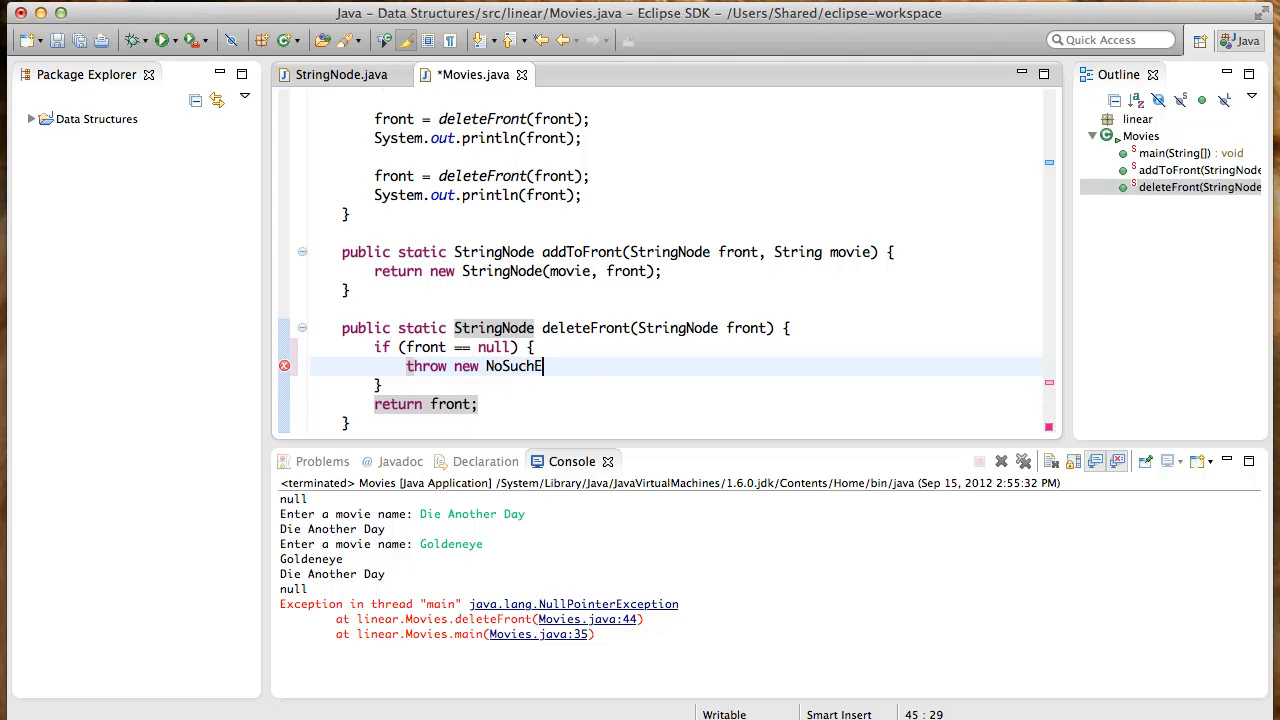
text(lementEx)
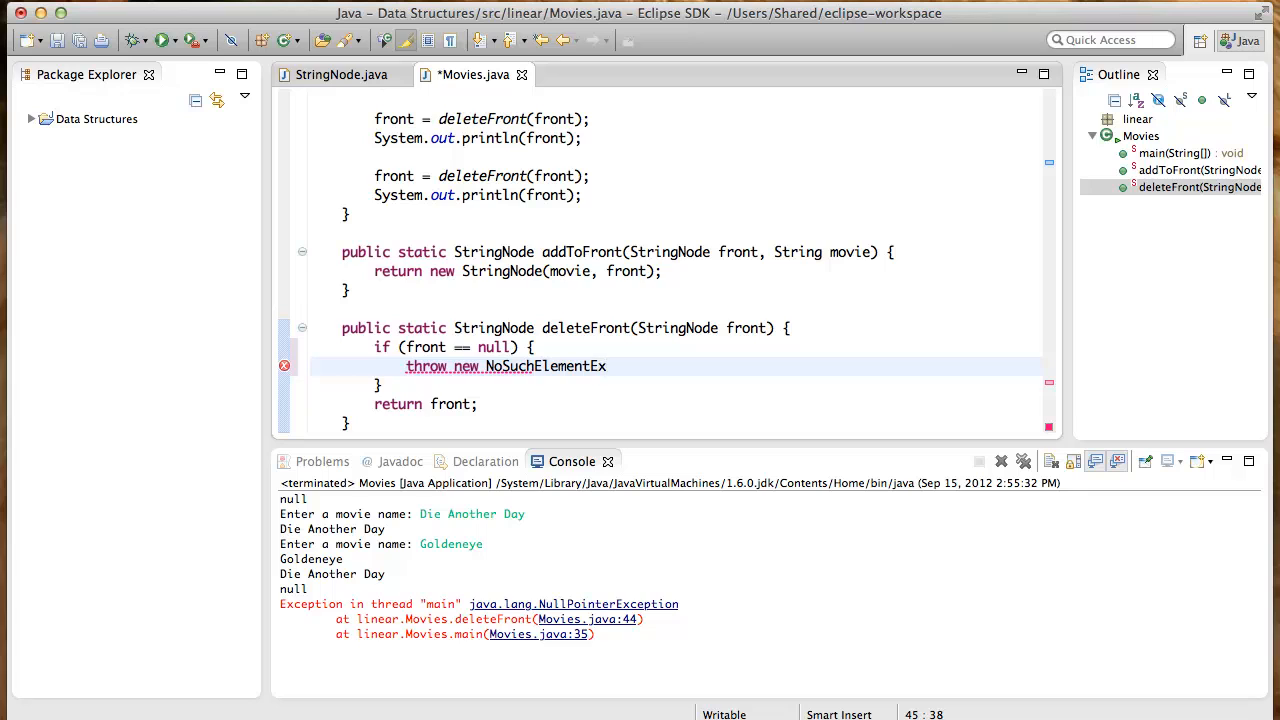
text(ception())
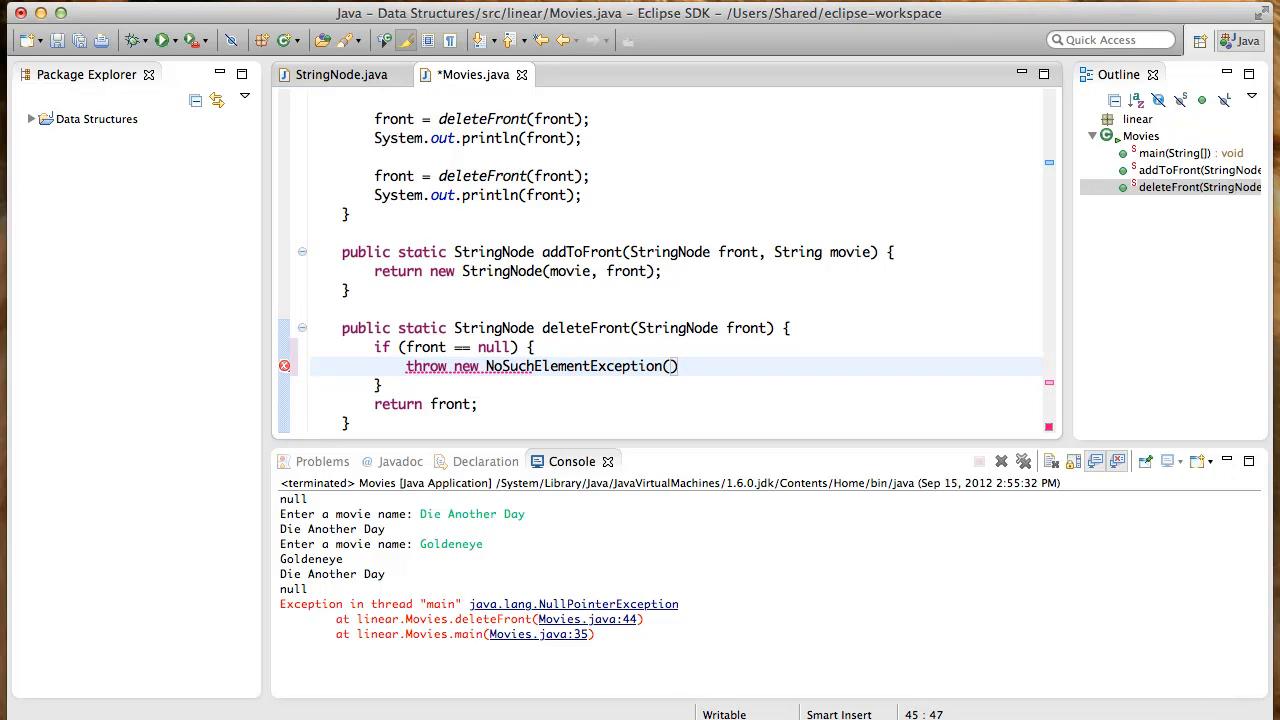
text(;)
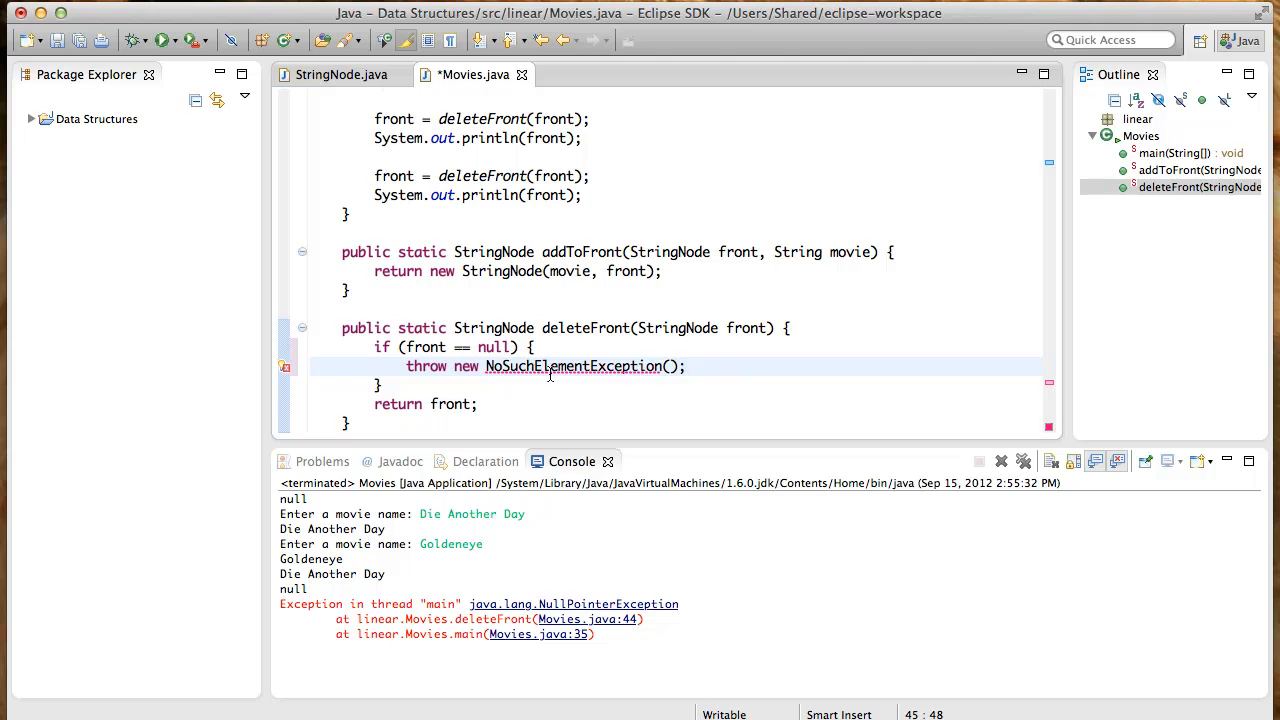
mouse_move(284, 366)
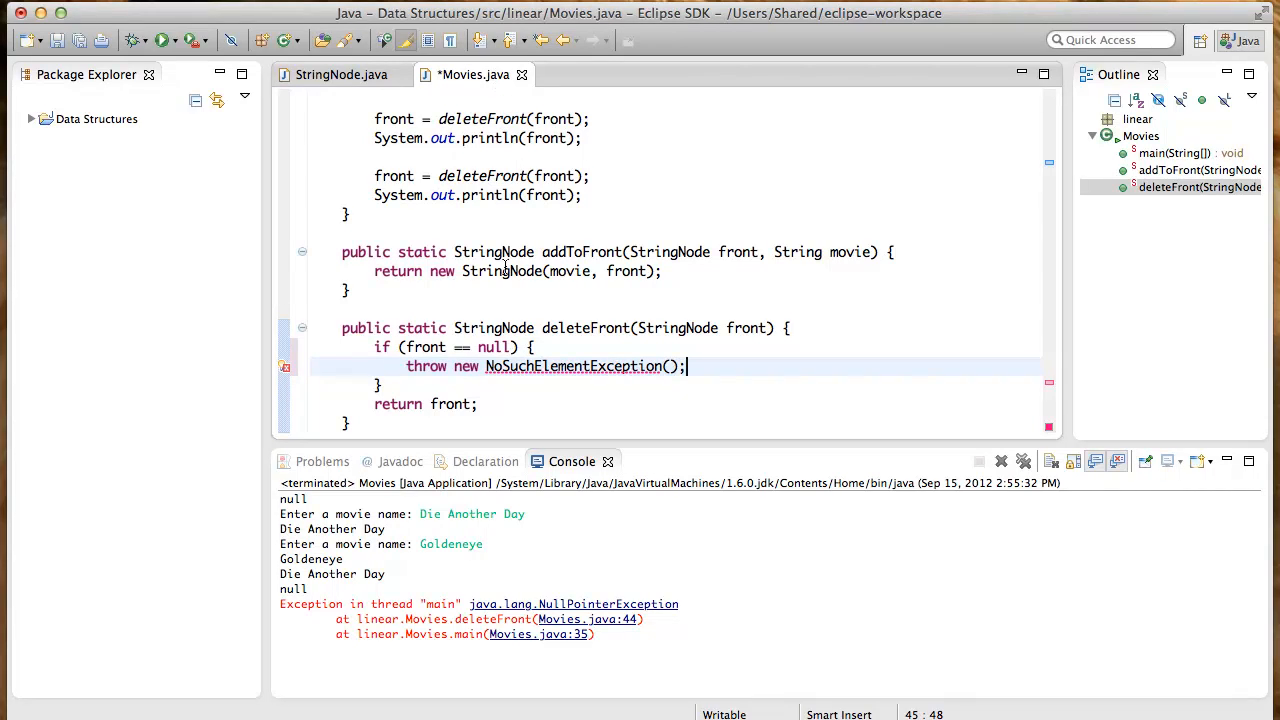
mouse_move(588, 328)
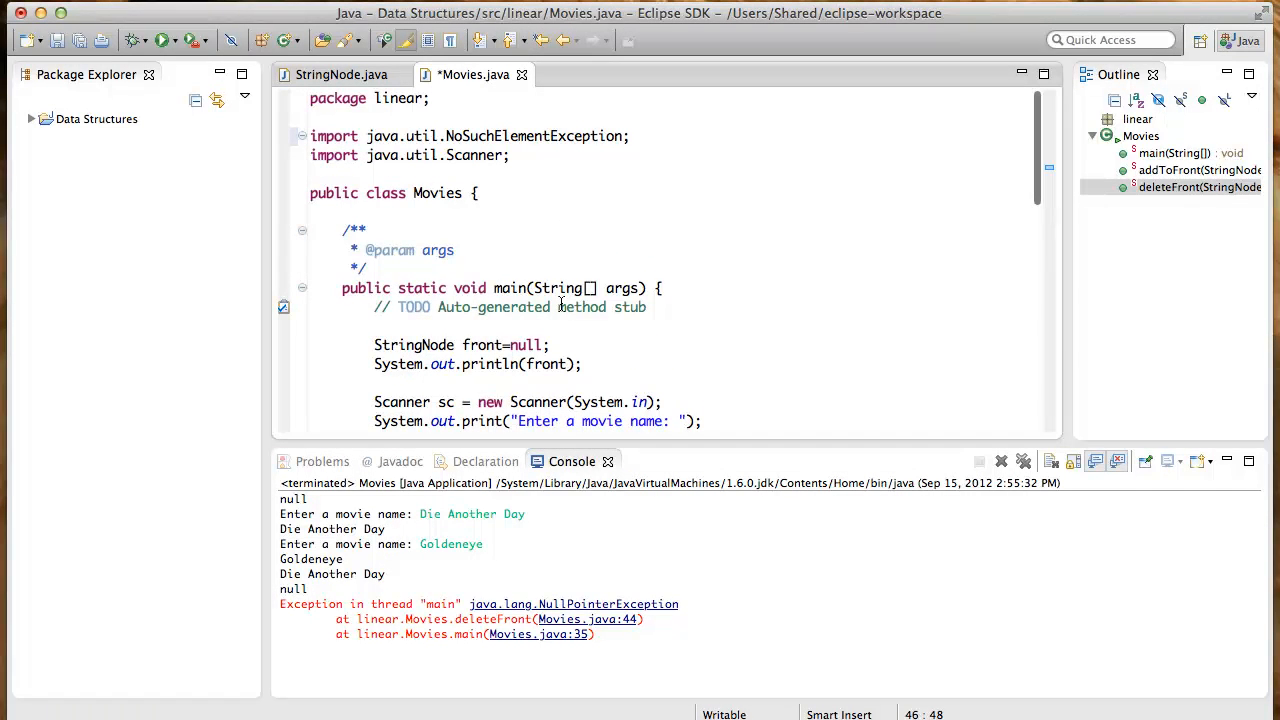
Review the NoSuchElementException import and change deleteFront's final return to return front.next;
triple_click(476, 136)
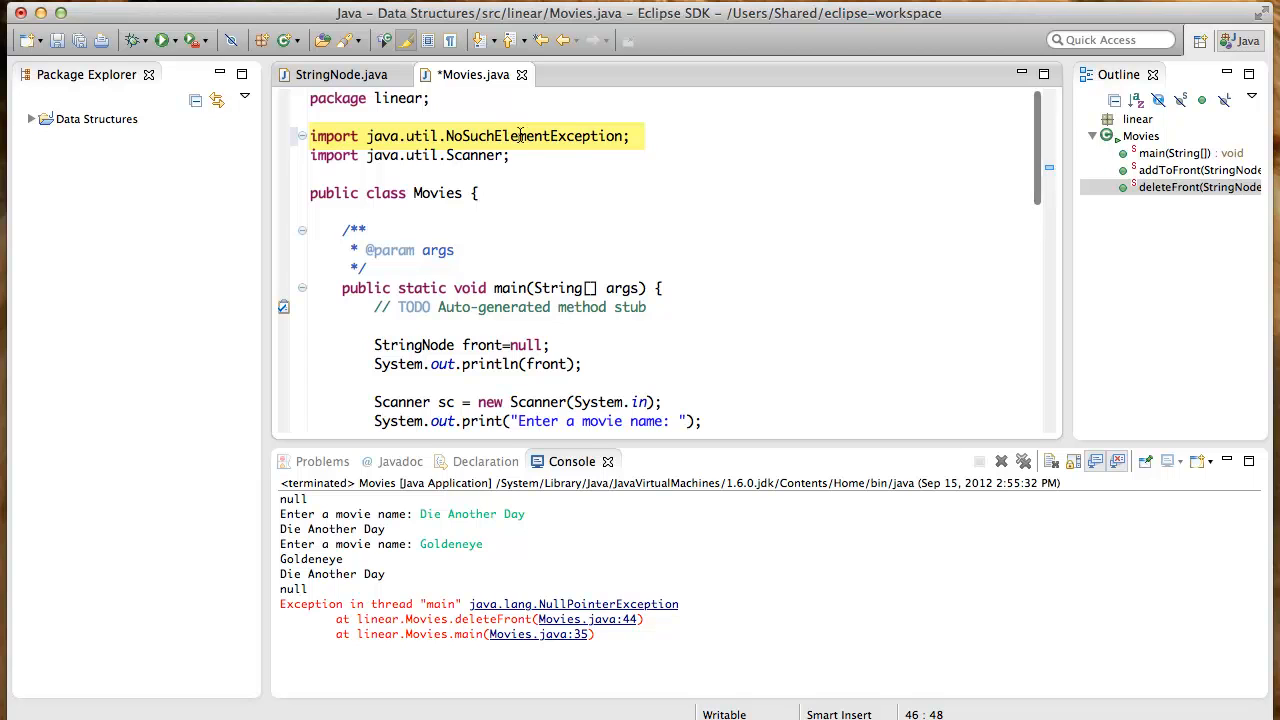
scroll(down, 3)
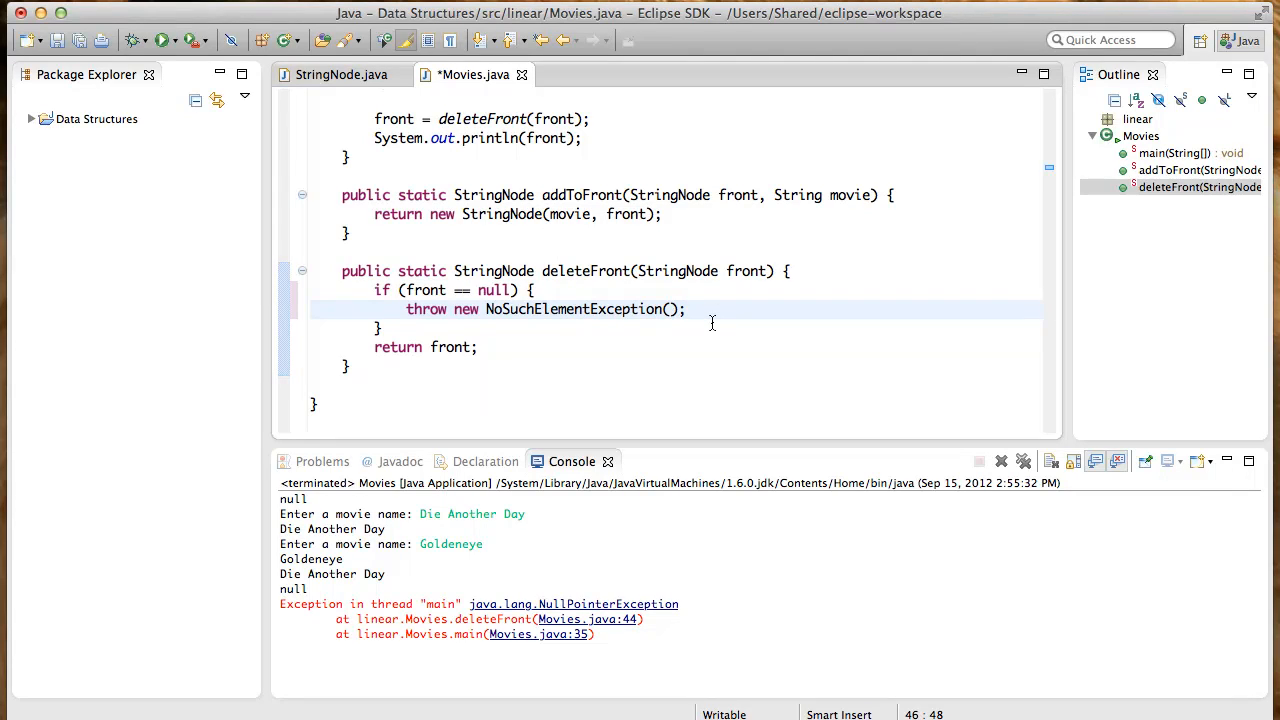
click(686, 308)
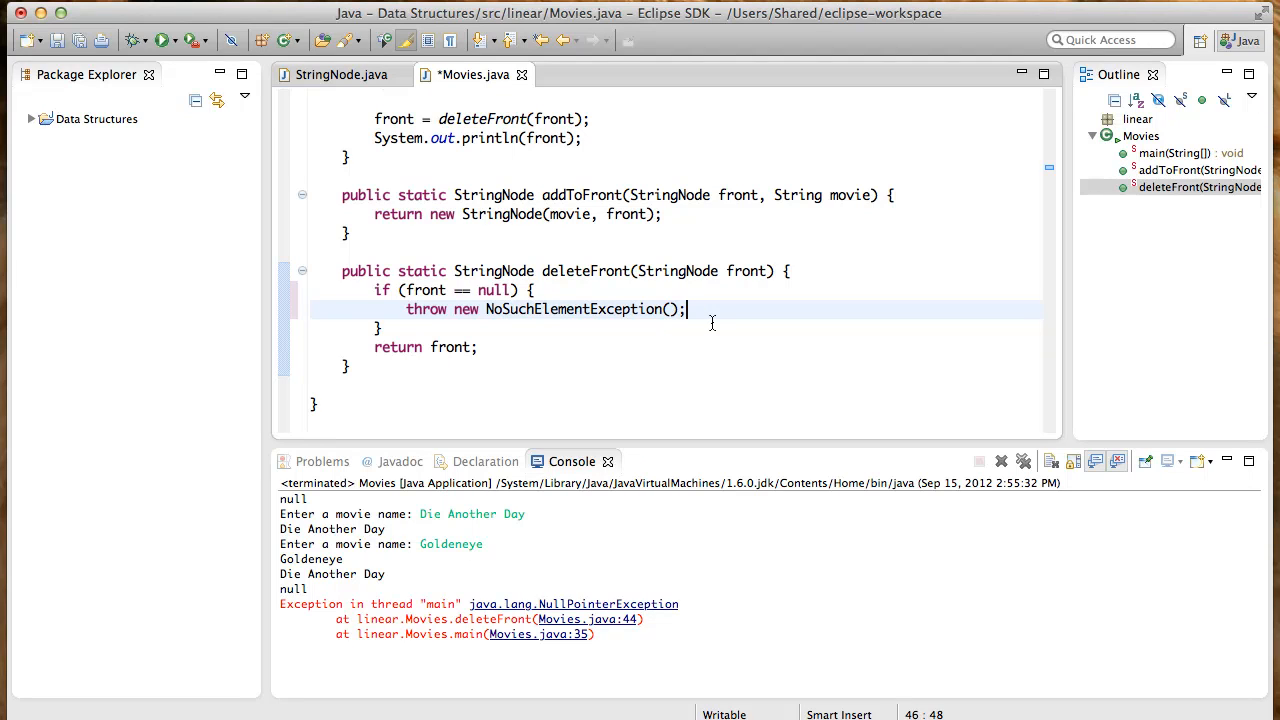
click(400, 328)
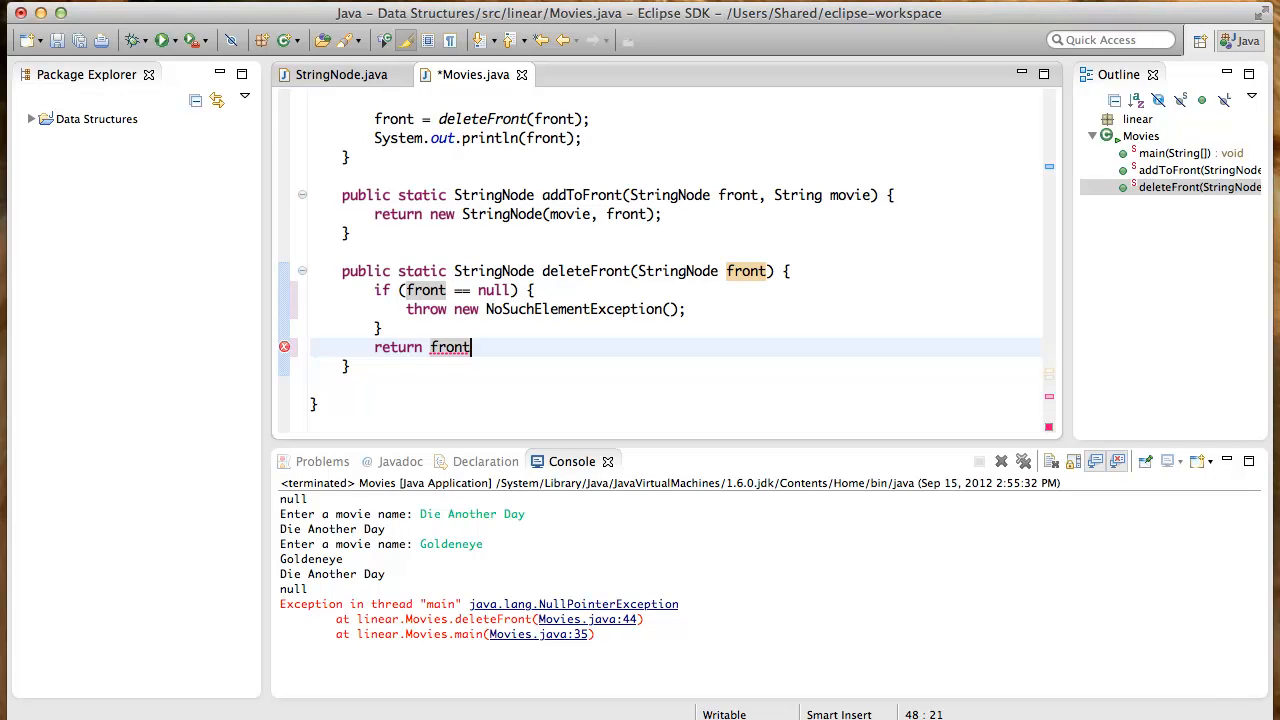
text(.next;)
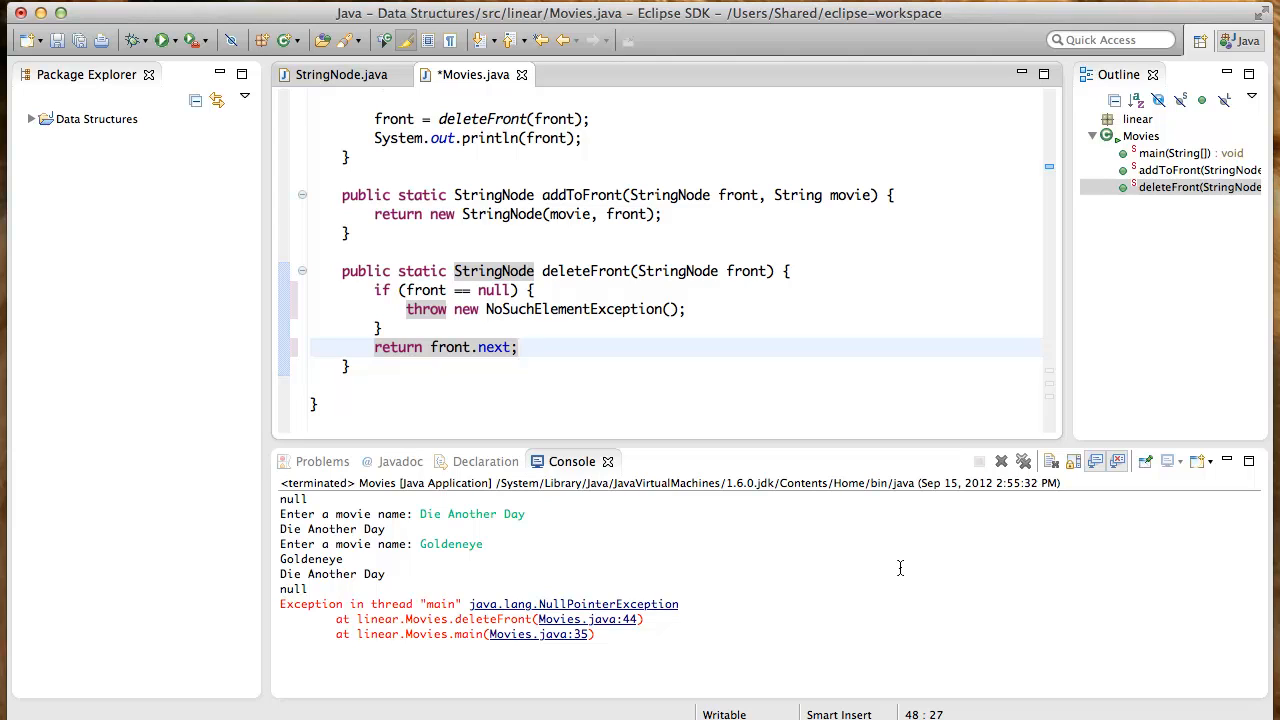
click(518, 348)
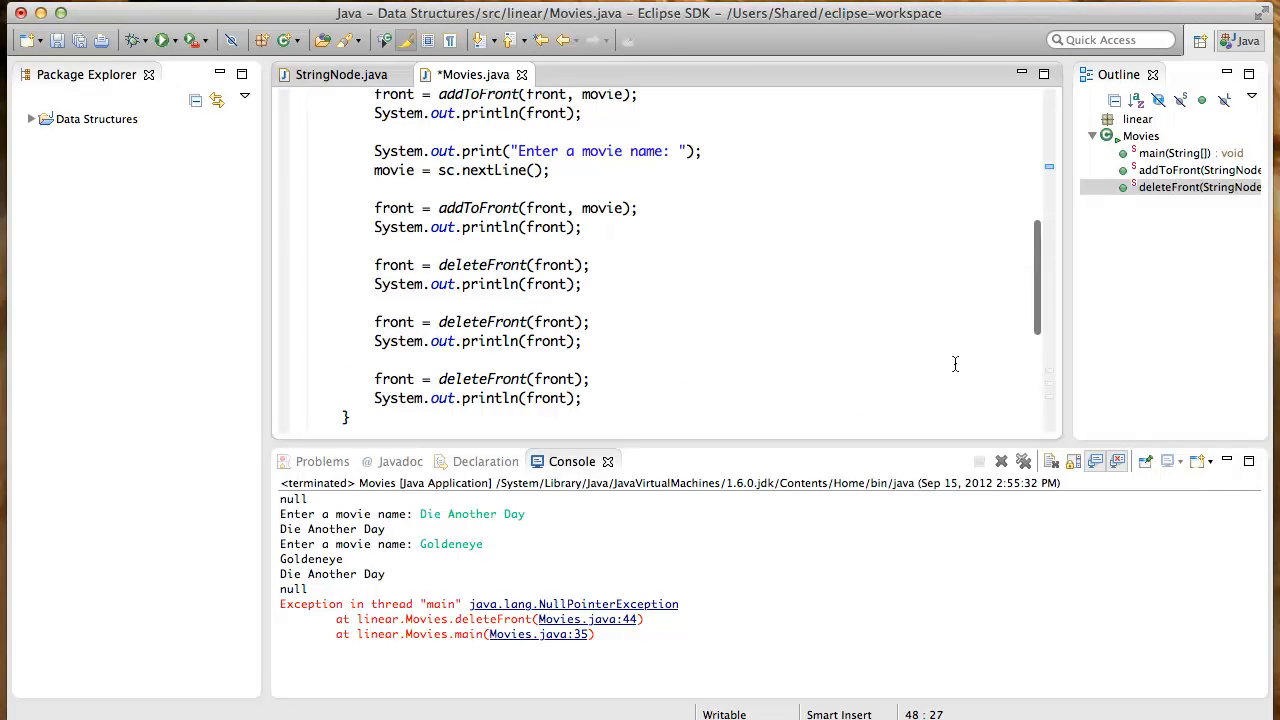
Change both println lines after addToFront to print "added " + front, then review the deleteFront calls
scroll(up, 3)
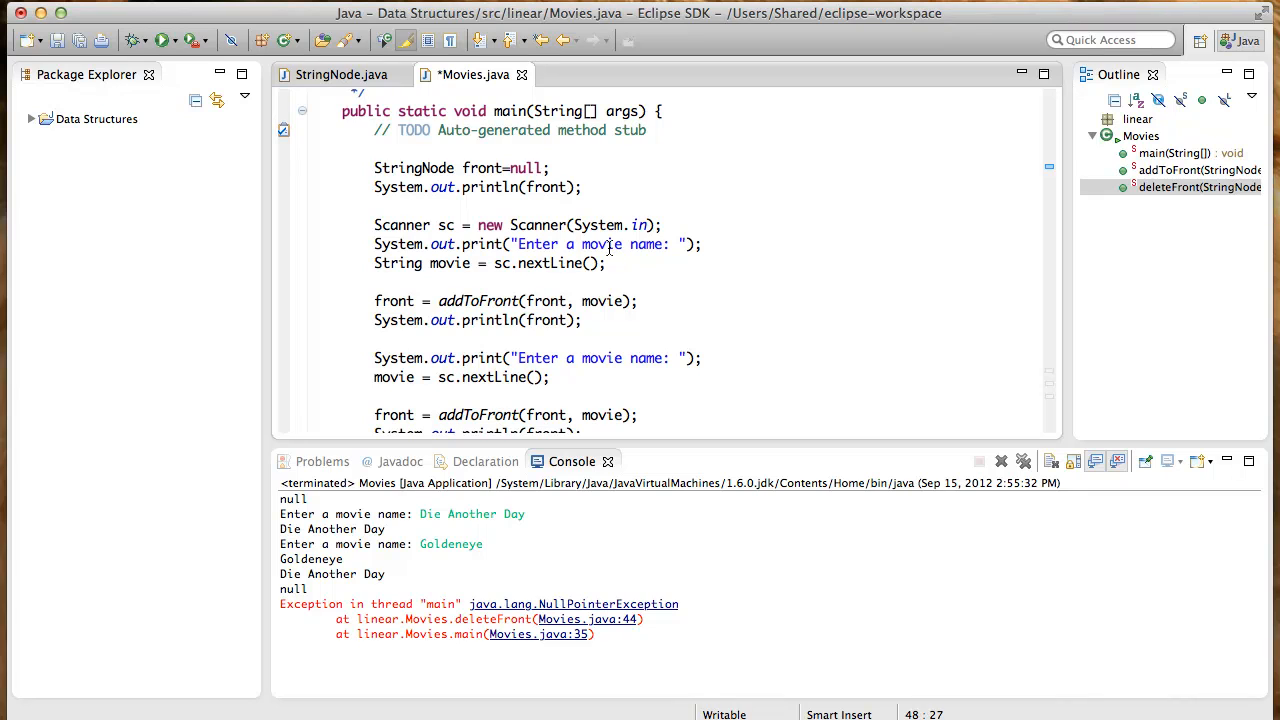
mouse_move(640, 252)
text(")
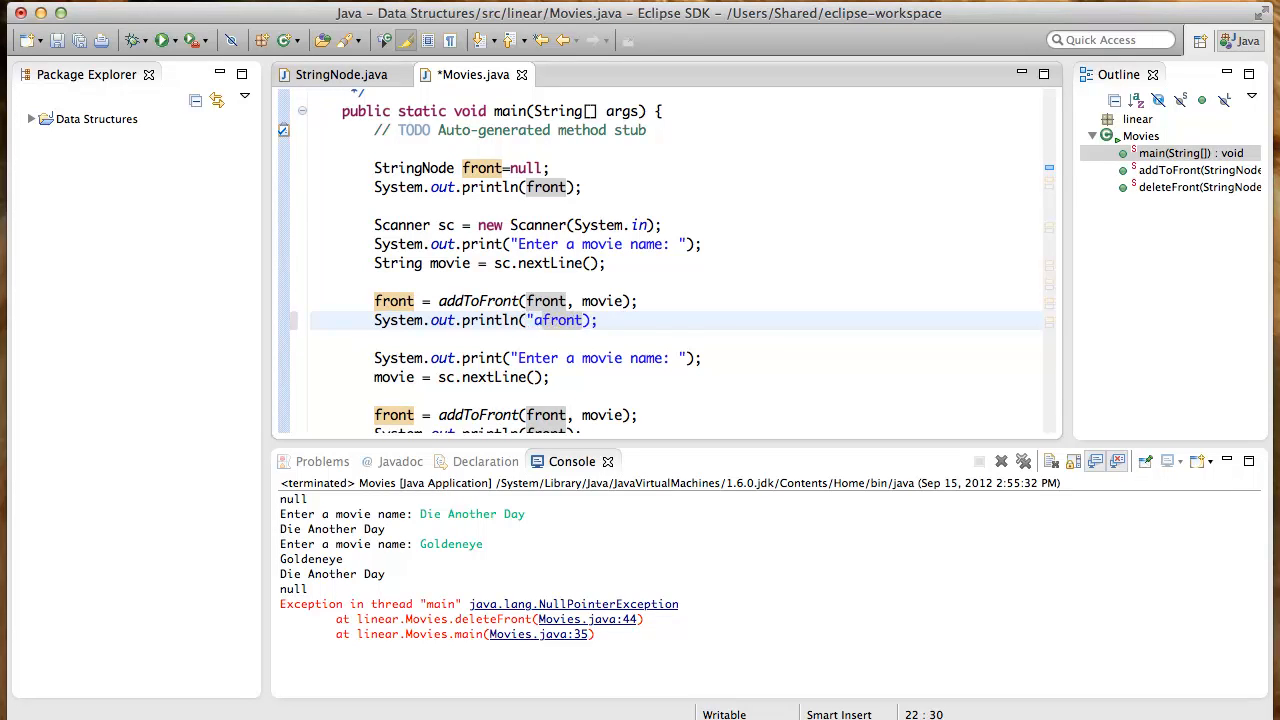
text(added)
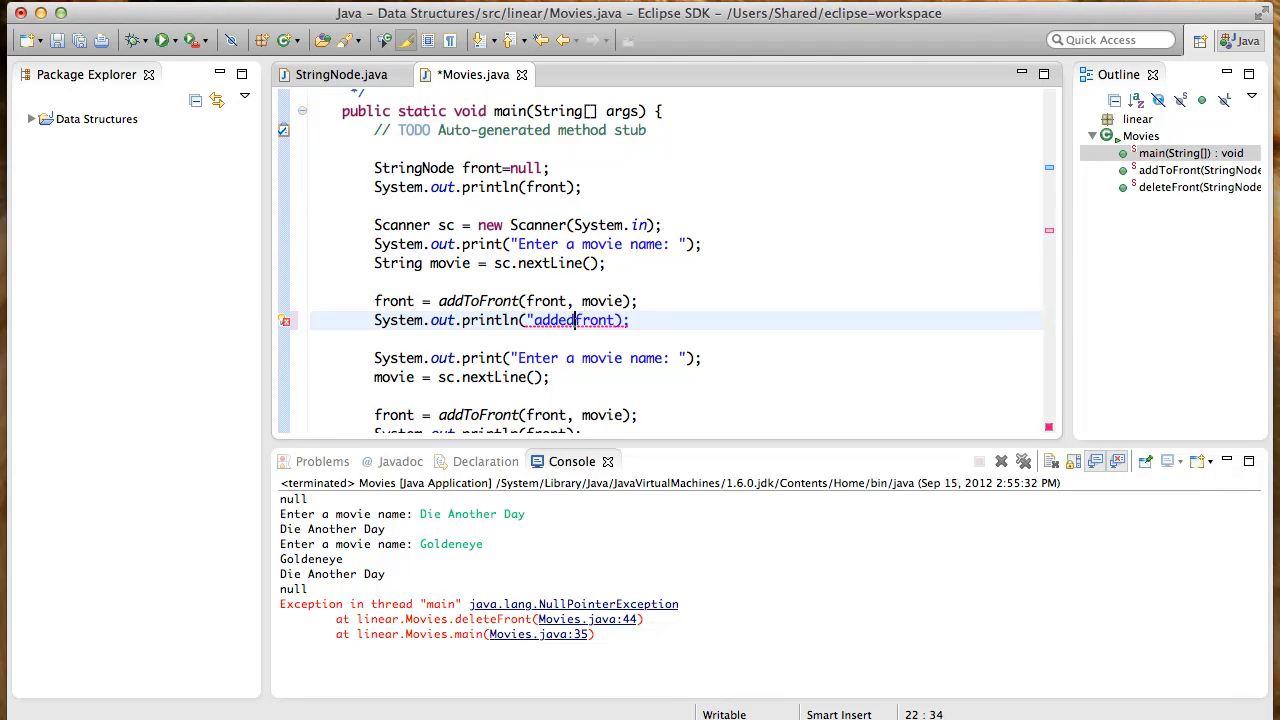
text(" +front)
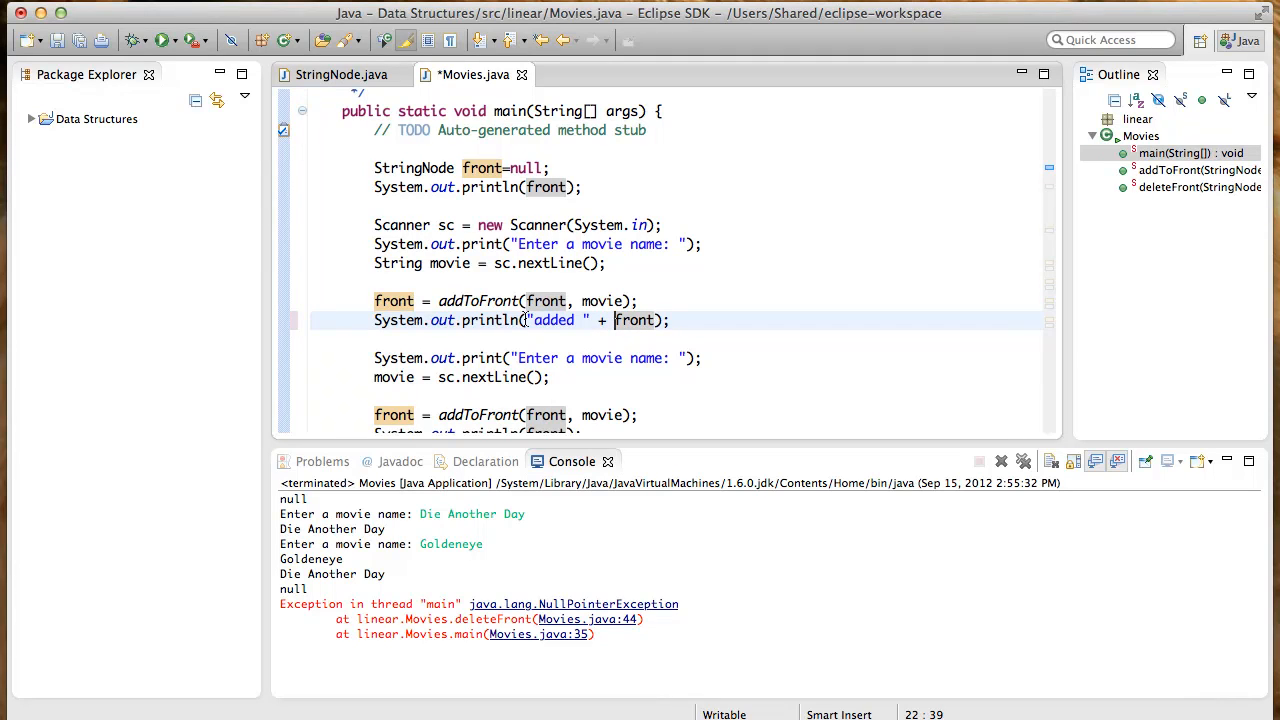
scroll(down, 3)
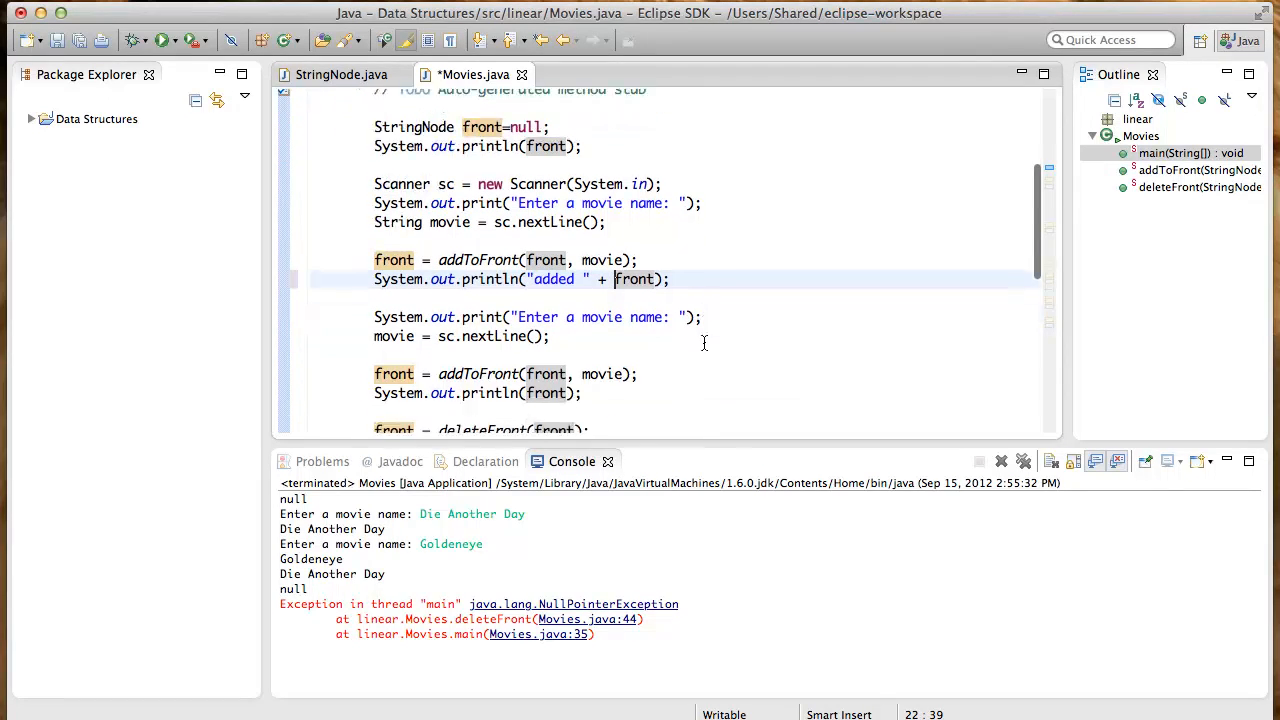
scroll(down, 3)
text("added )
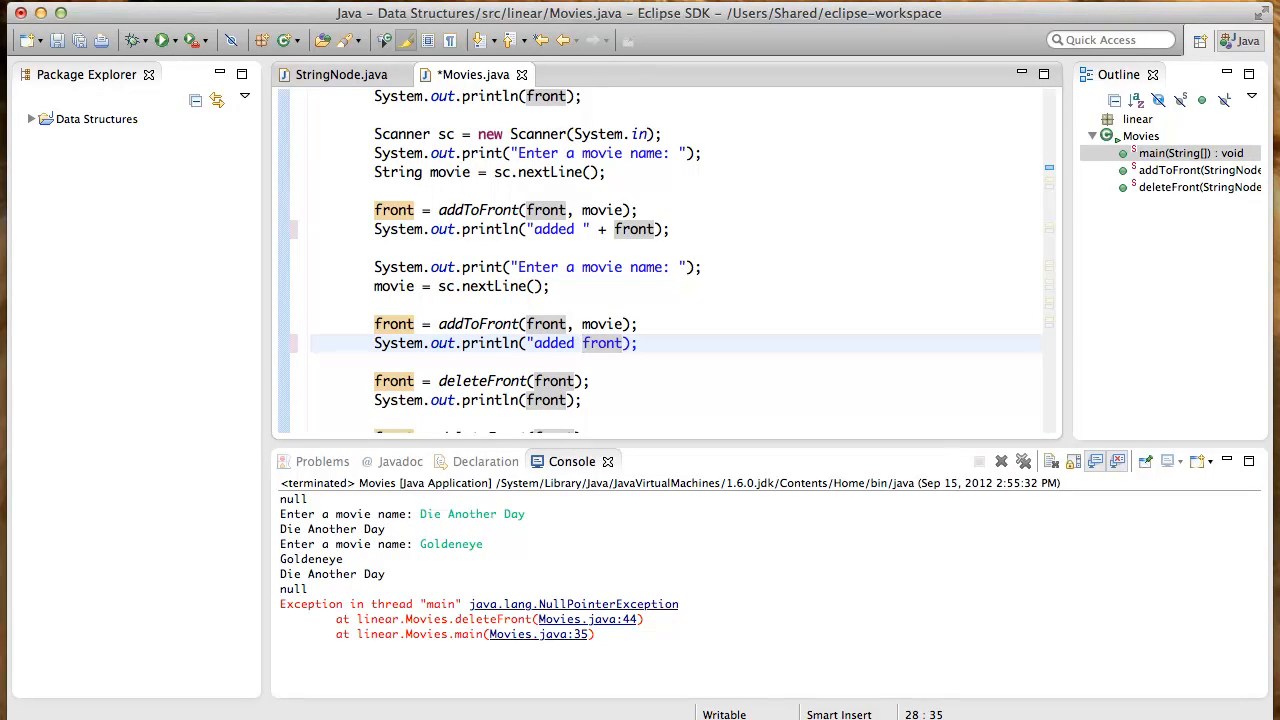
text("")
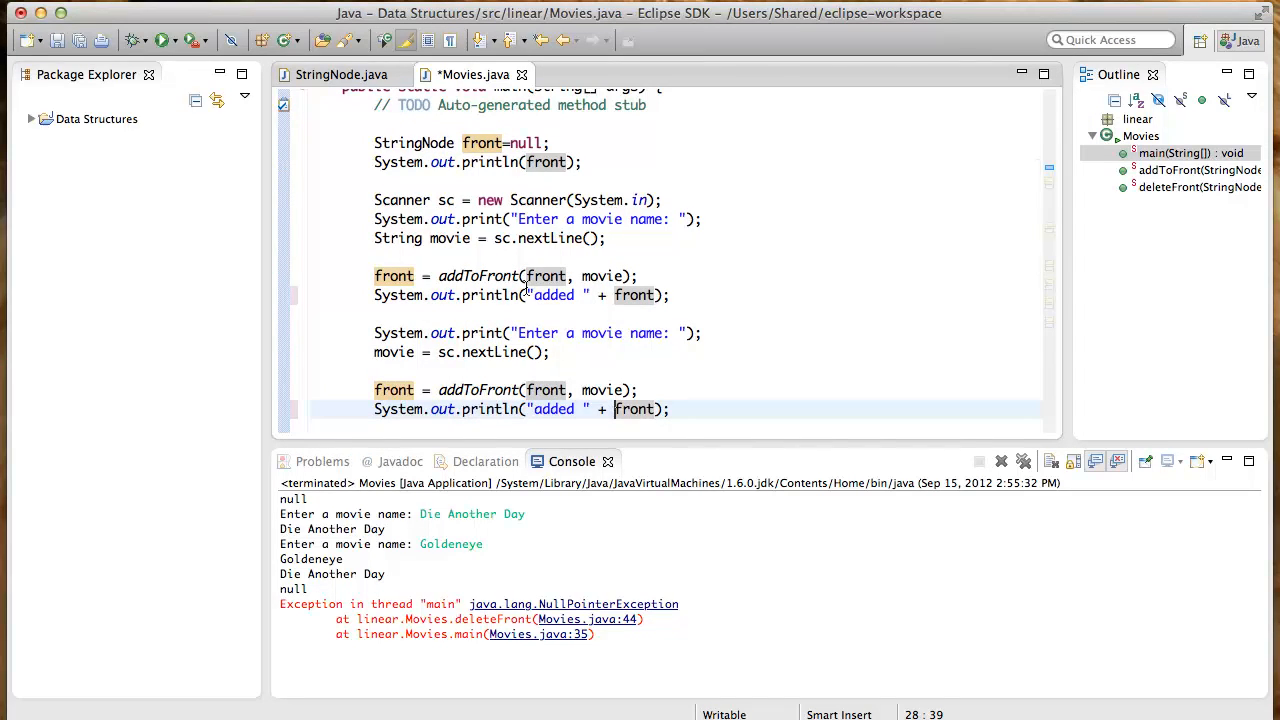
scroll(down, 3)
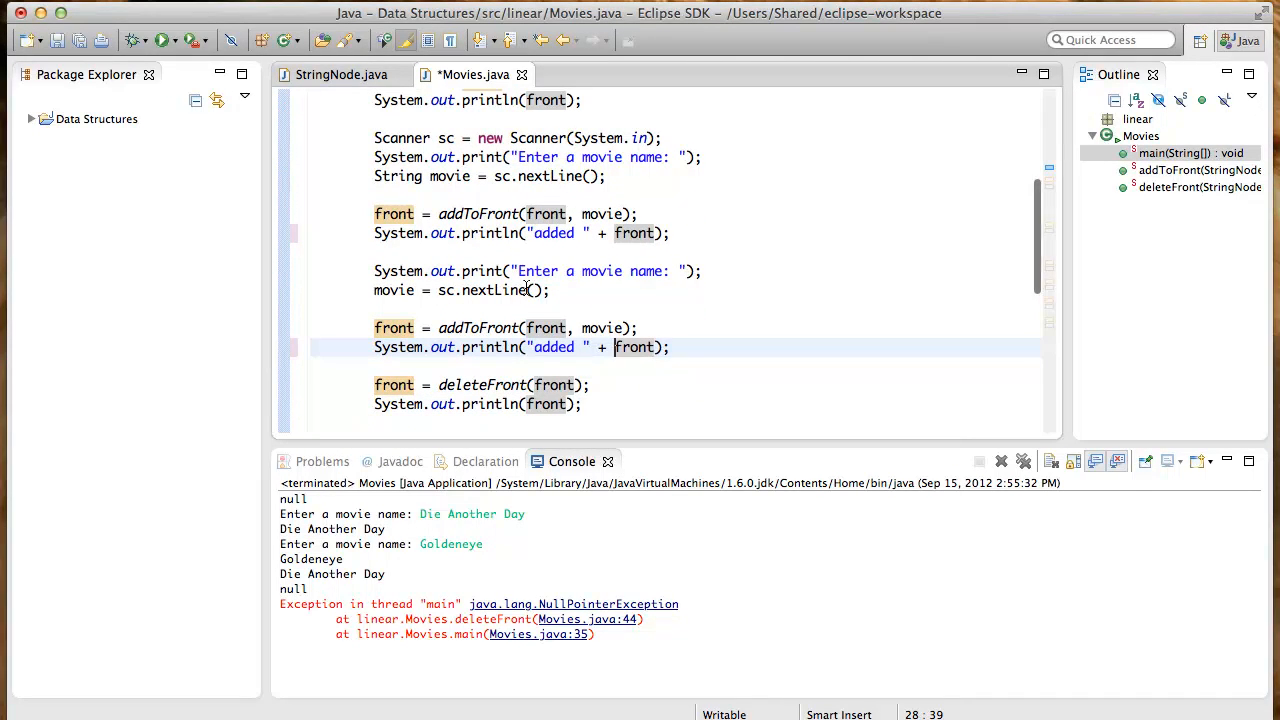
scroll(down, 3)
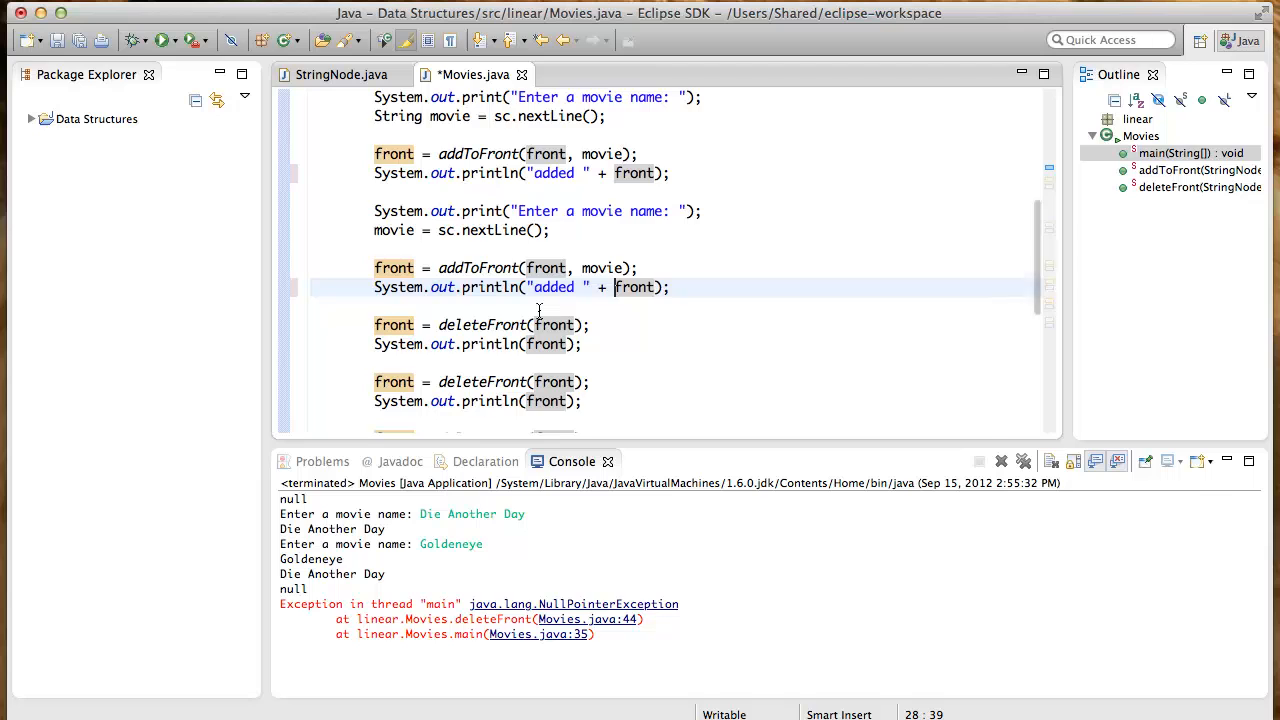
scroll(down, 3)
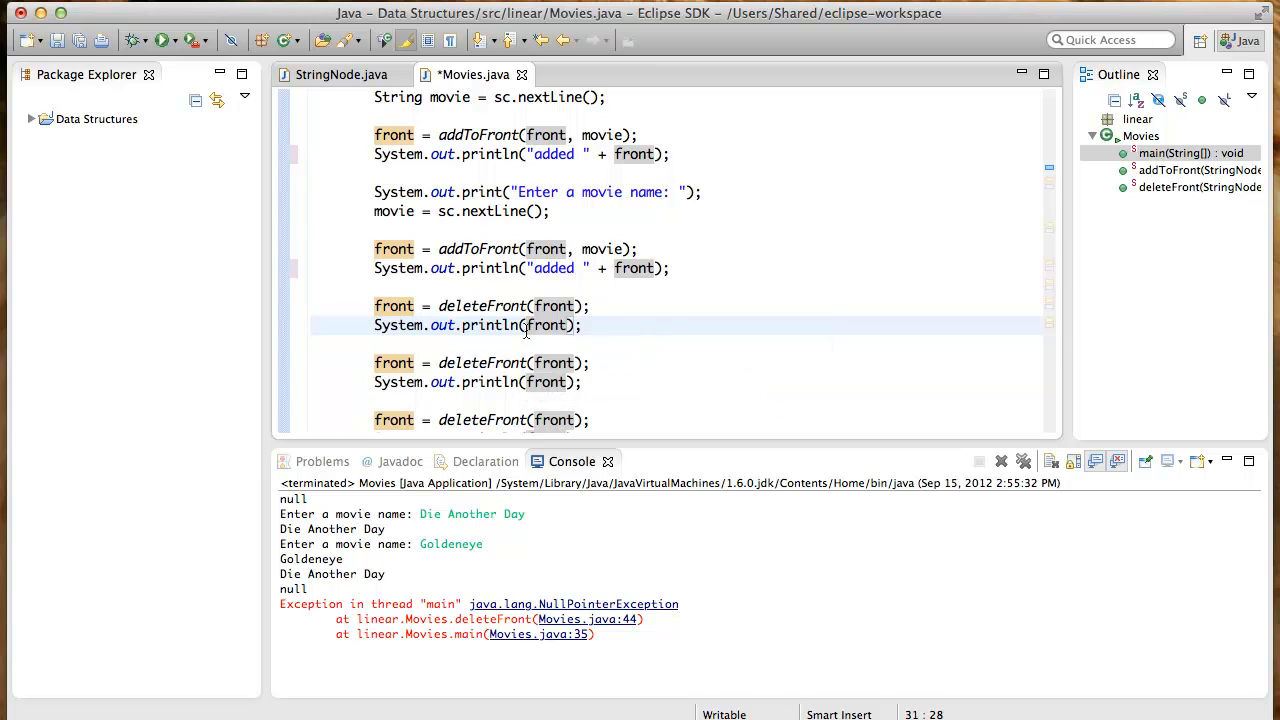
Prefix the two deleteFront printouts with "List: " and "List :" before front
text("List: " +)
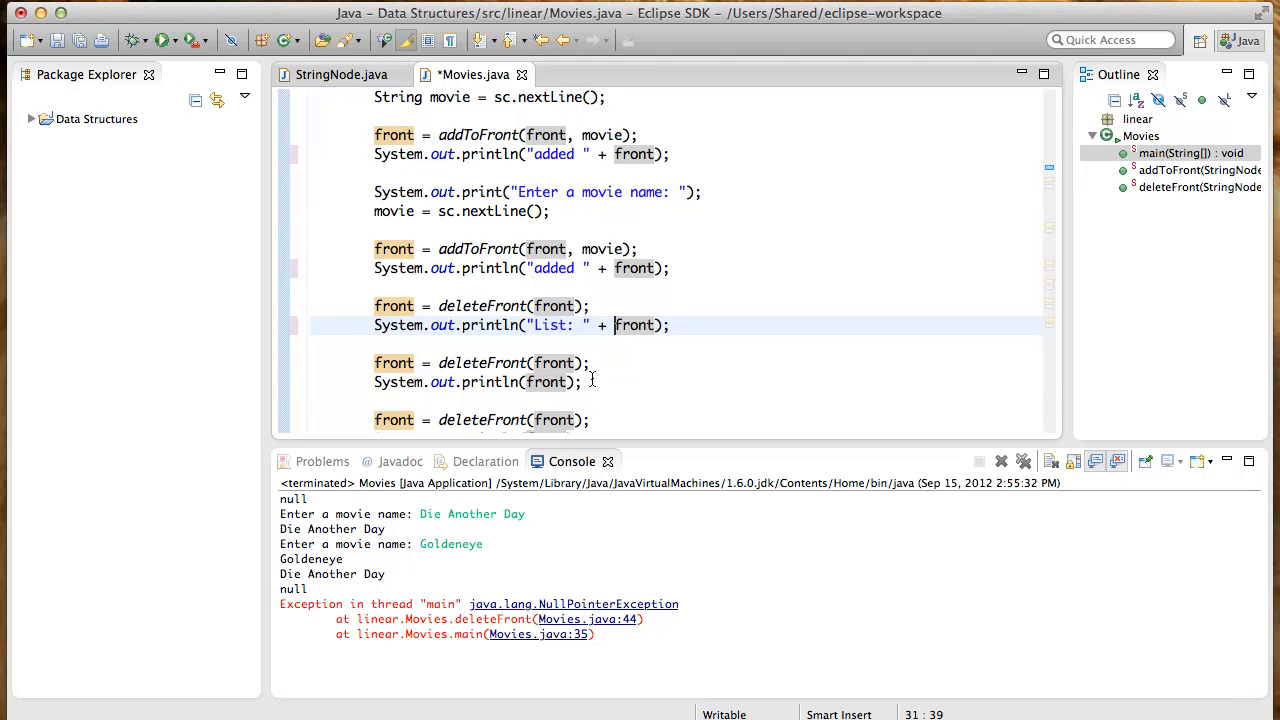
click(524, 382)
text(")
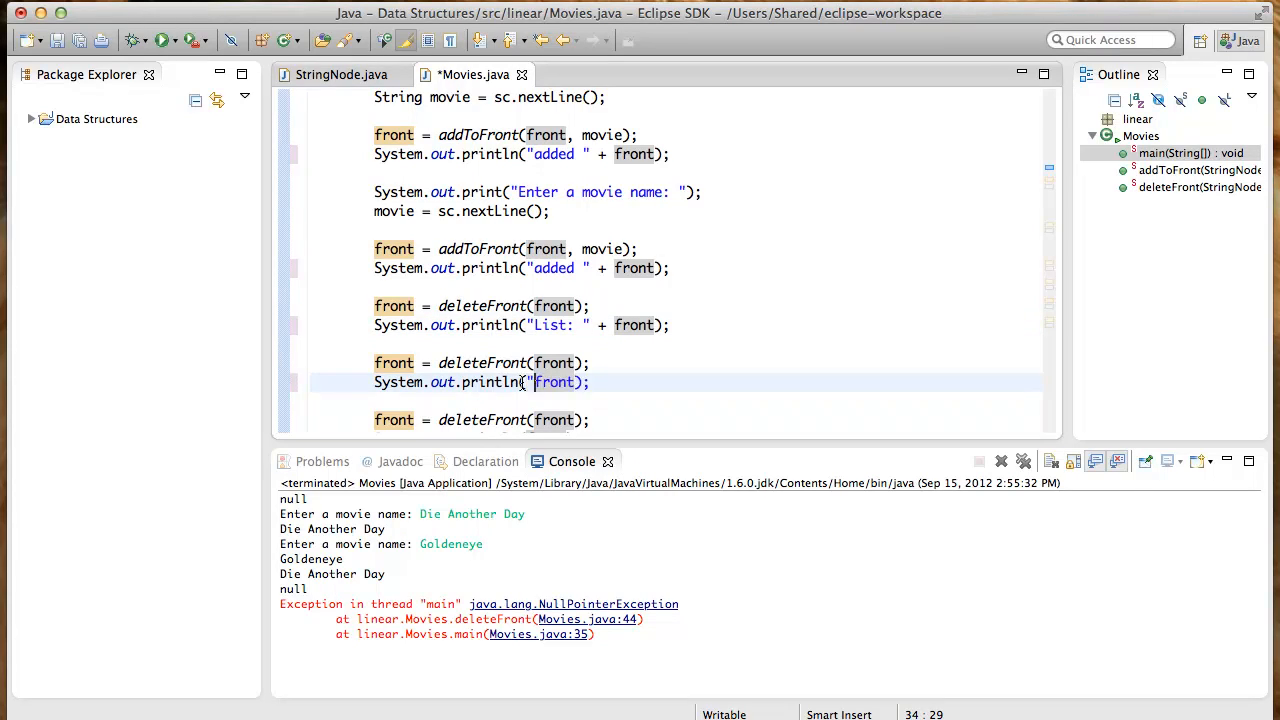
text(List : " +)
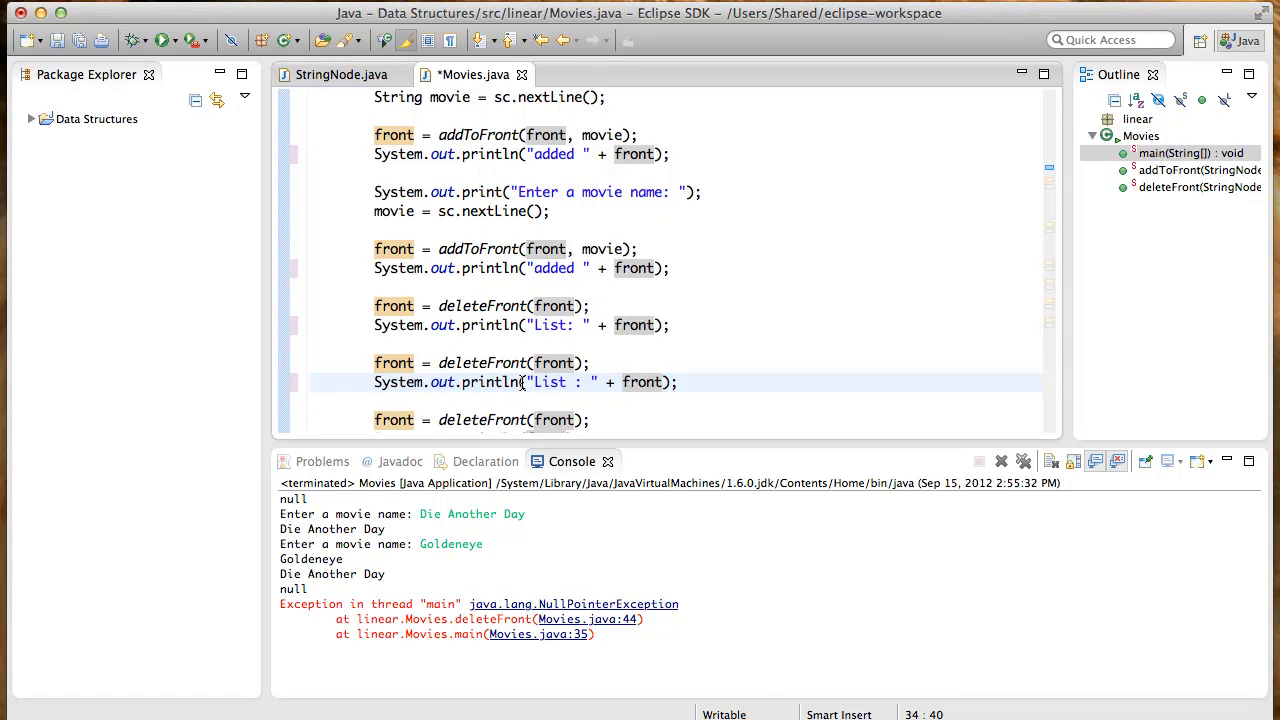
scroll(down, 3)
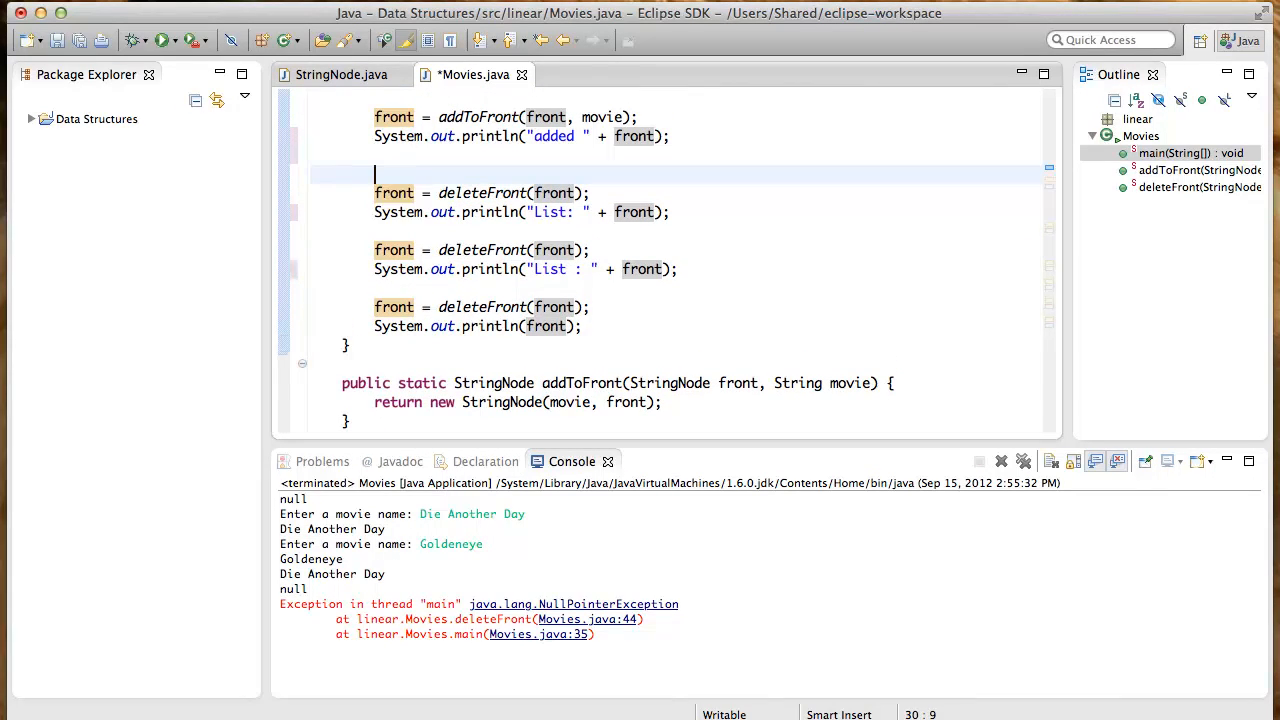
Wrap the deleteFront calls in a try block with a catch for NoSuchElementException
text(try {)
text(} catch)
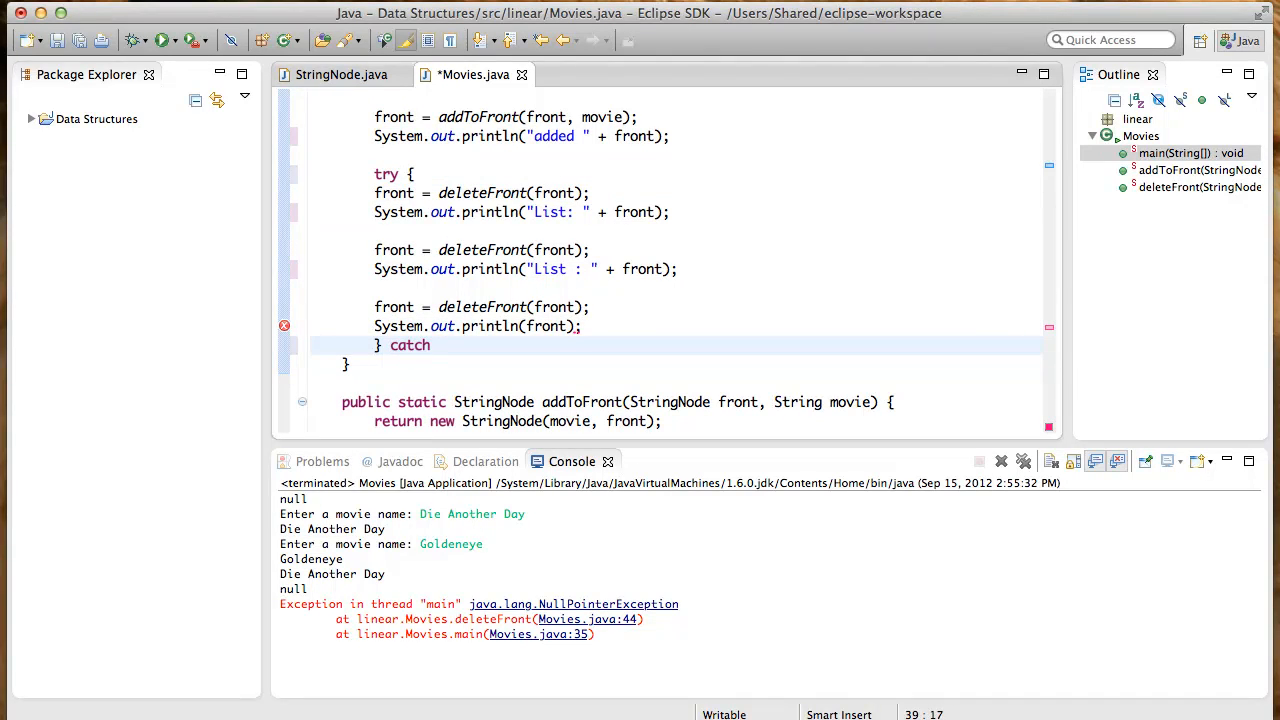
text()NoSu)
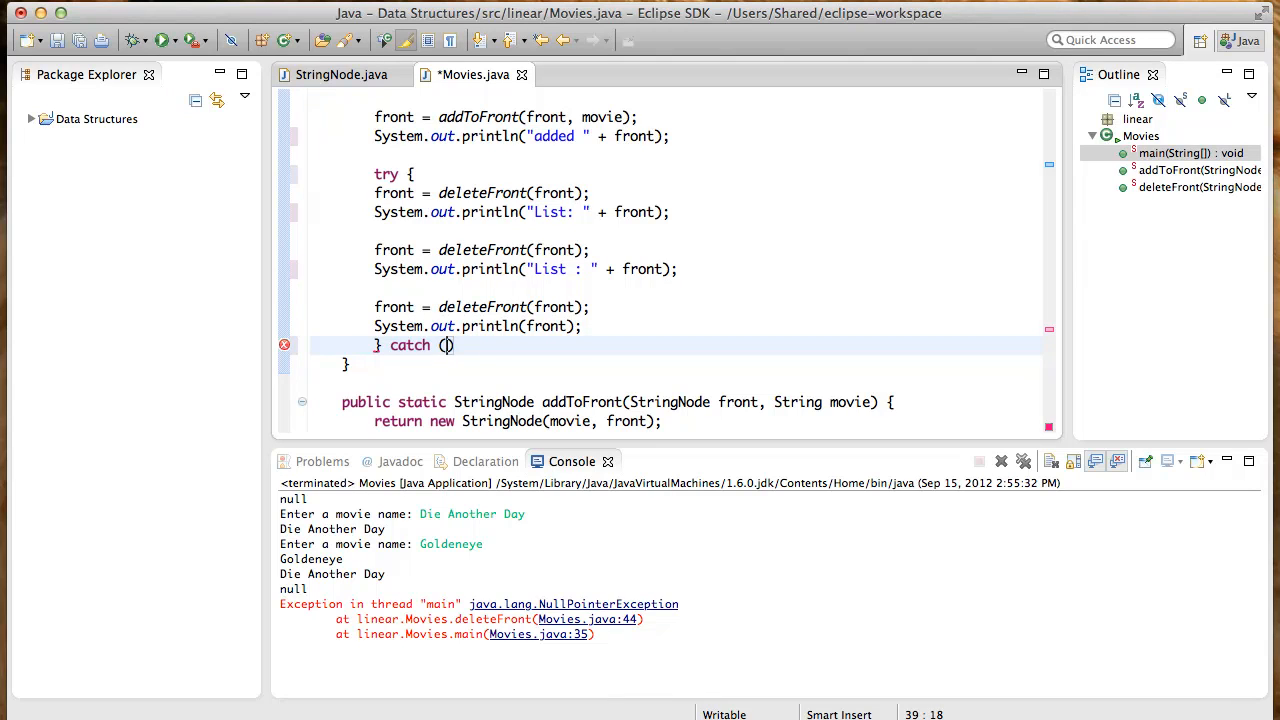
text(NoSuchE)
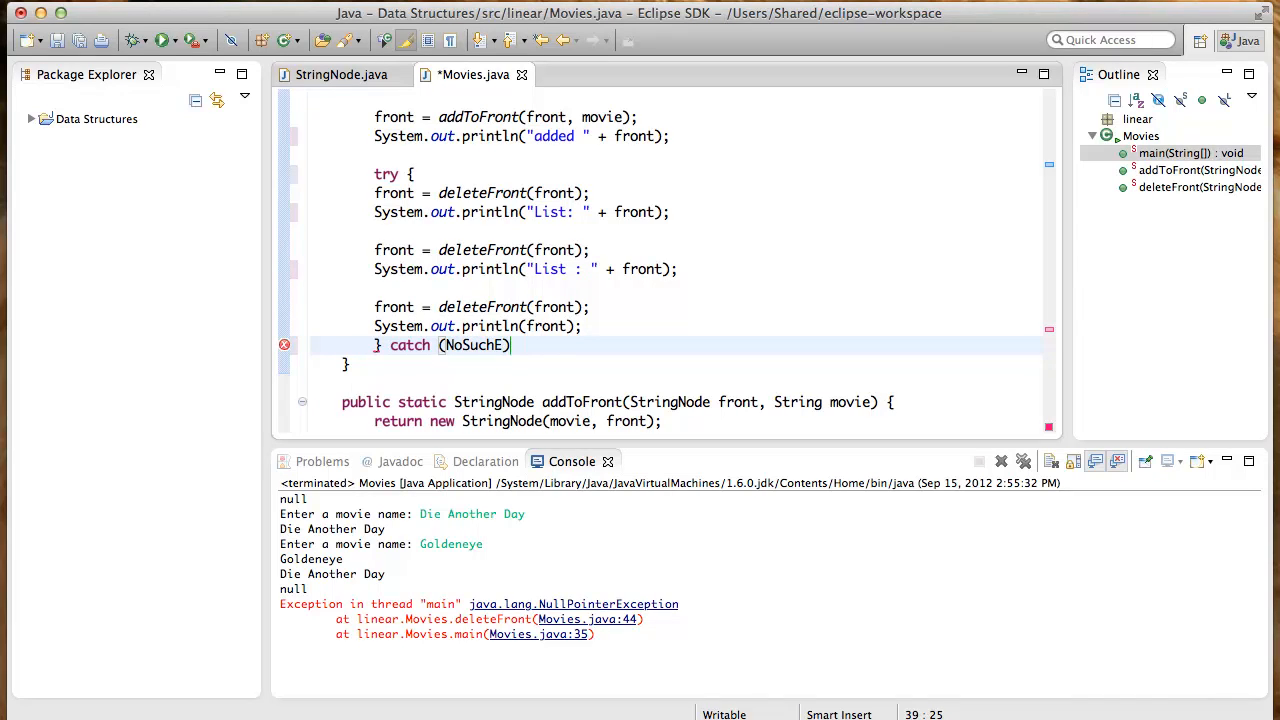
text(;)
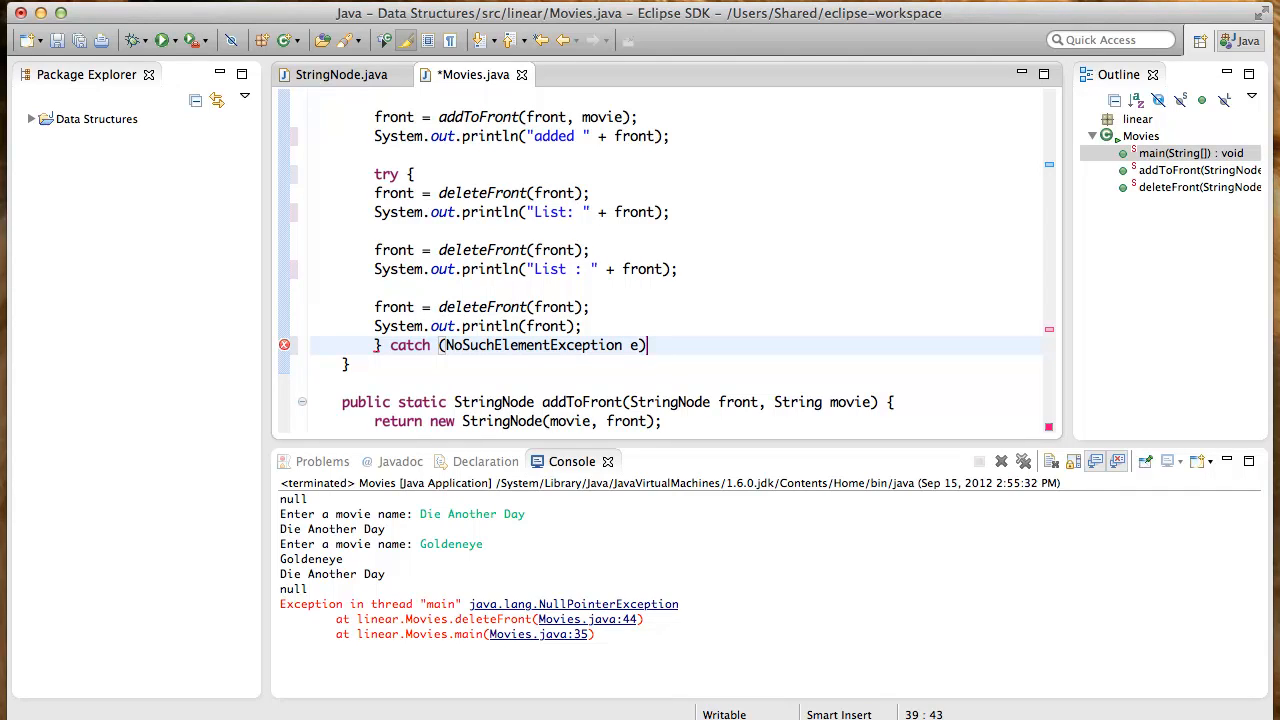
Have the catch print "tried to delete in an empty linked list" and save Movies.java
text({)
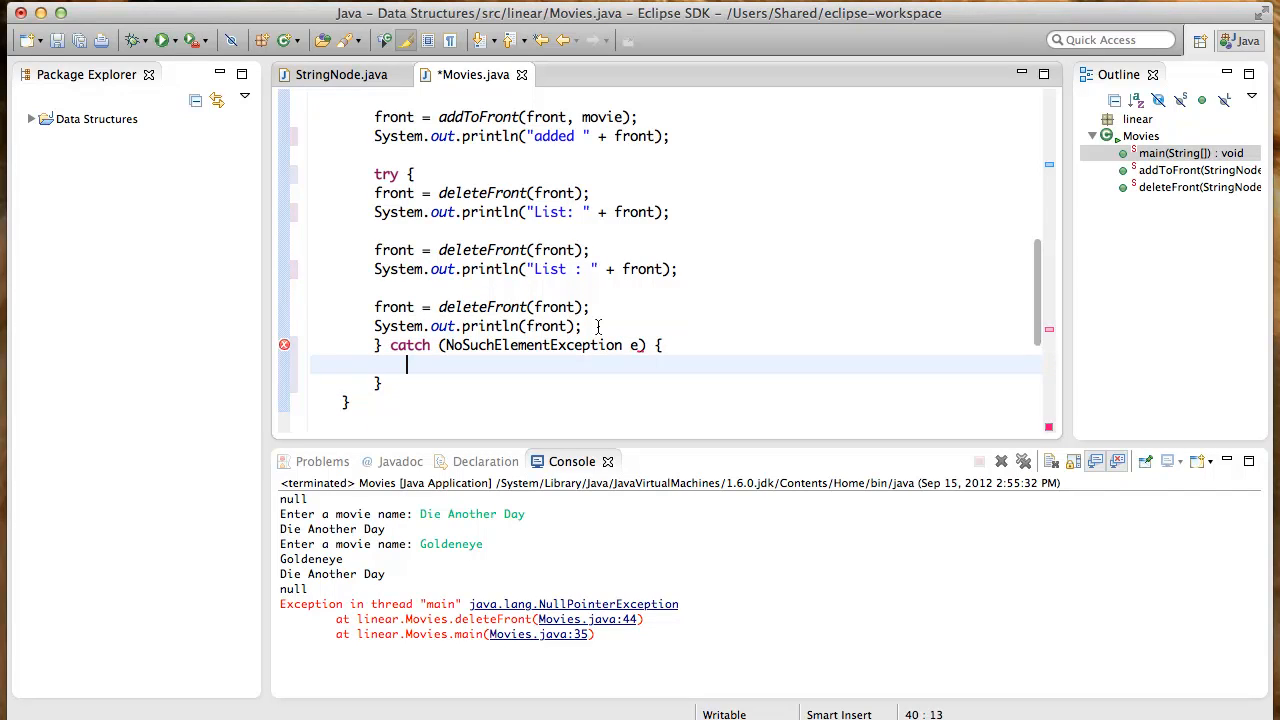
text(S)
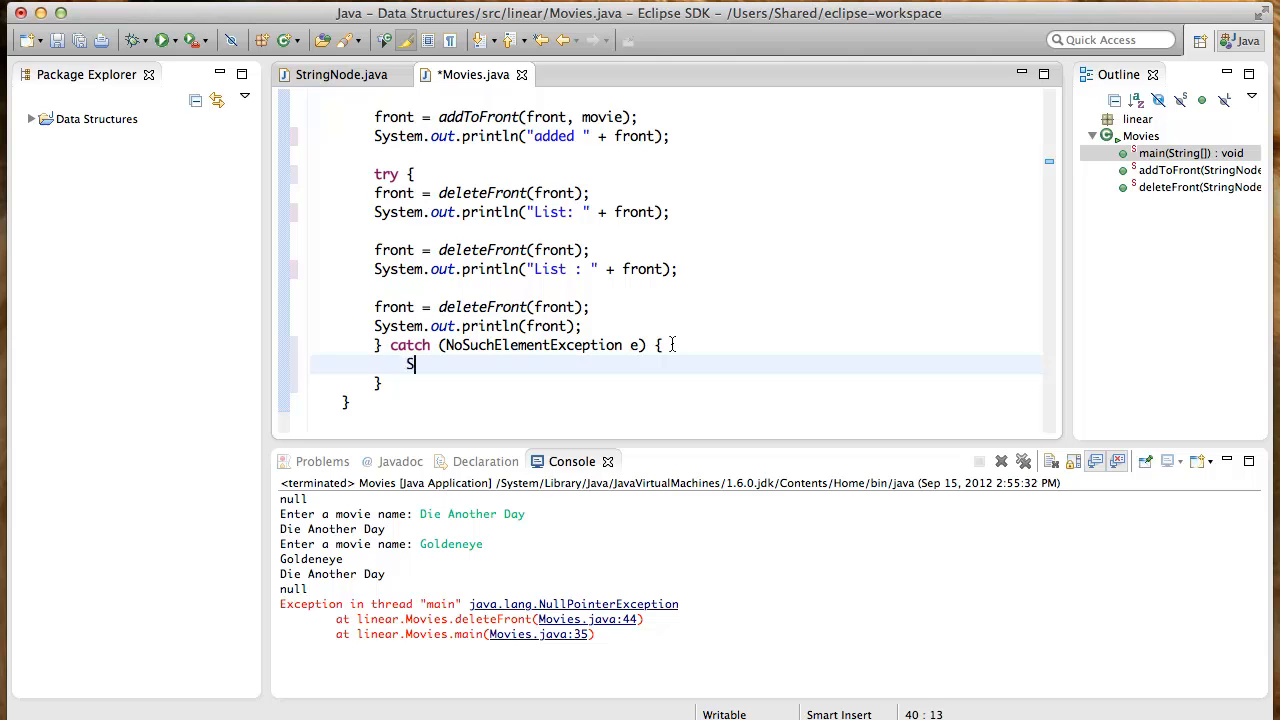
text(ystem.out.println())
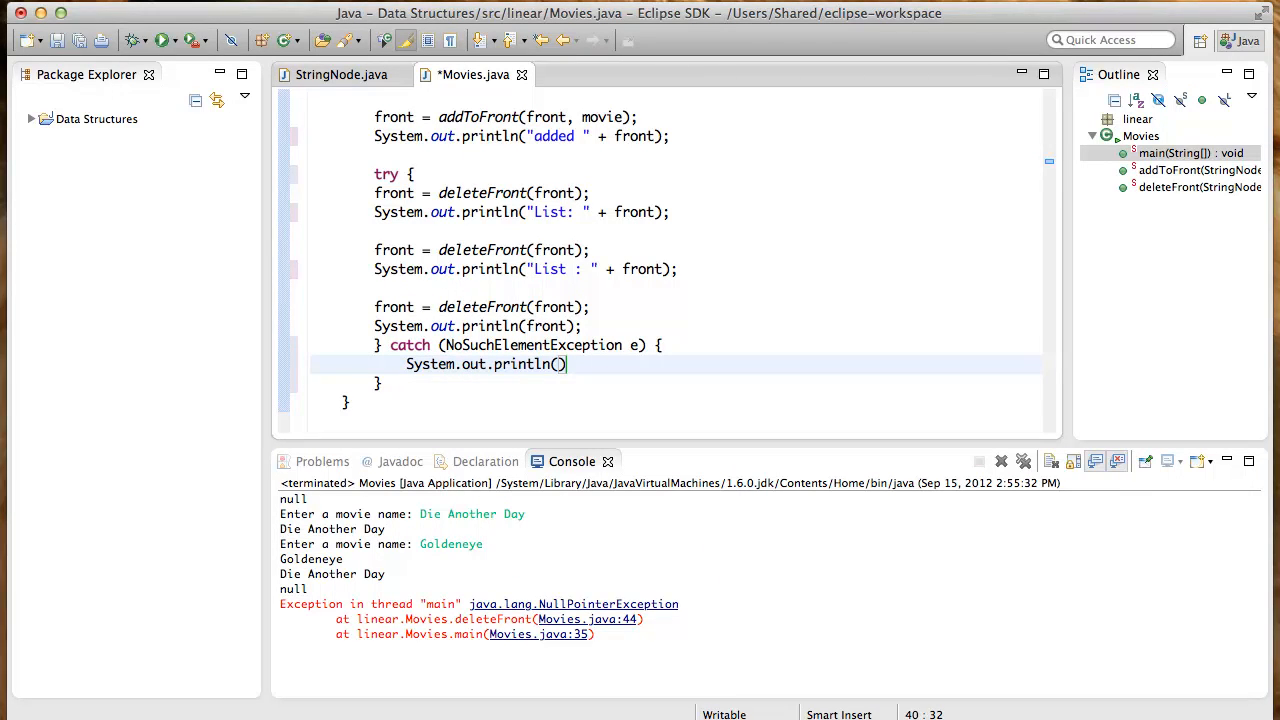
text("")
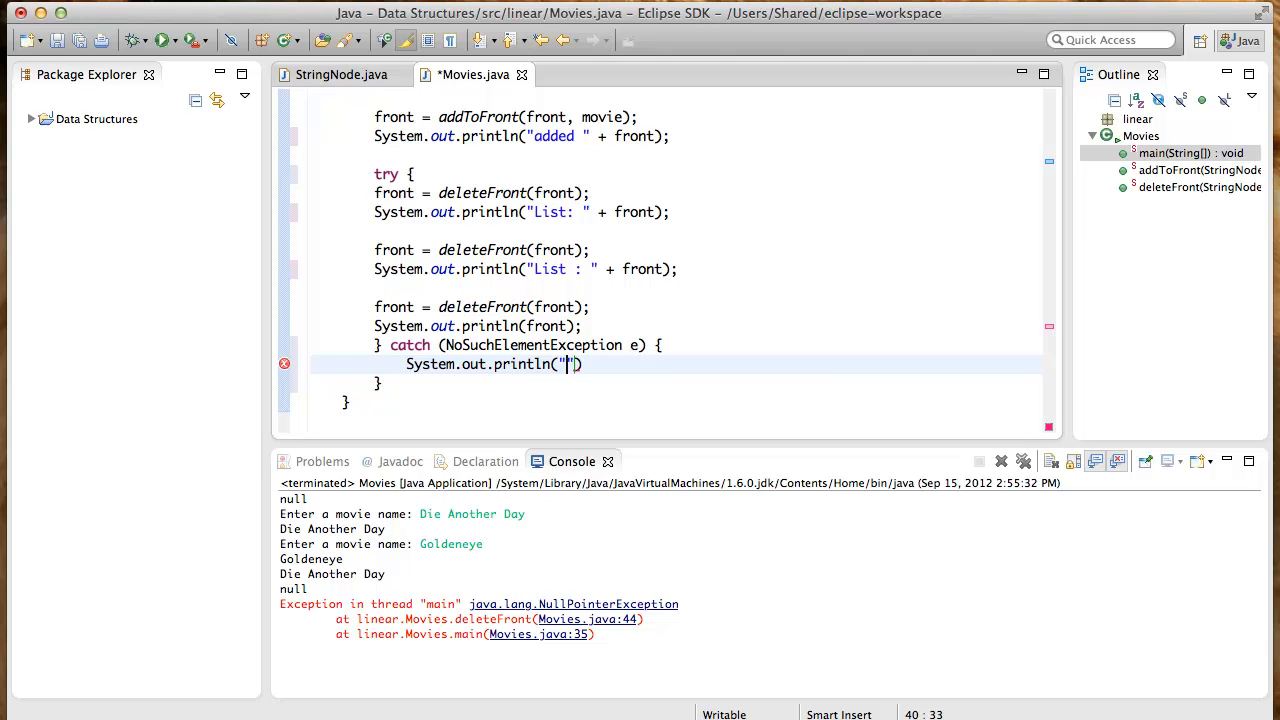
text(tried to delete in an empty)
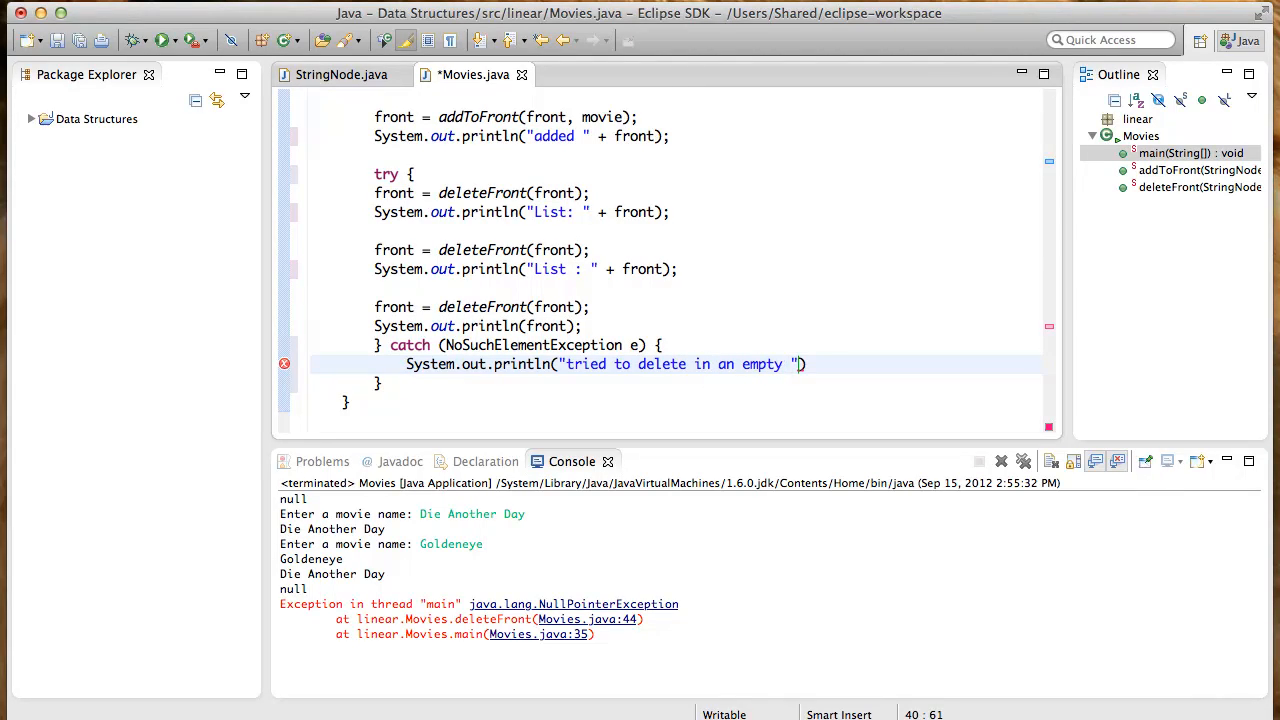
text(link)
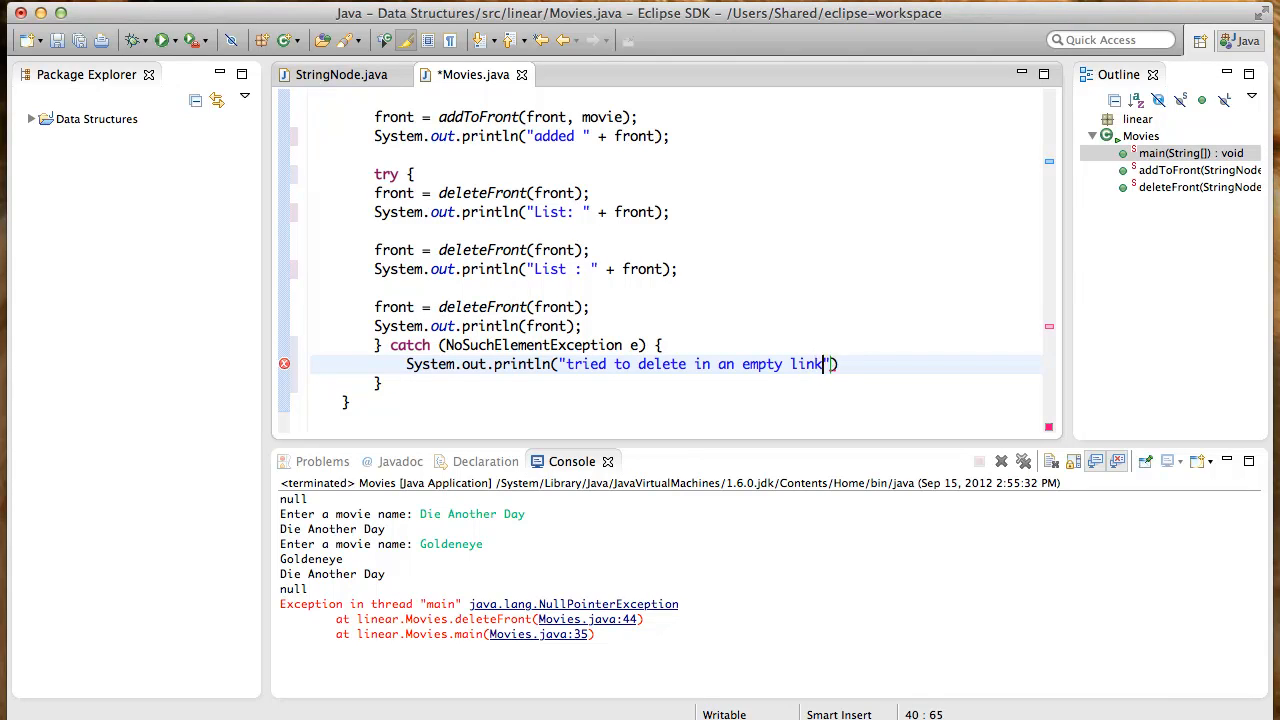
text(ed list)
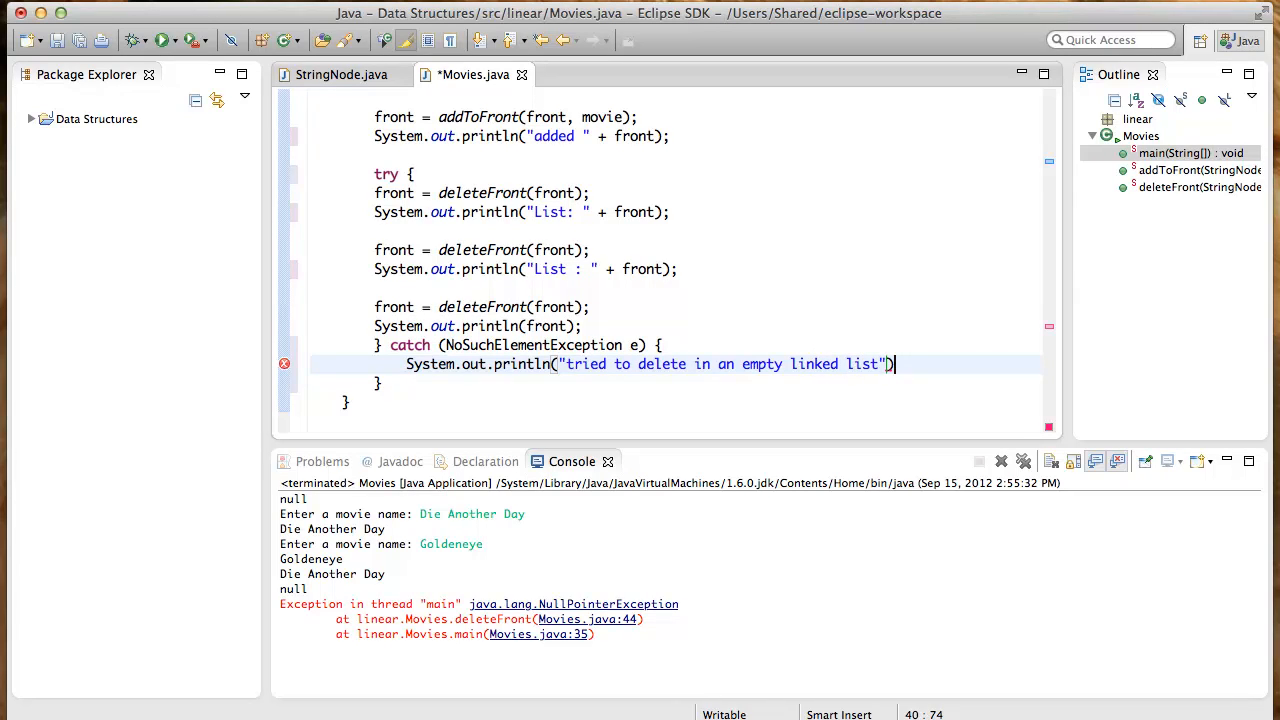
text(;)
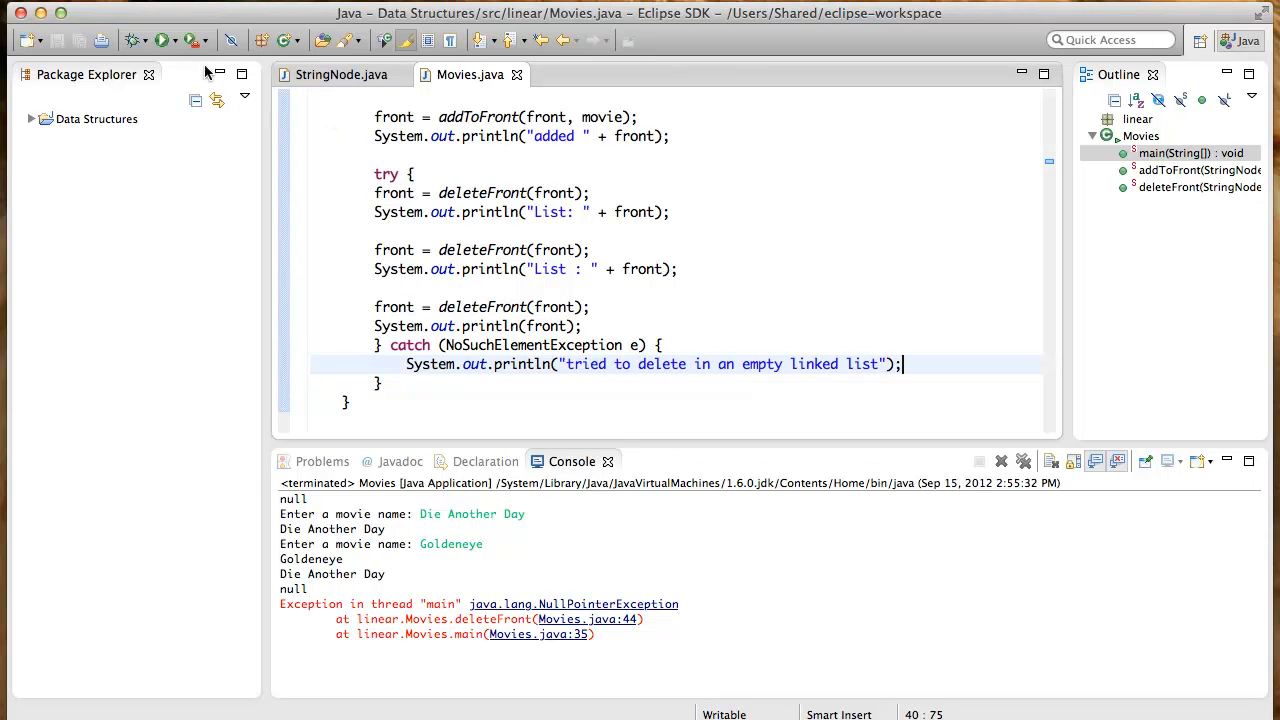
Run Movies, entering Die Another Day and Goldeneye, and confirm the empty-list message appears
click(164, 40)
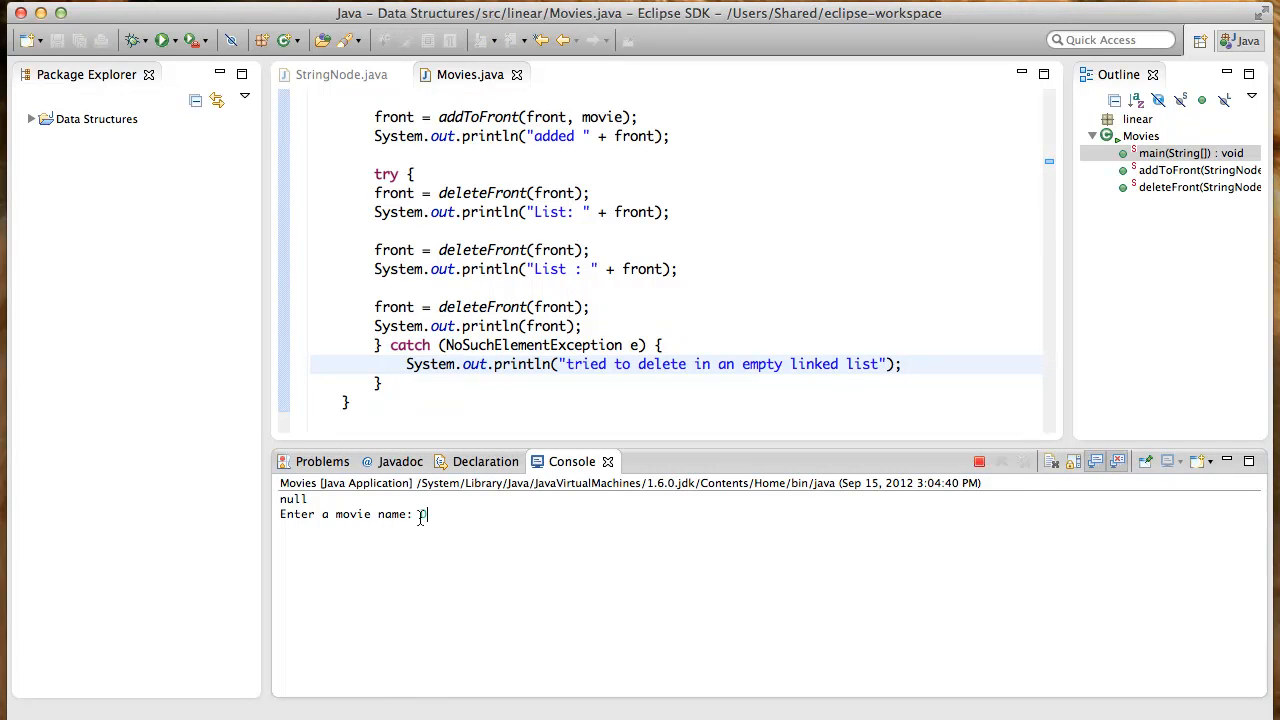
text(Die Another Day)
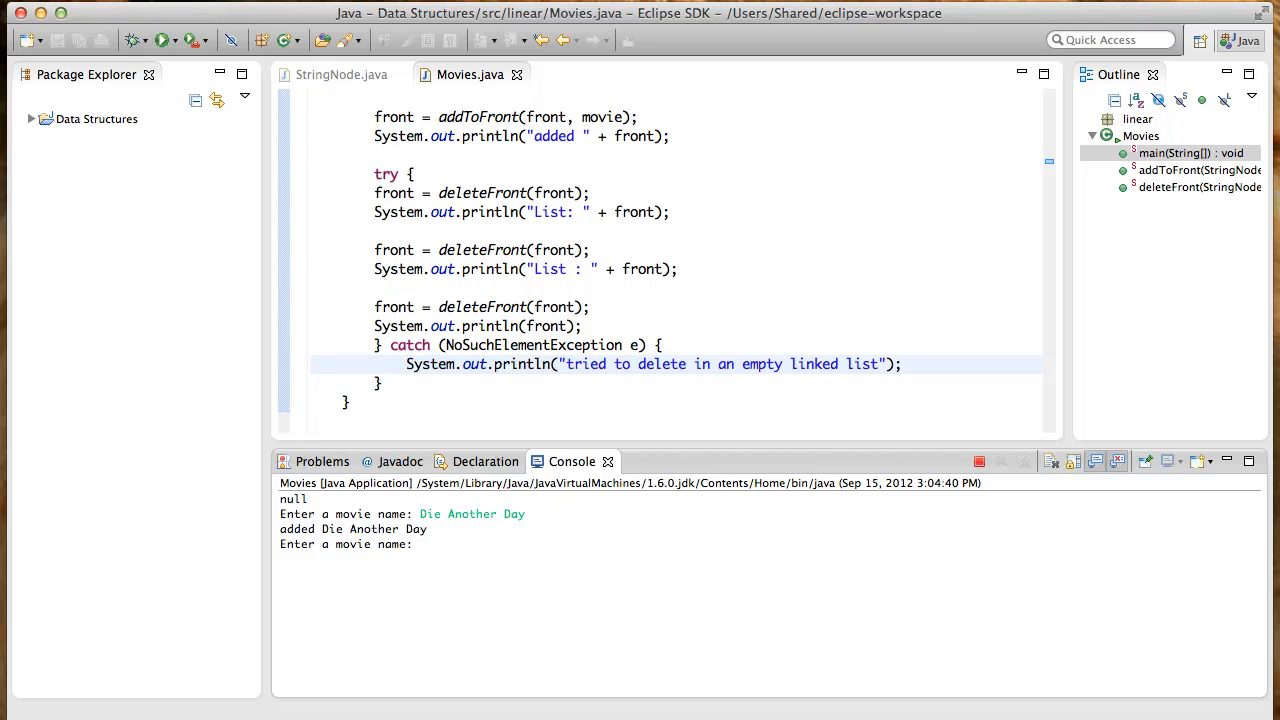
text(God)
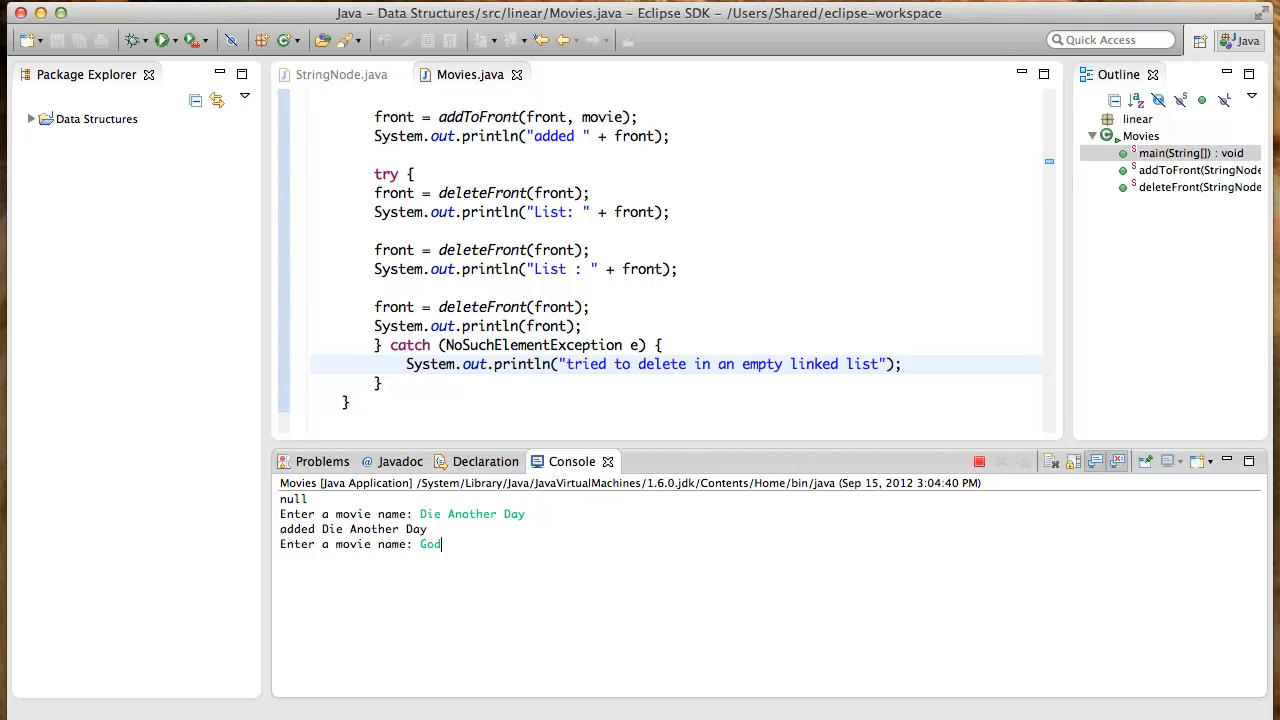
text(oldeneye)
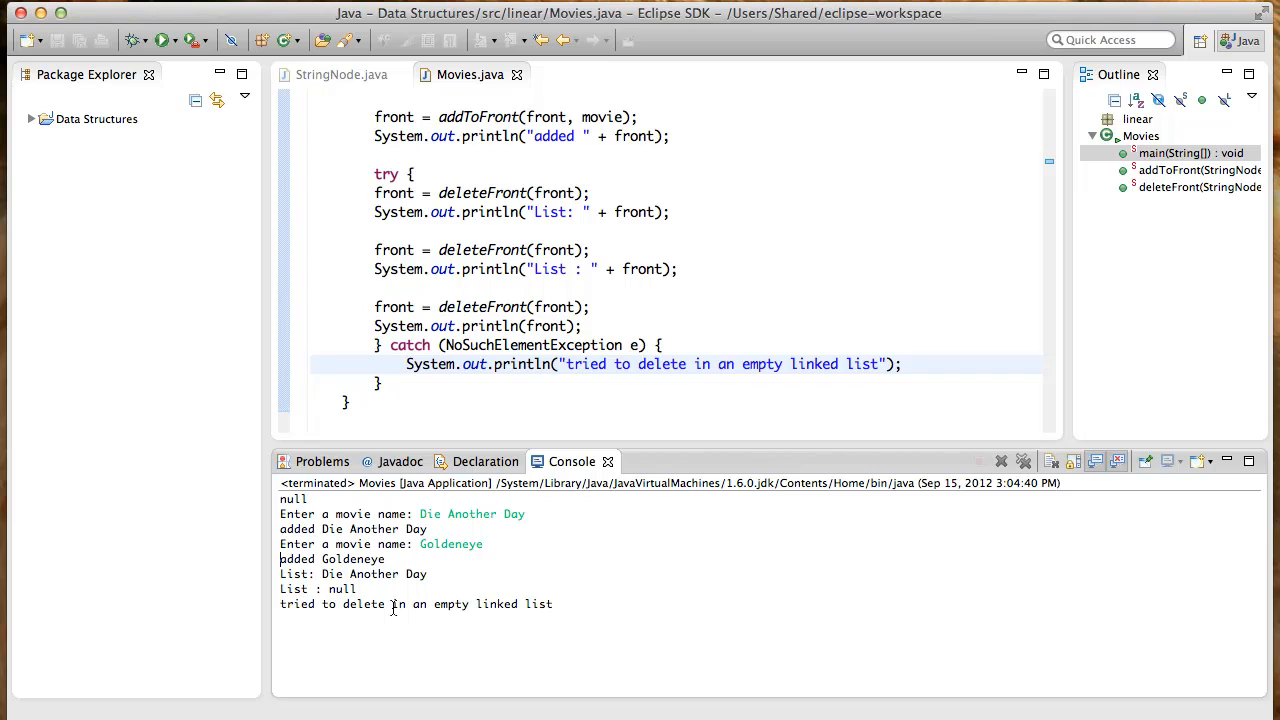
mouse_move(968, 452)
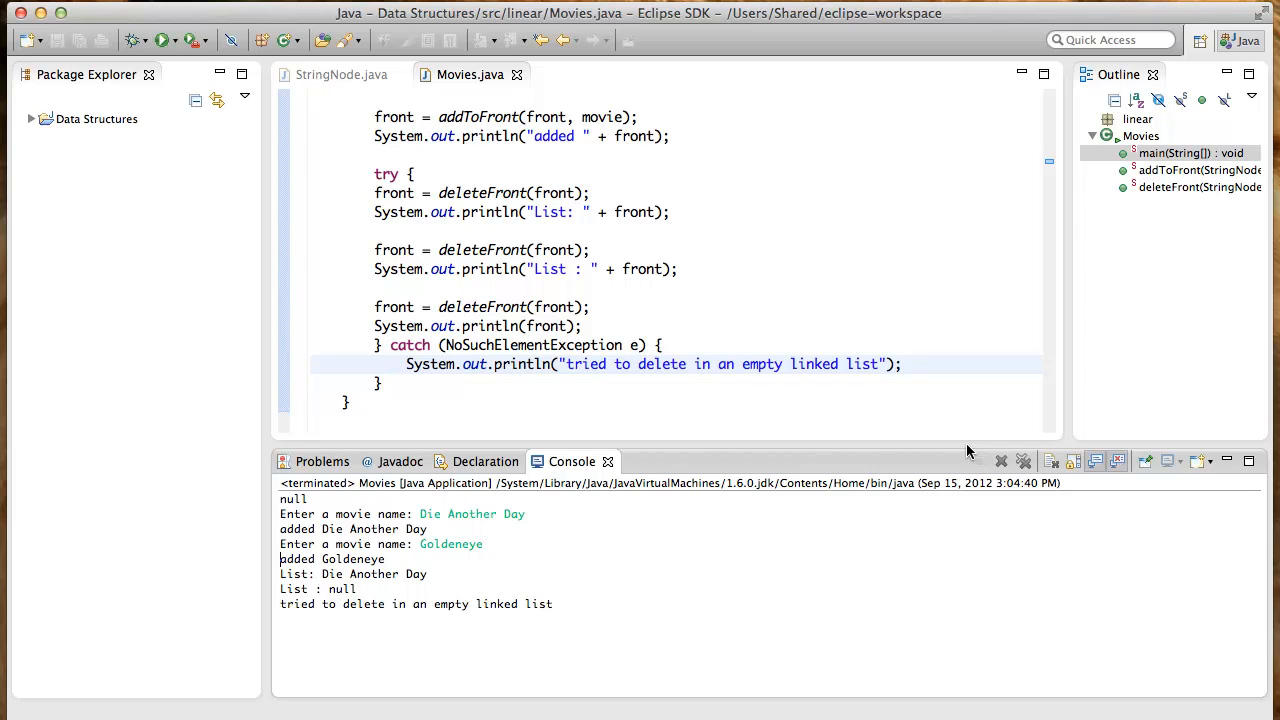